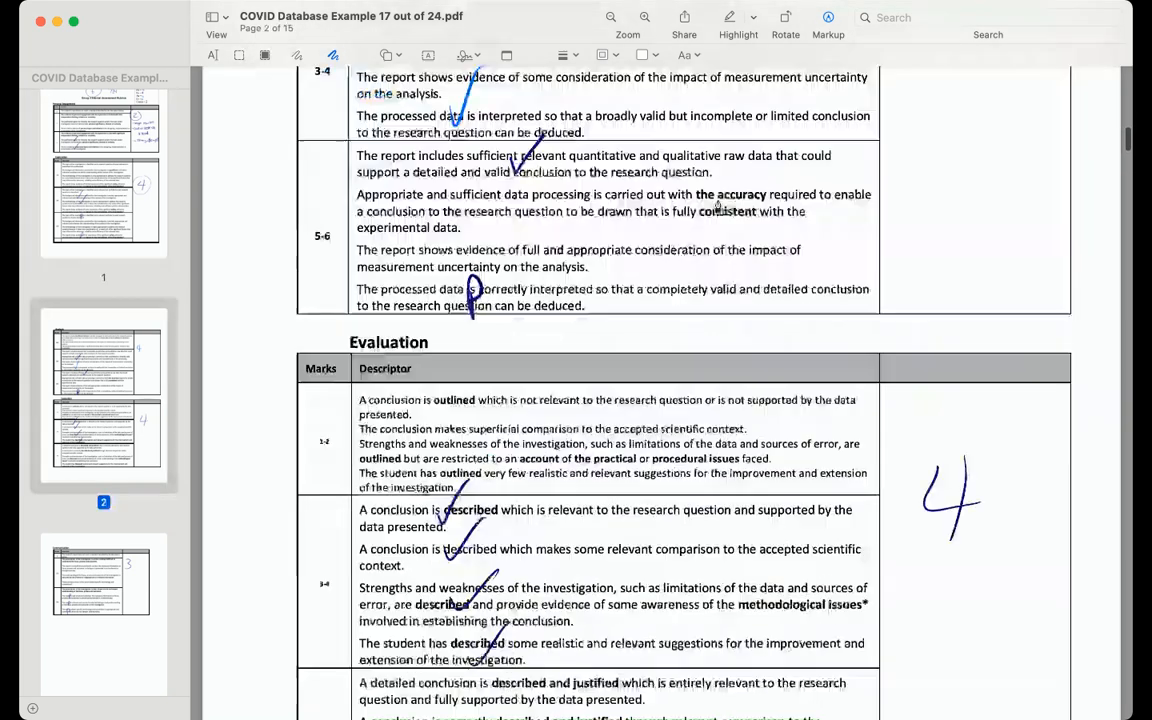
# - Scroll to page 4's research question, annotated 'hard to show' and 'focused'
pyautogui.scroll(-3)
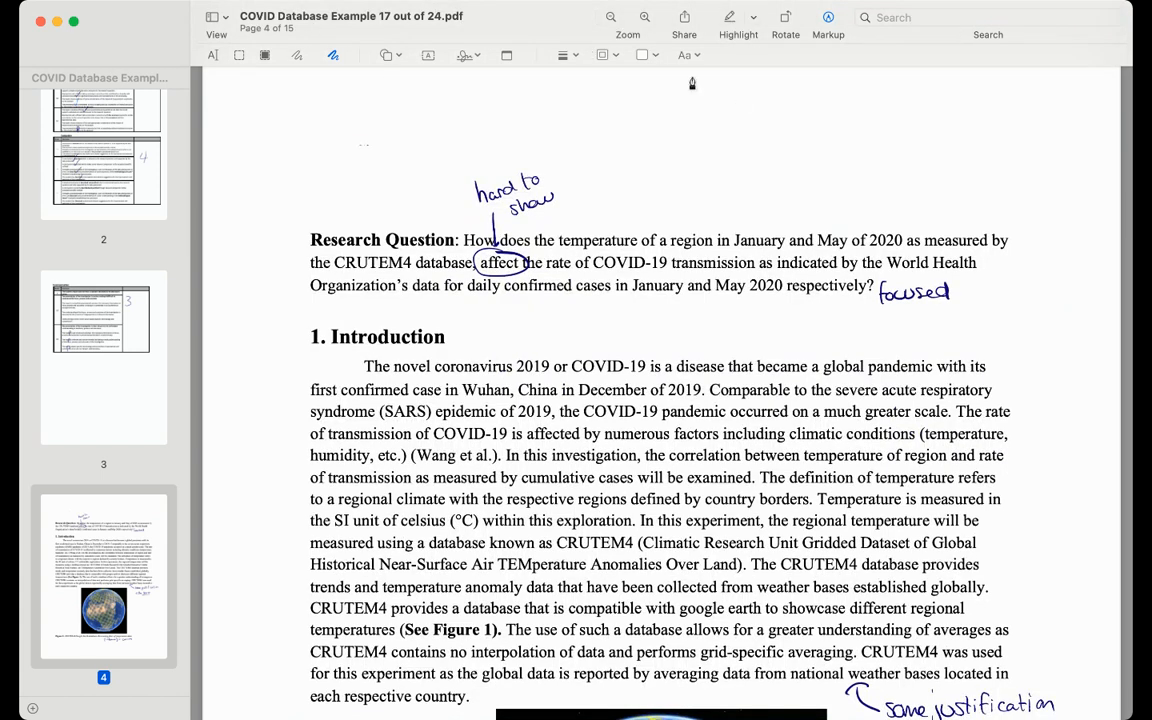
# - Hide the Markup toolbar and highlight research question phrases on COVID-19 transmission and January–May 2020 cases
pyautogui.click(826, 18)
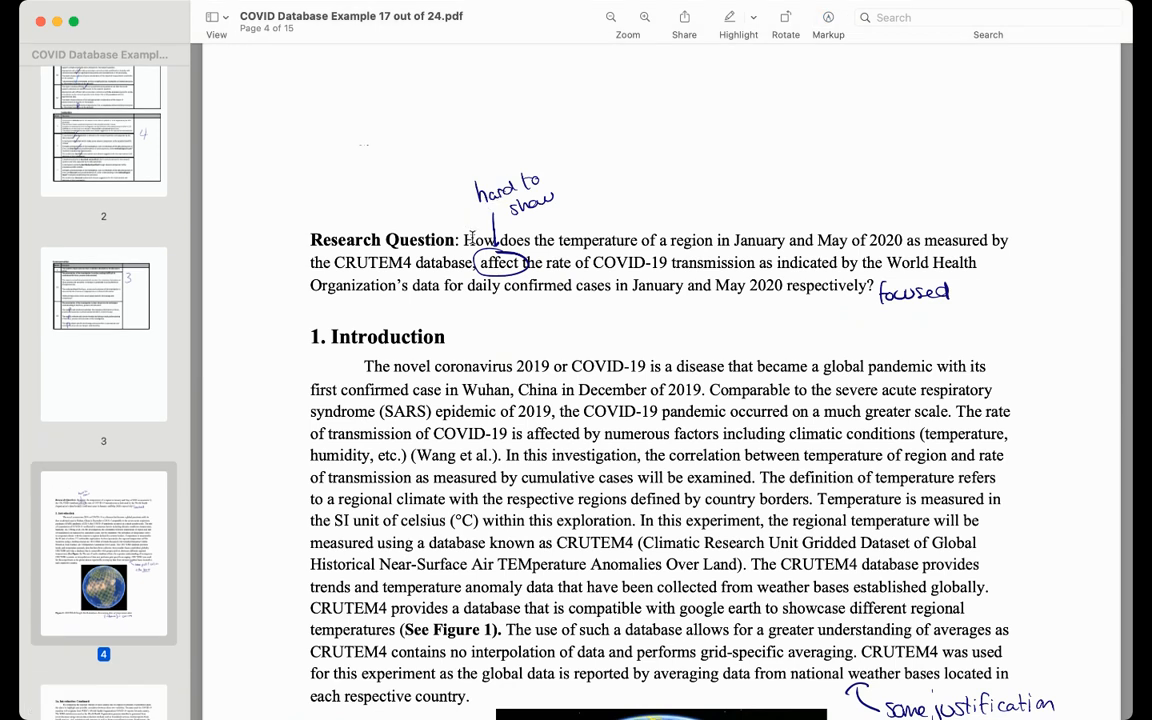
pyautogui.moveTo(461, 240); pyautogui.dragTo(975, 303)
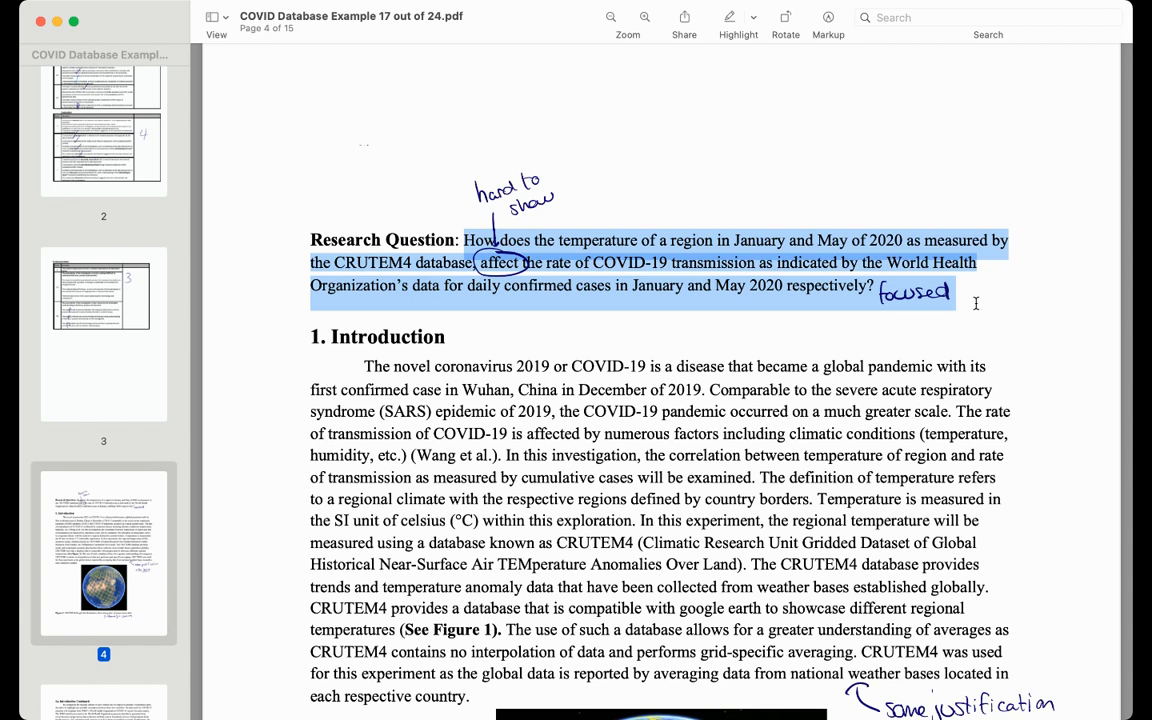
pyautogui.moveTo(788, 245)
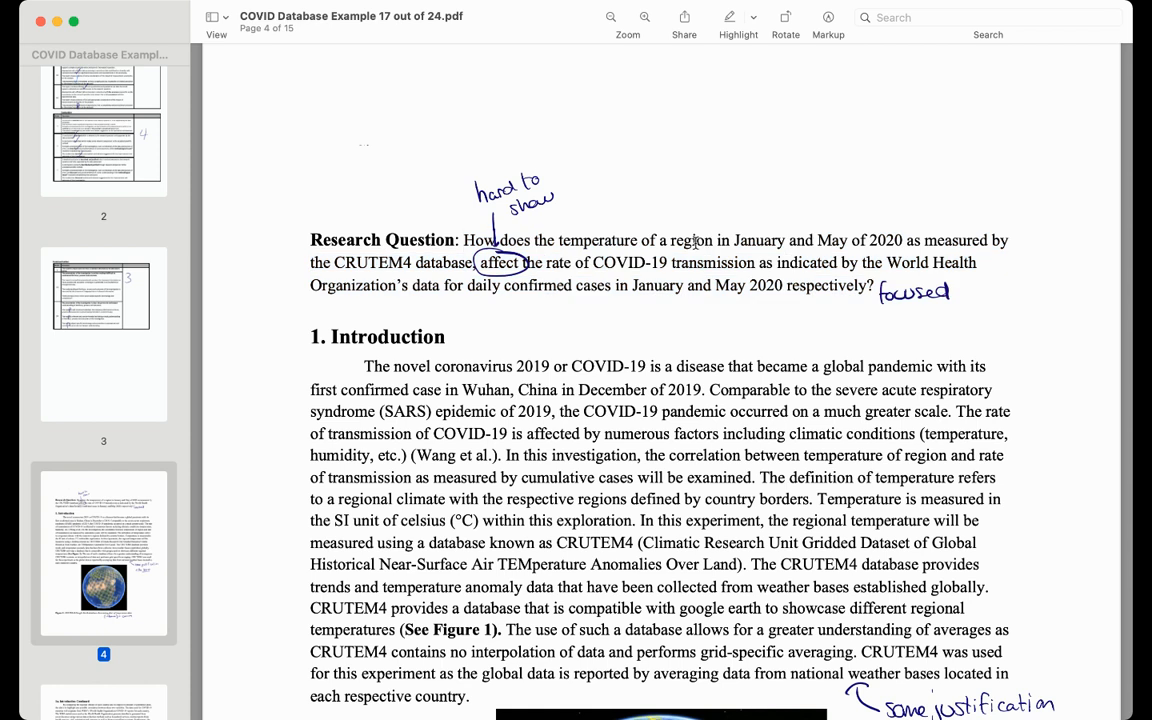
pyautogui.moveTo(548, 240); pyautogui.dragTo(900, 240)
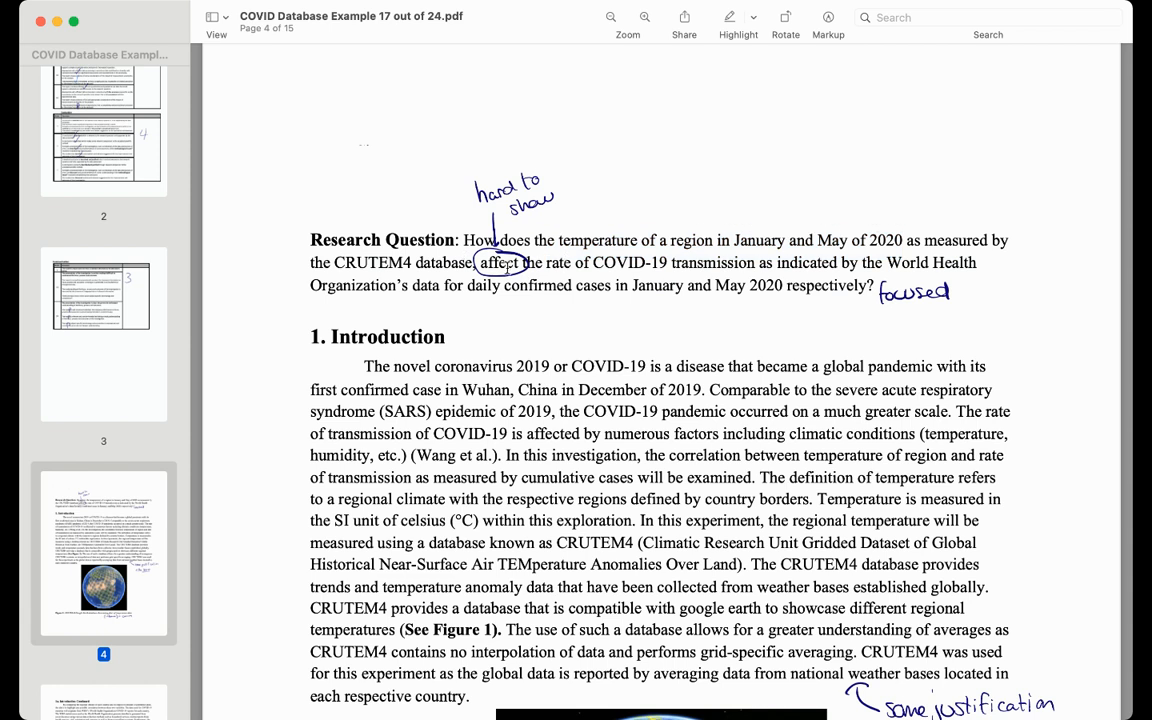
pyautogui.moveTo(733, 240); pyautogui.dragTo(470, 262)
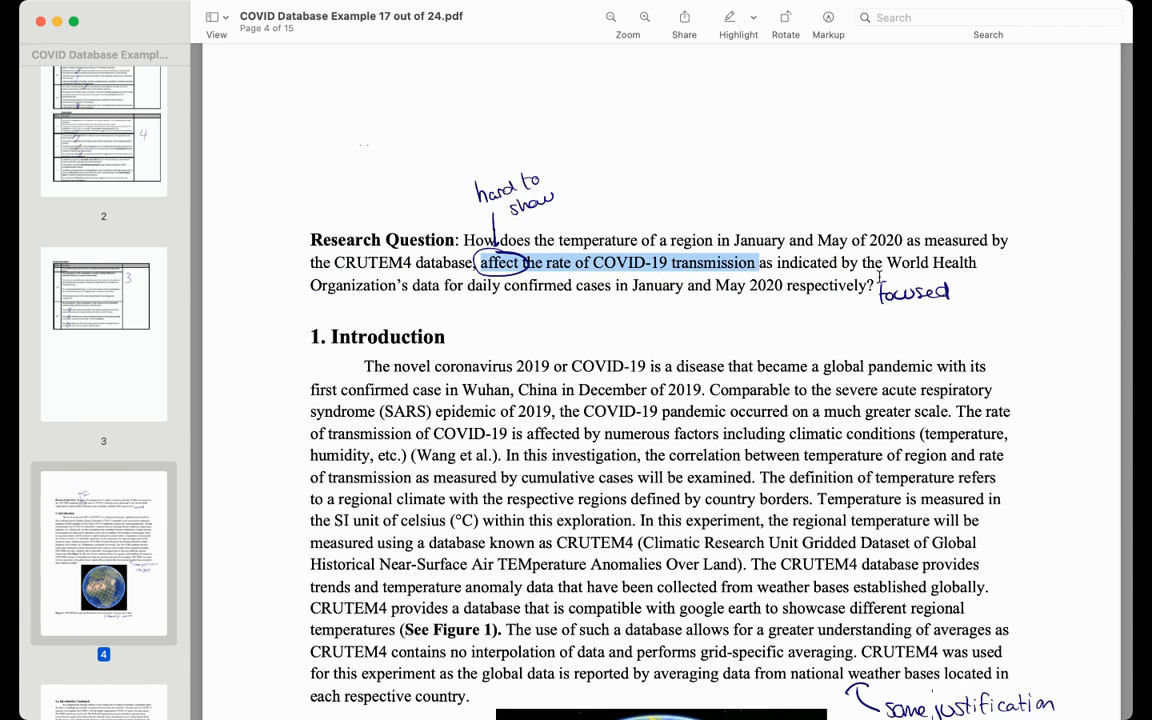
pyautogui.moveTo(755, 262); pyautogui.dragTo(875, 286)
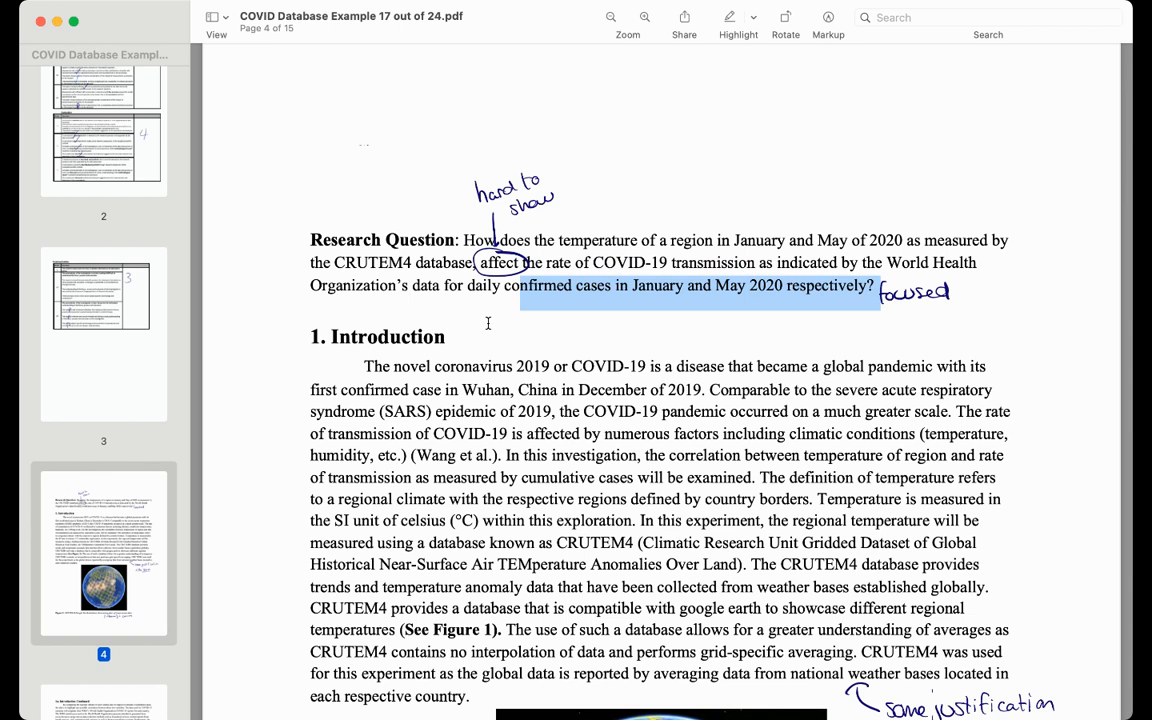
# - Clear the selection and scroll down to the Figure 1 CRUTEM4 globe and its source comments
pyautogui.scroll(-3)
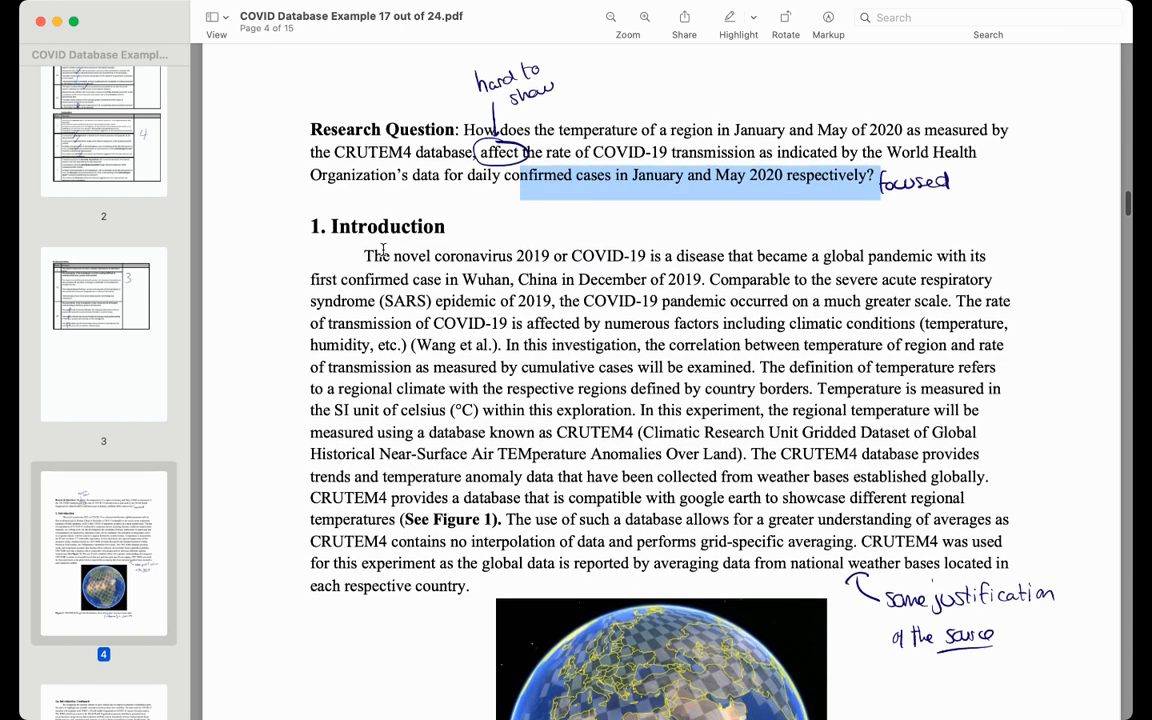
pyautogui.scroll(-3)
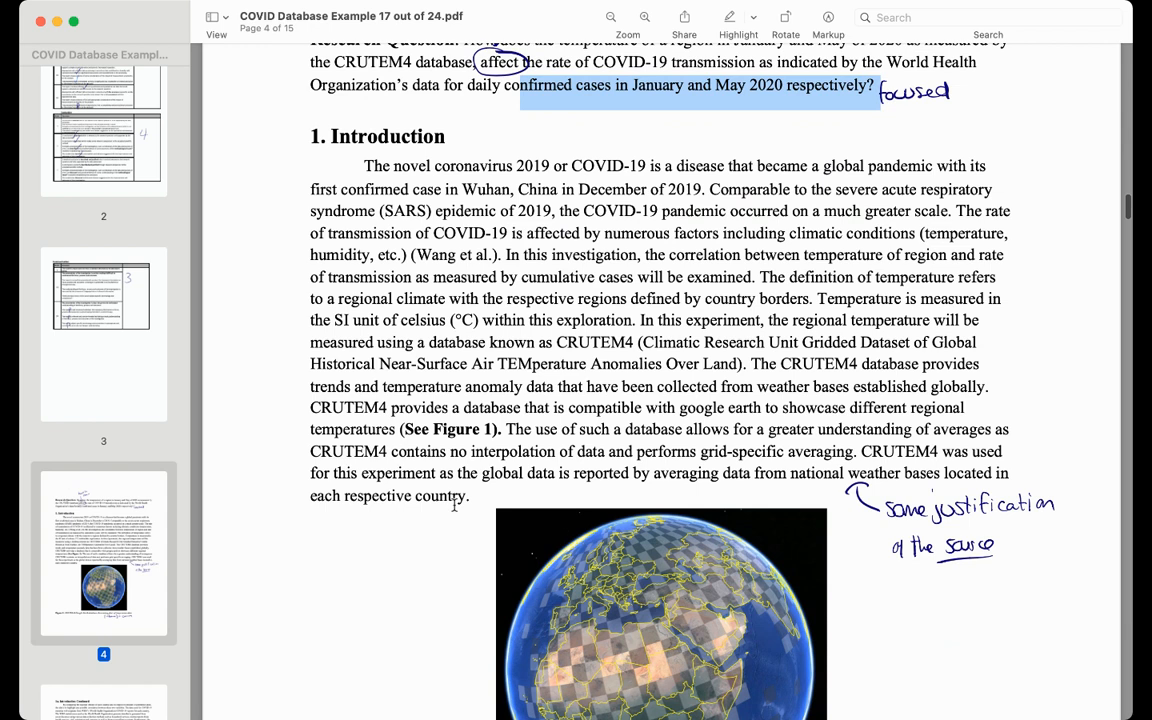
pyautogui.moveTo(311, 451); pyautogui.dragTo(470, 496)
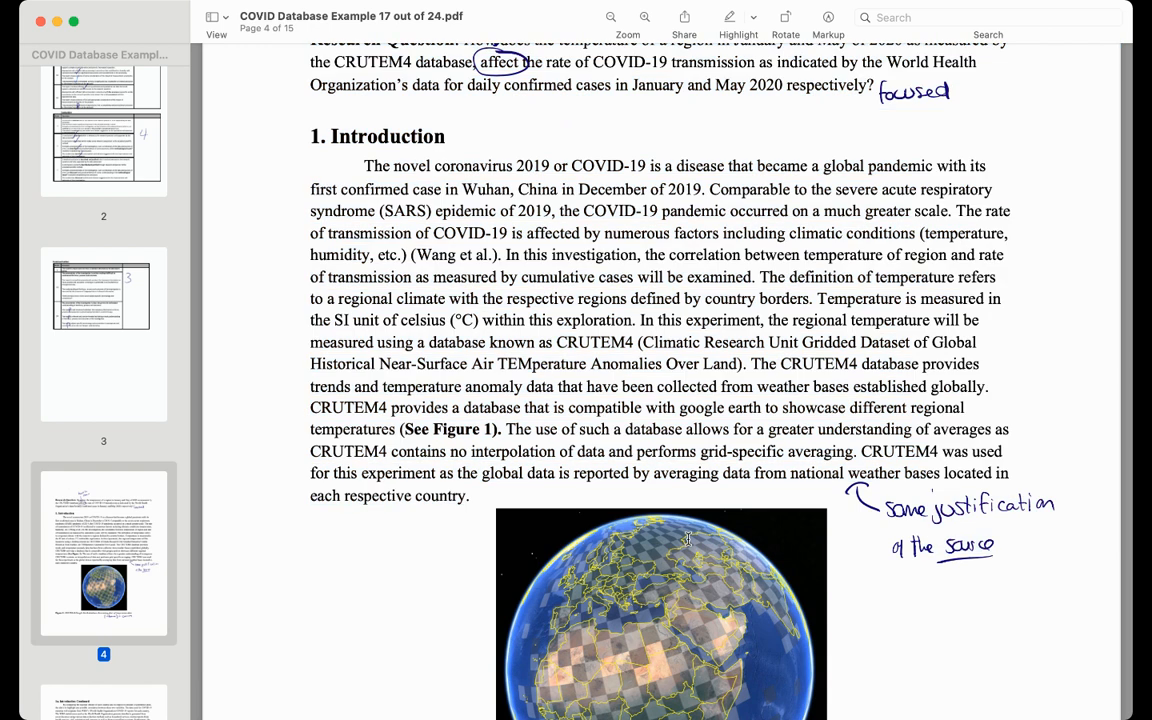
pyautogui.scroll(-3)
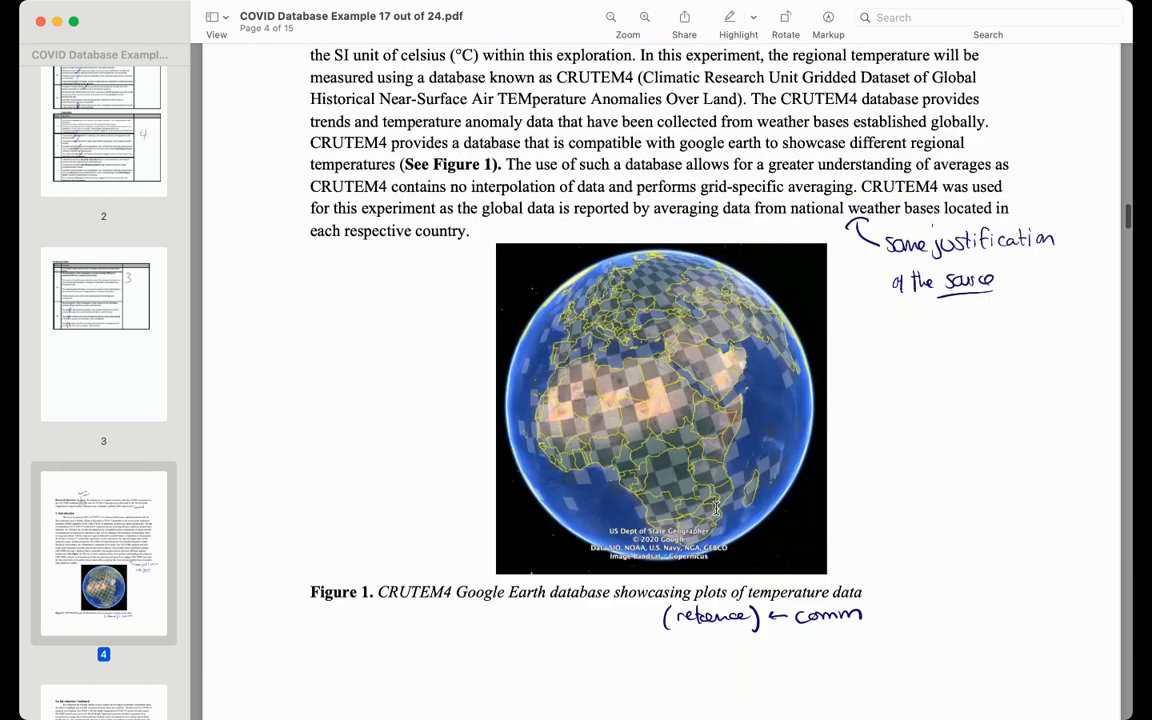
pyautogui.scroll(-3)
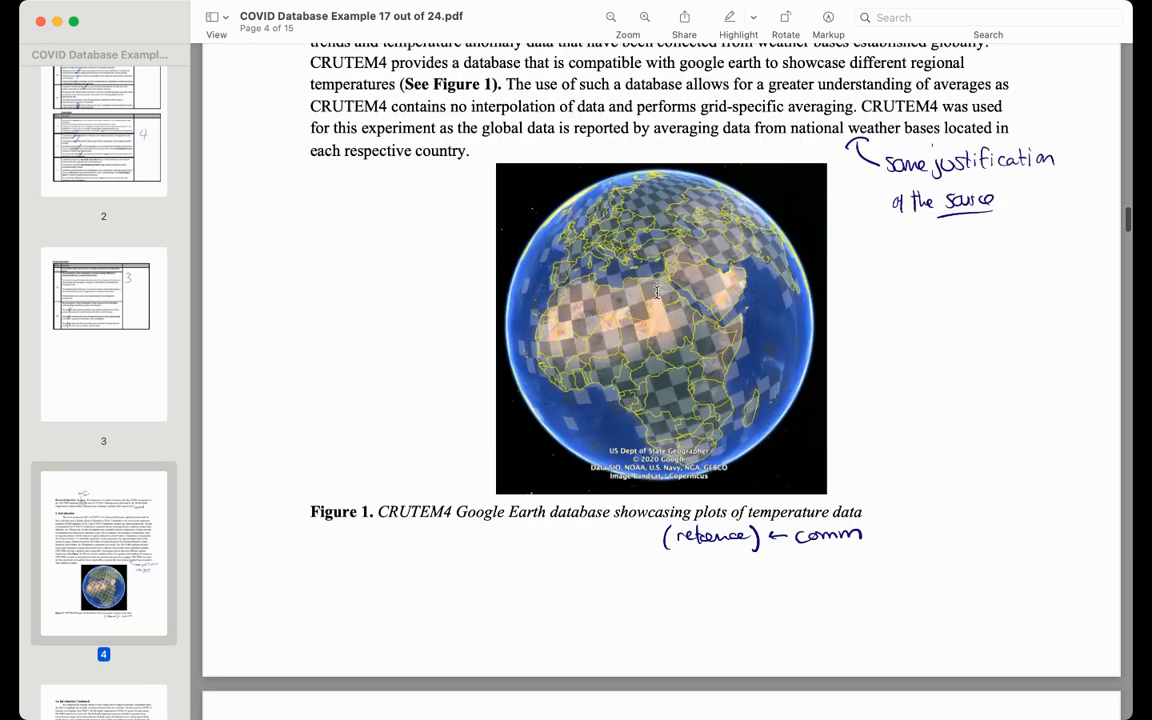
# - Select the passage on WHO data sources
pyautogui.scroll(-3)
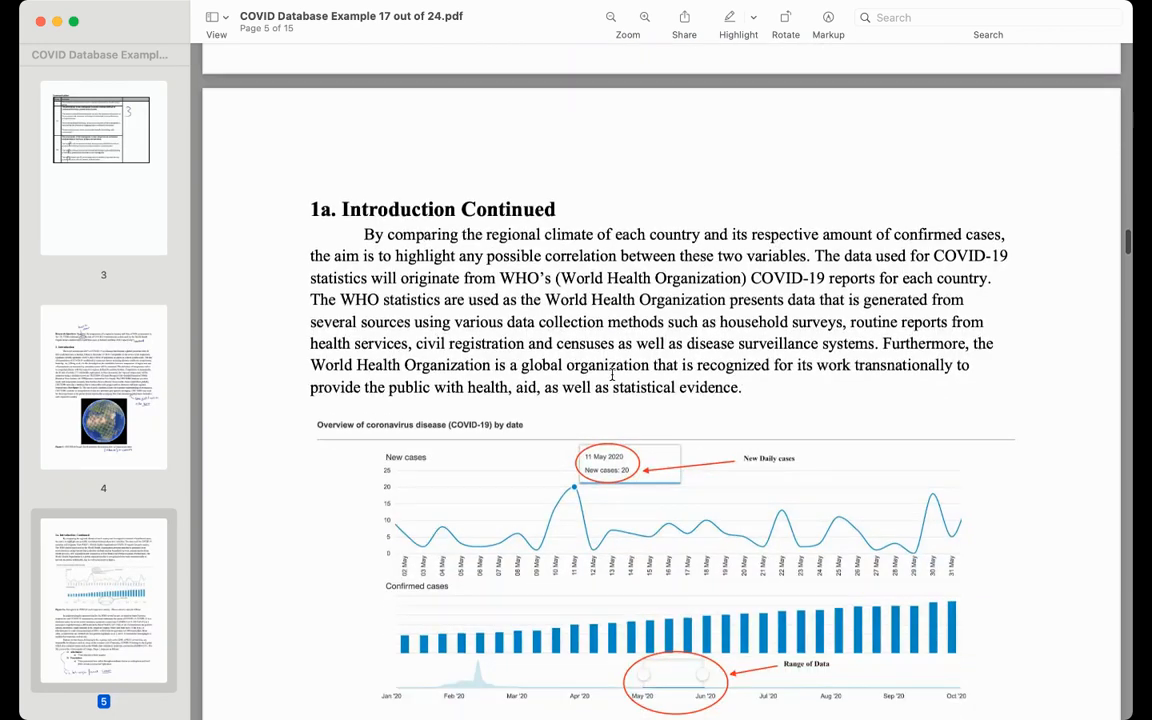
pyautogui.moveTo(541, 290)
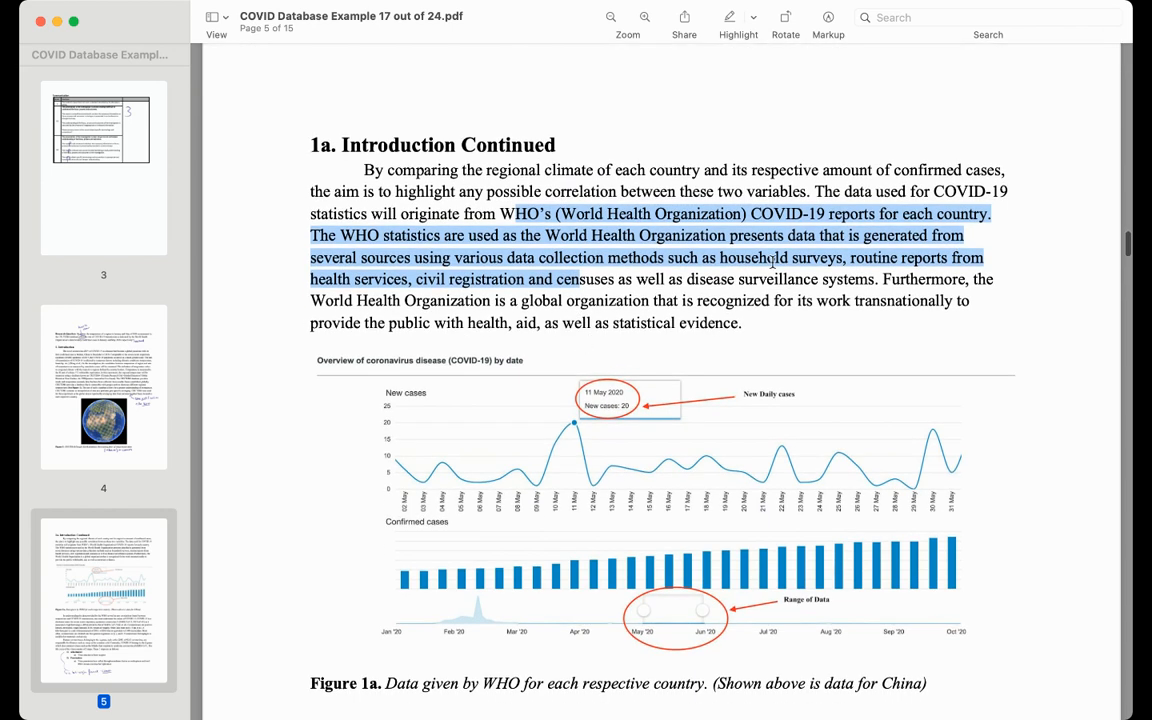
pyautogui.scroll(-3)
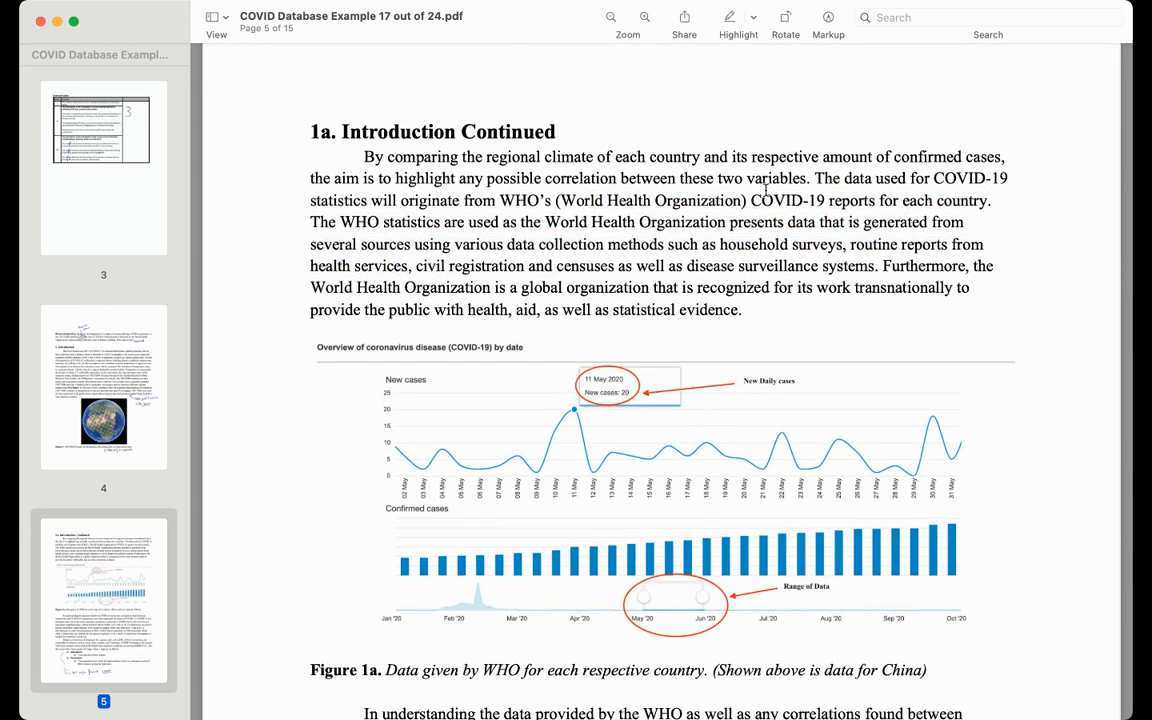
pyautogui.moveTo(638, 222); pyautogui.dragTo(773, 309)
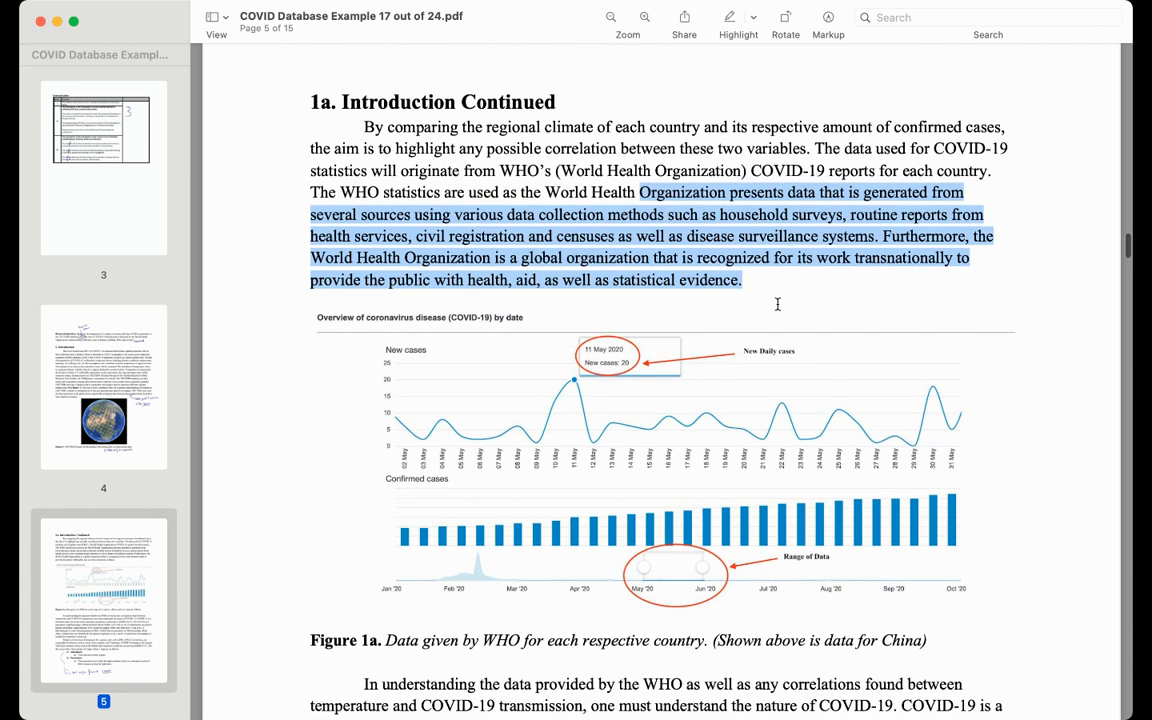
pyautogui.scroll(-3)
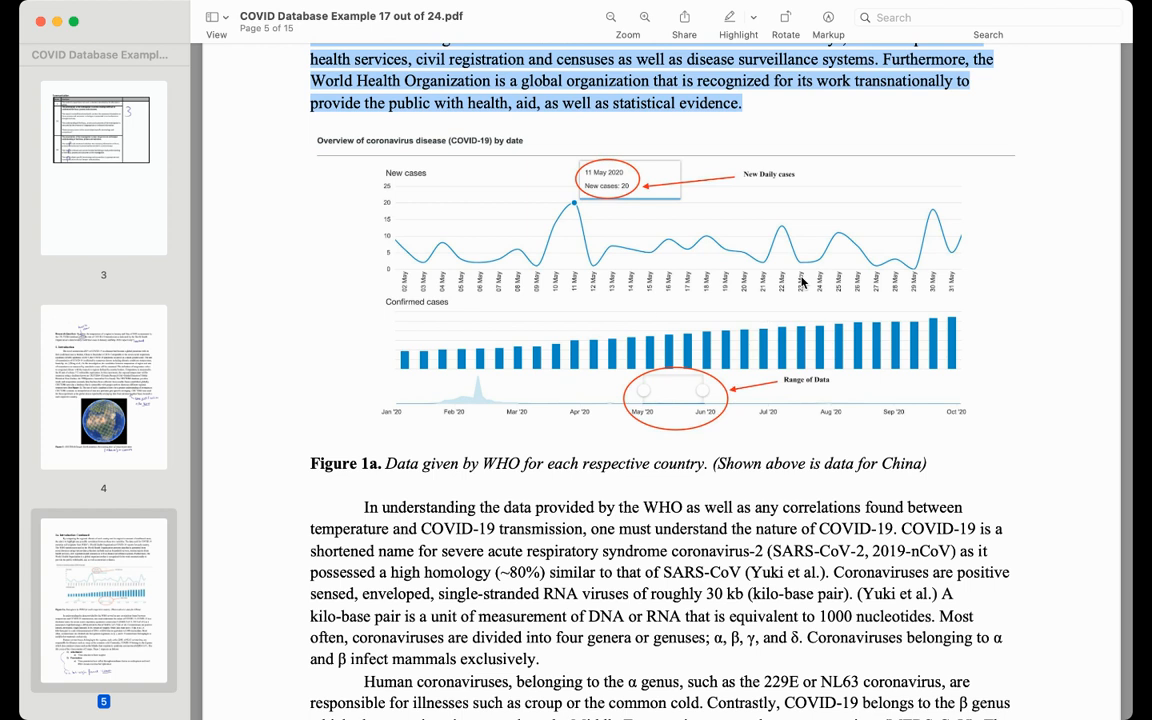
pyautogui.moveTo(635, 349)
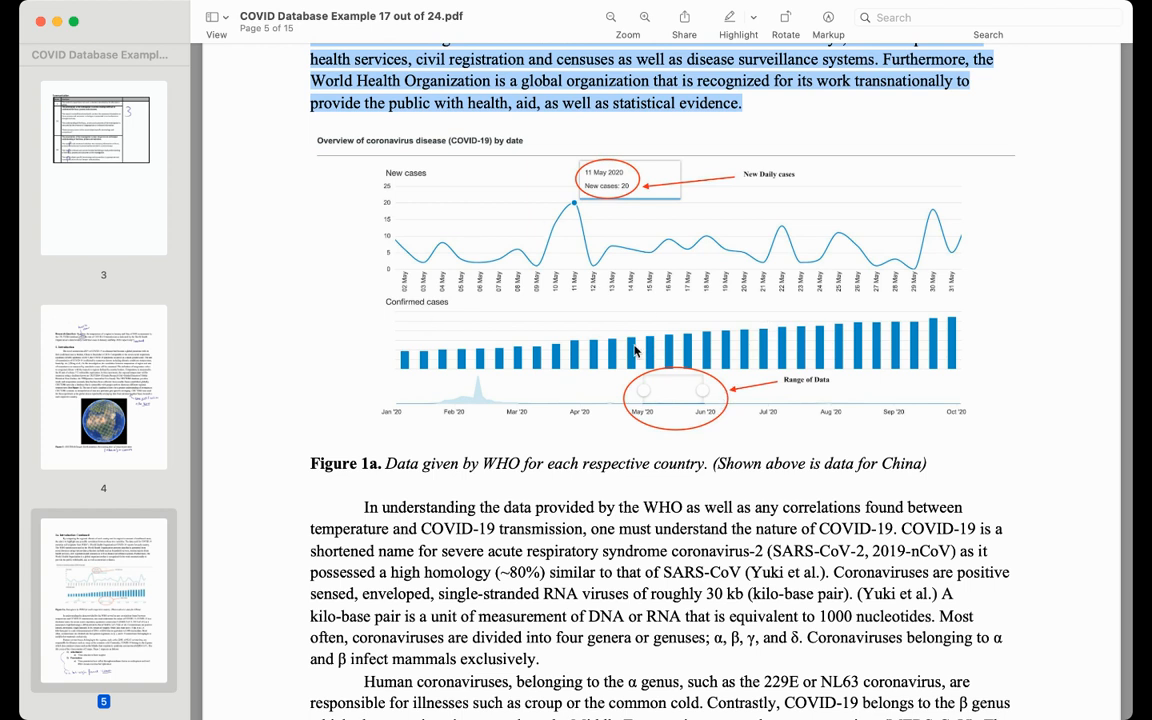
pyautogui.moveTo(842, 60)
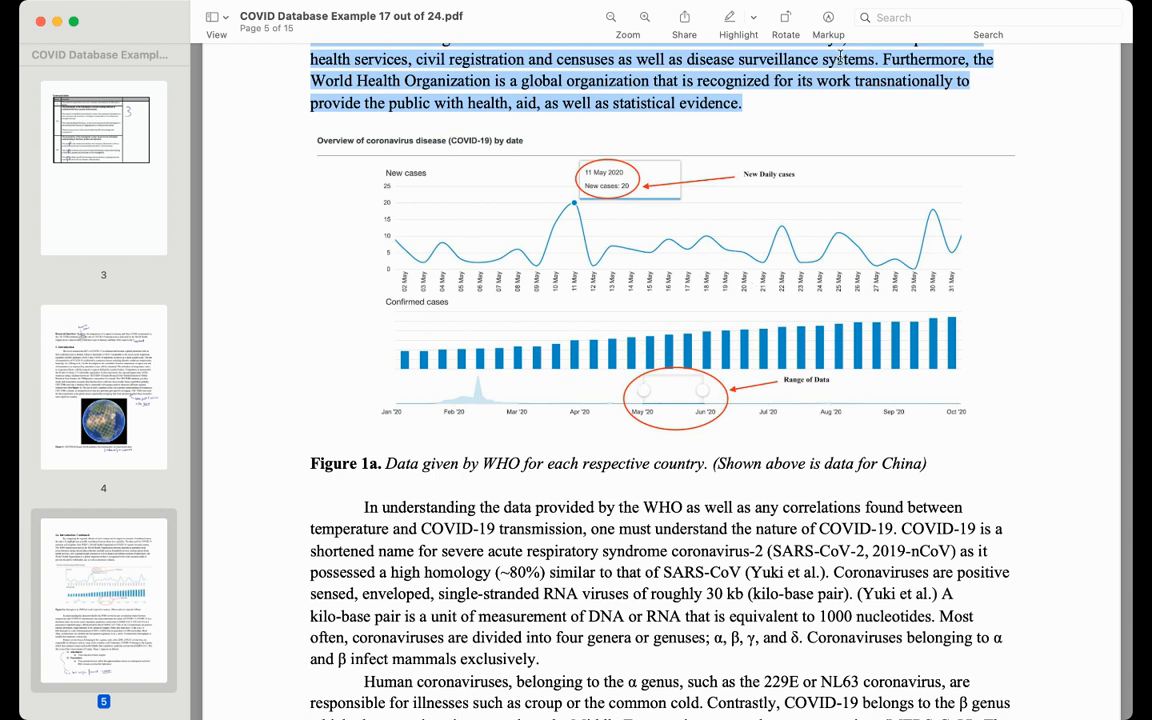
pyautogui.moveTo(445, 395)
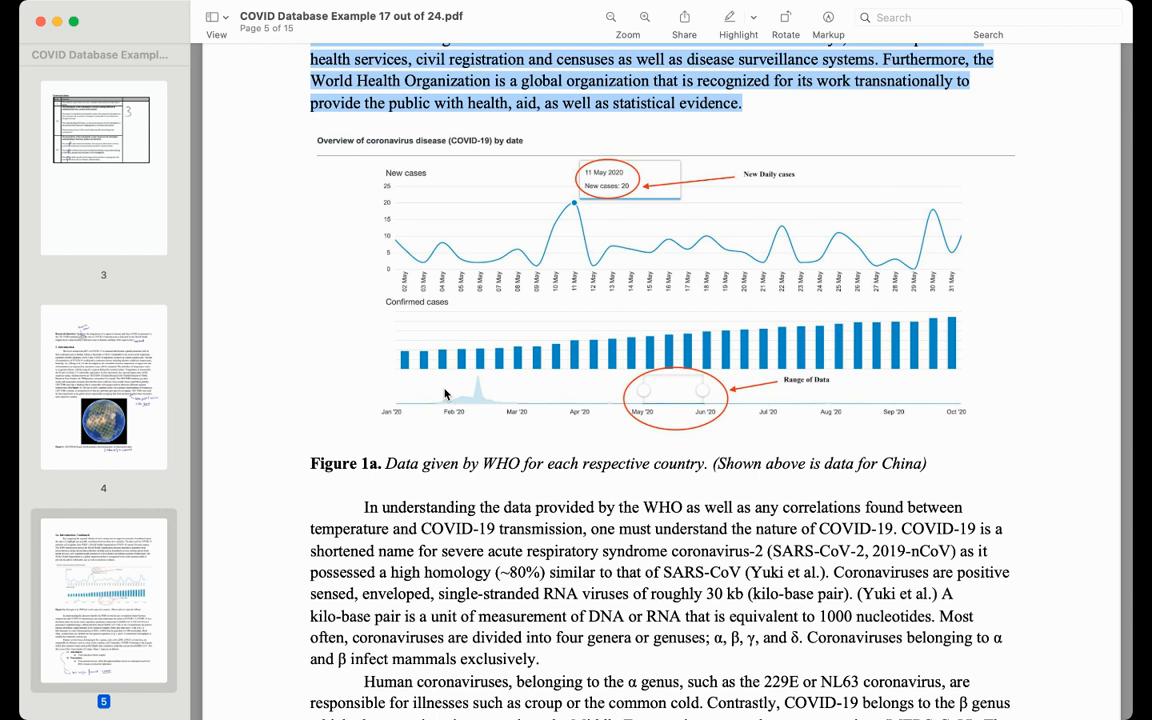
pyautogui.moveTo(656, 322)
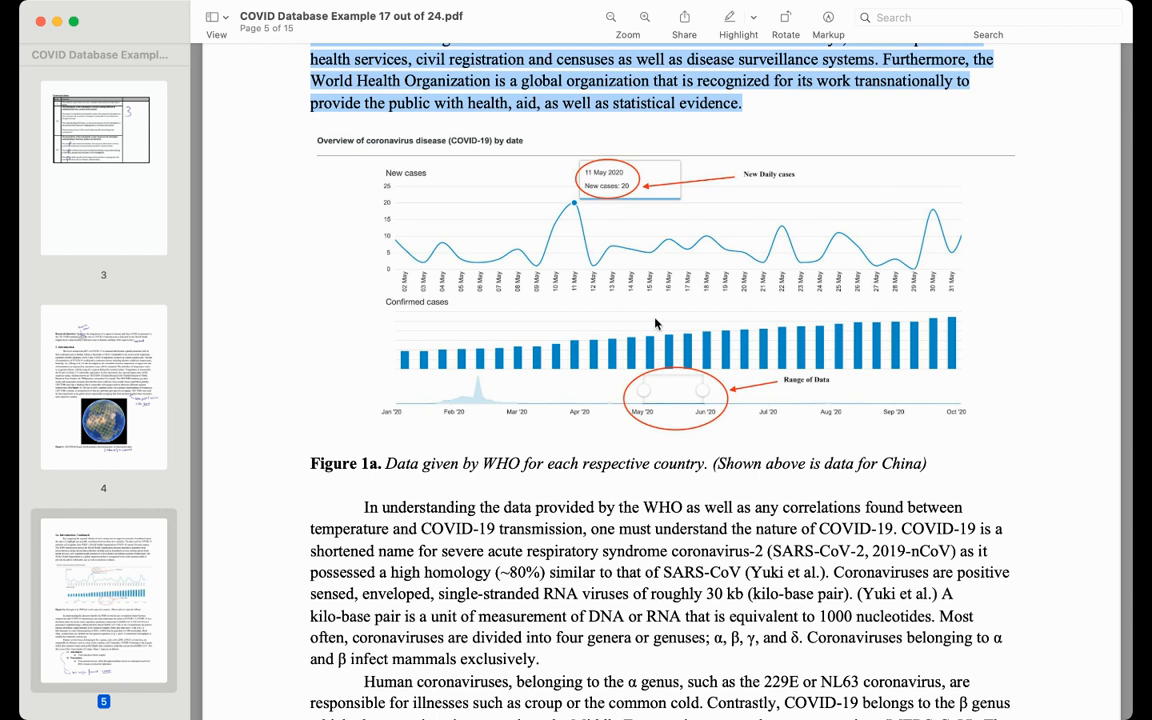
pyautogui.moveTo(670, 210)
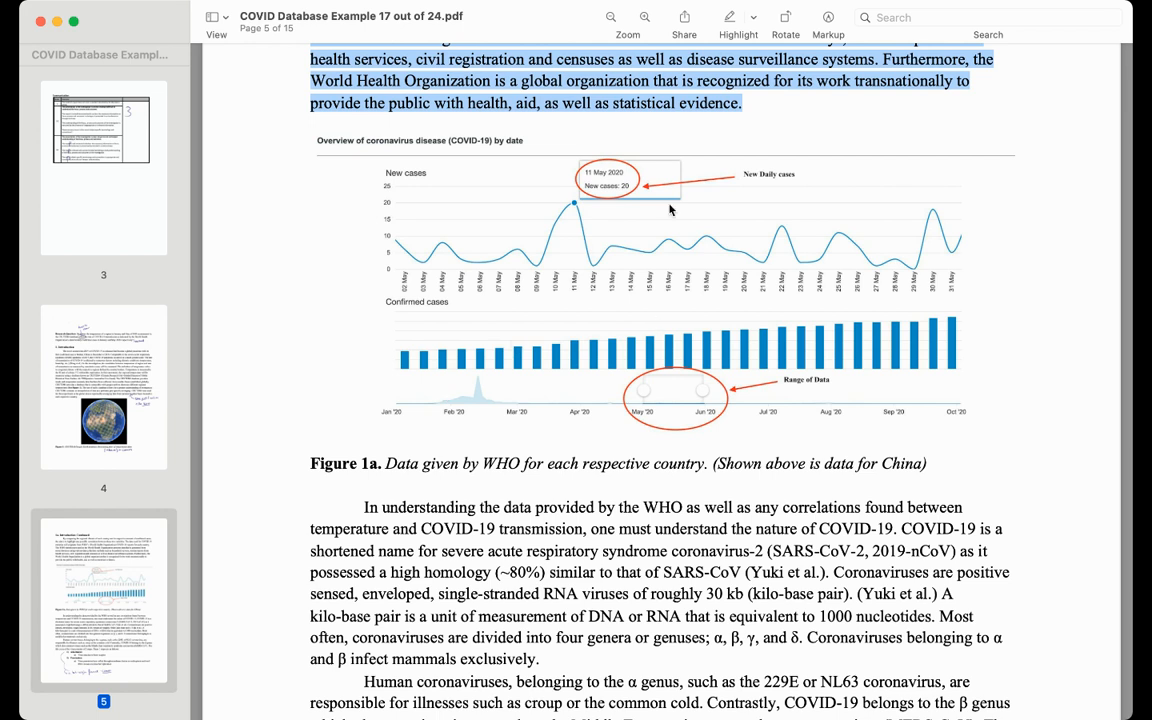
pyautogui.moveTo(642, 398)
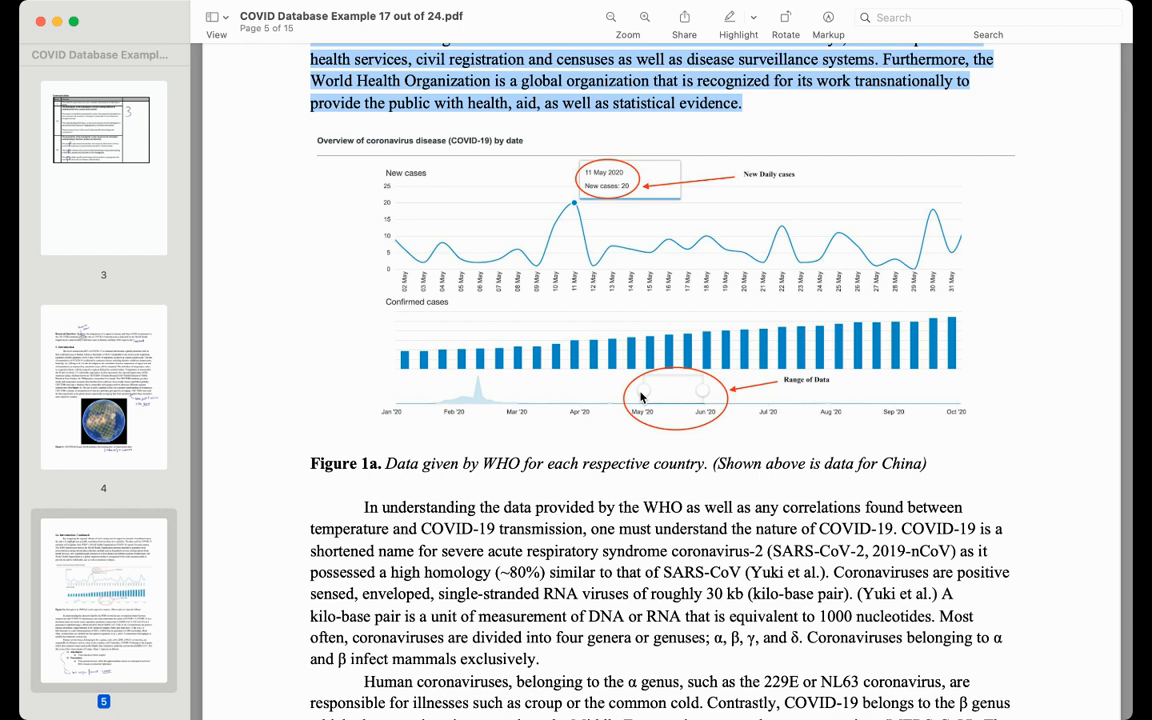
# - Scroll to page 5's Biosynthesis, Maturation and Release stages and the CT scan figure
pyautogui.scroll(-3)
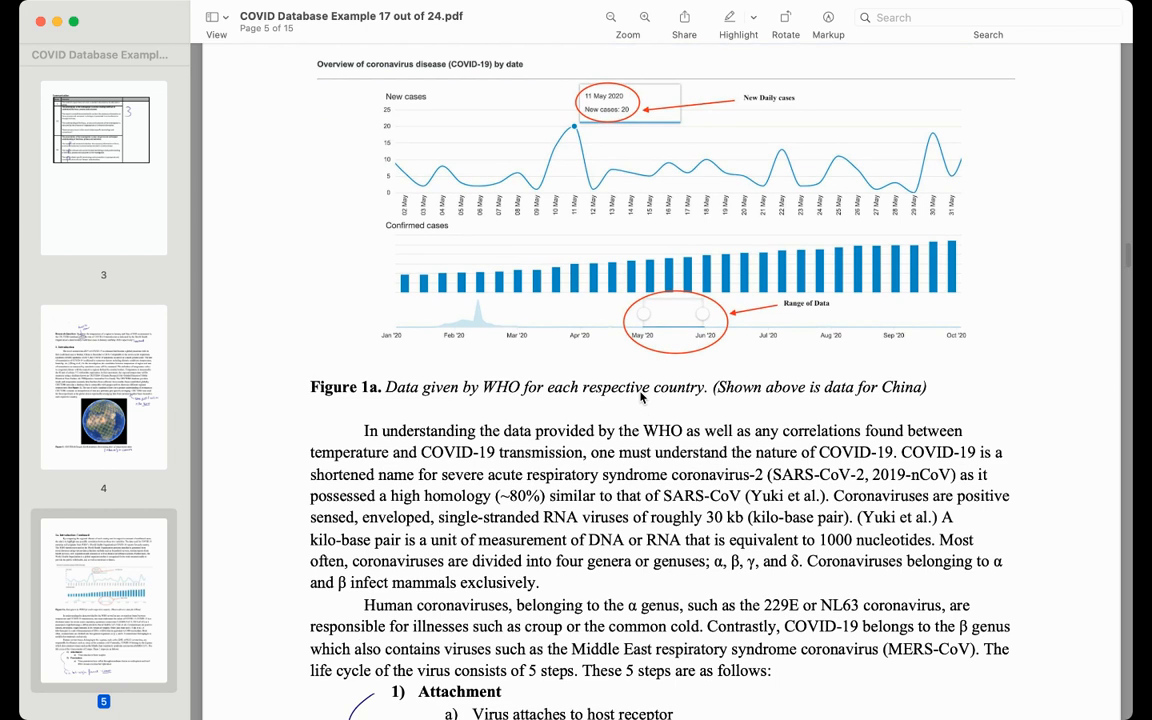
pyautogui.scroll(-3)
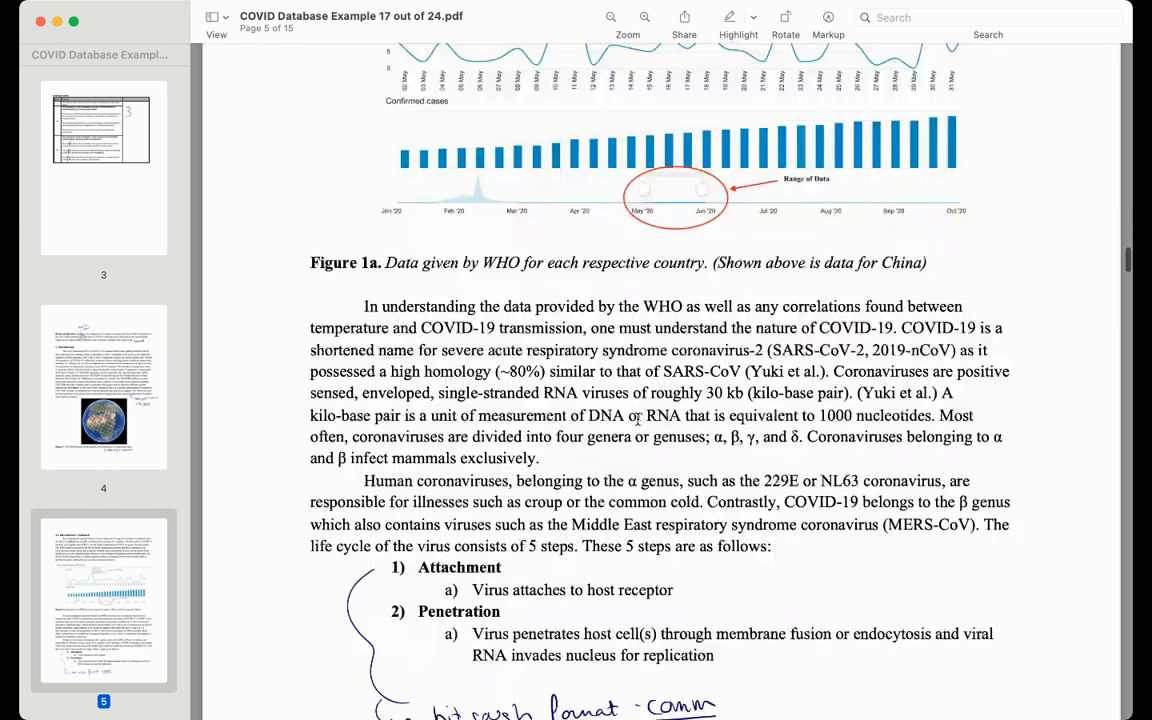
pyautogui.scroll(-3)
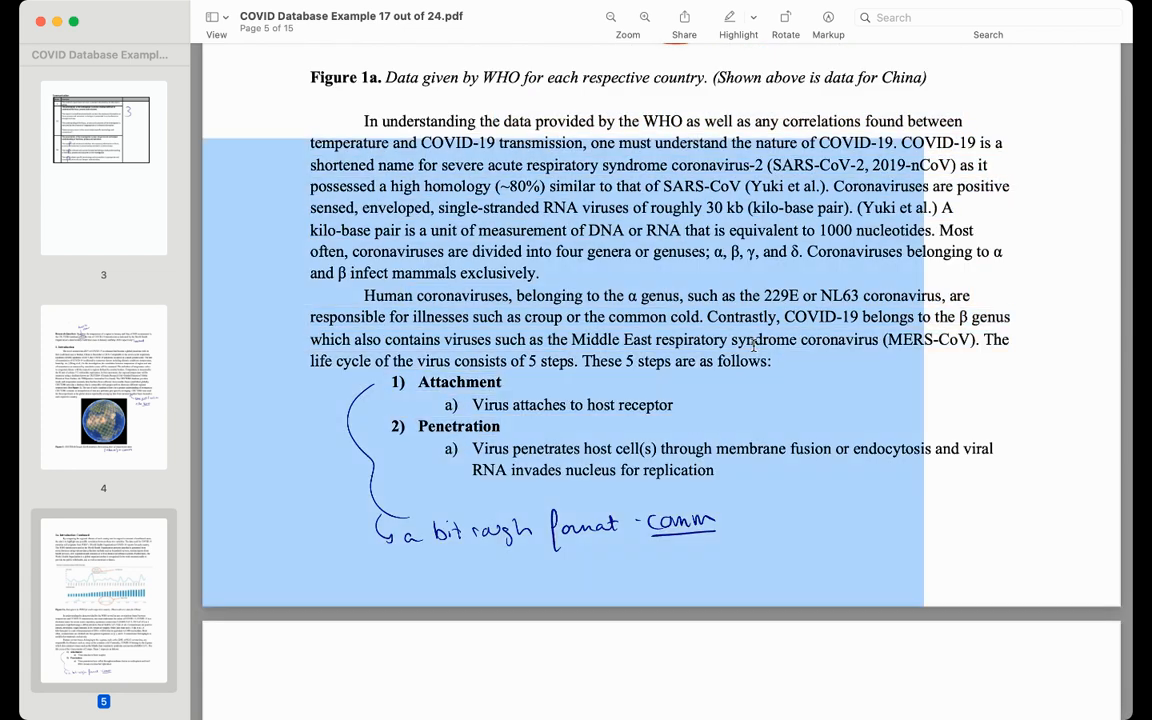
pyautogui.scroll(-3)
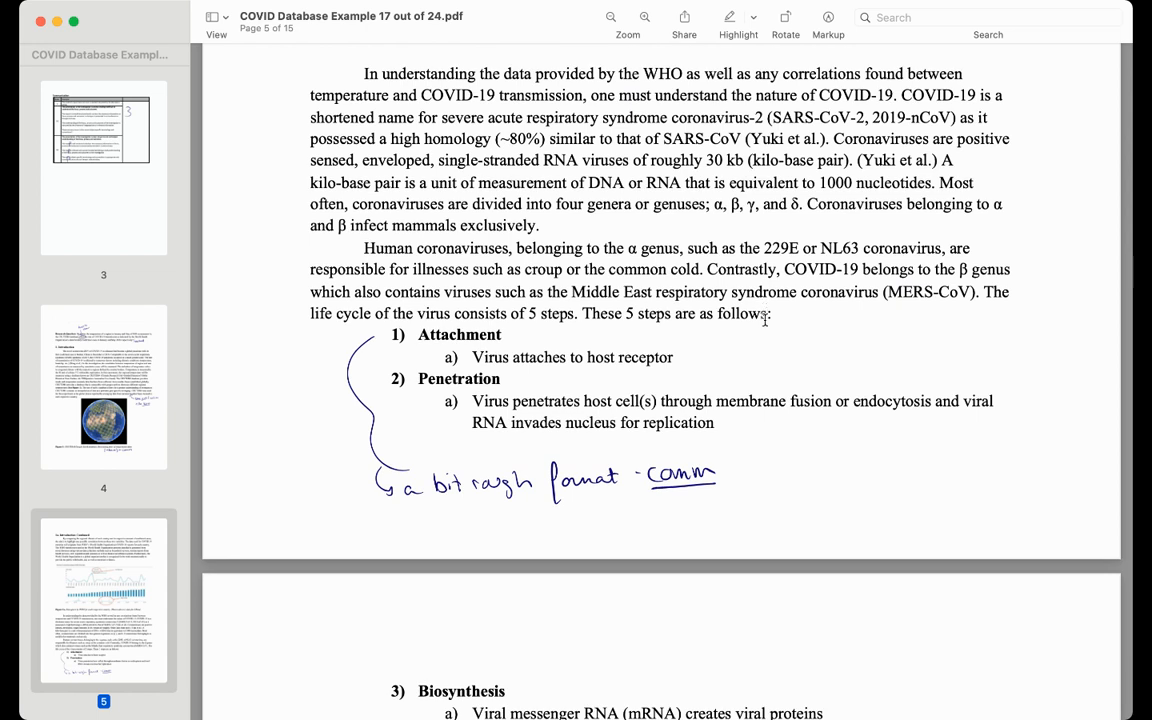
pyautogui.scroll(-3)
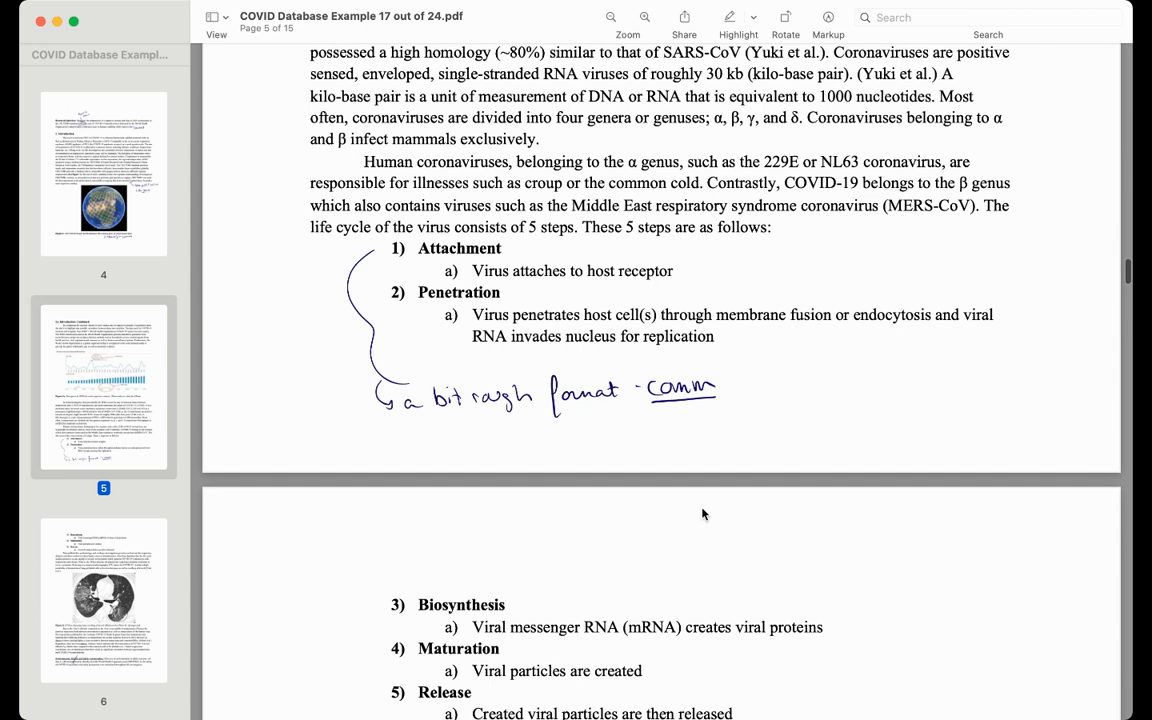
pyautogui.scroll(-3)
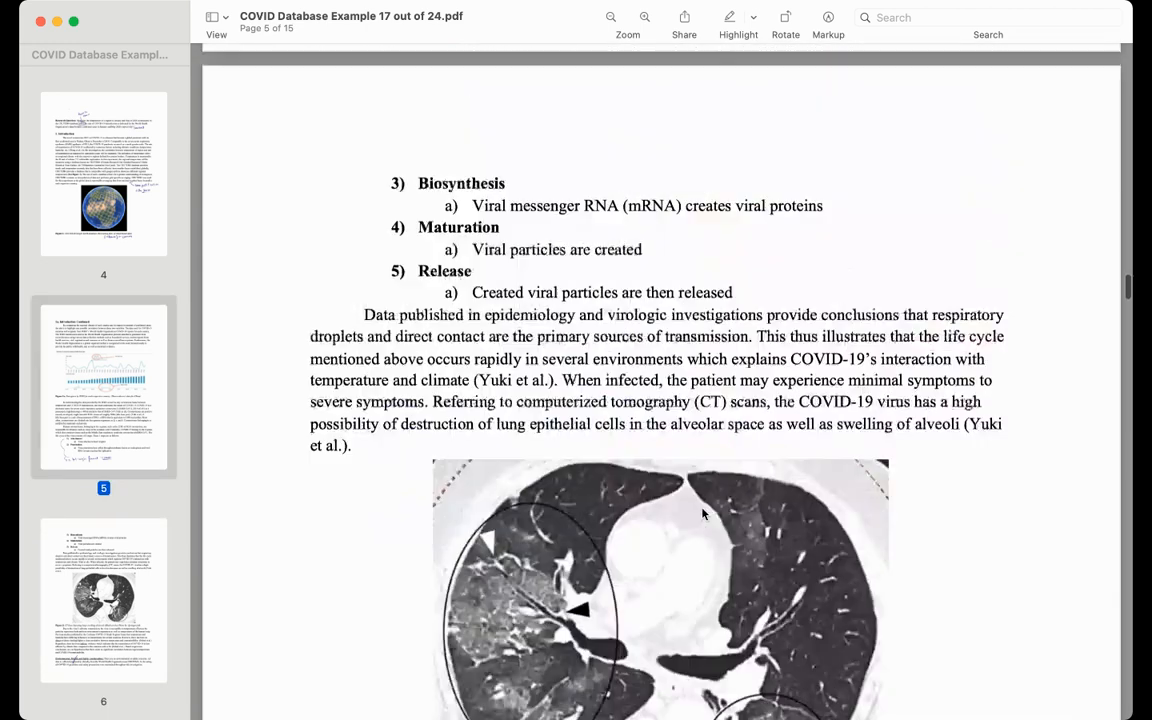
# - Select the temperature-and-transmissibility paragraph under Figure 2, then scroll to Variables and Methodology
pyautogui.scroll(-3)
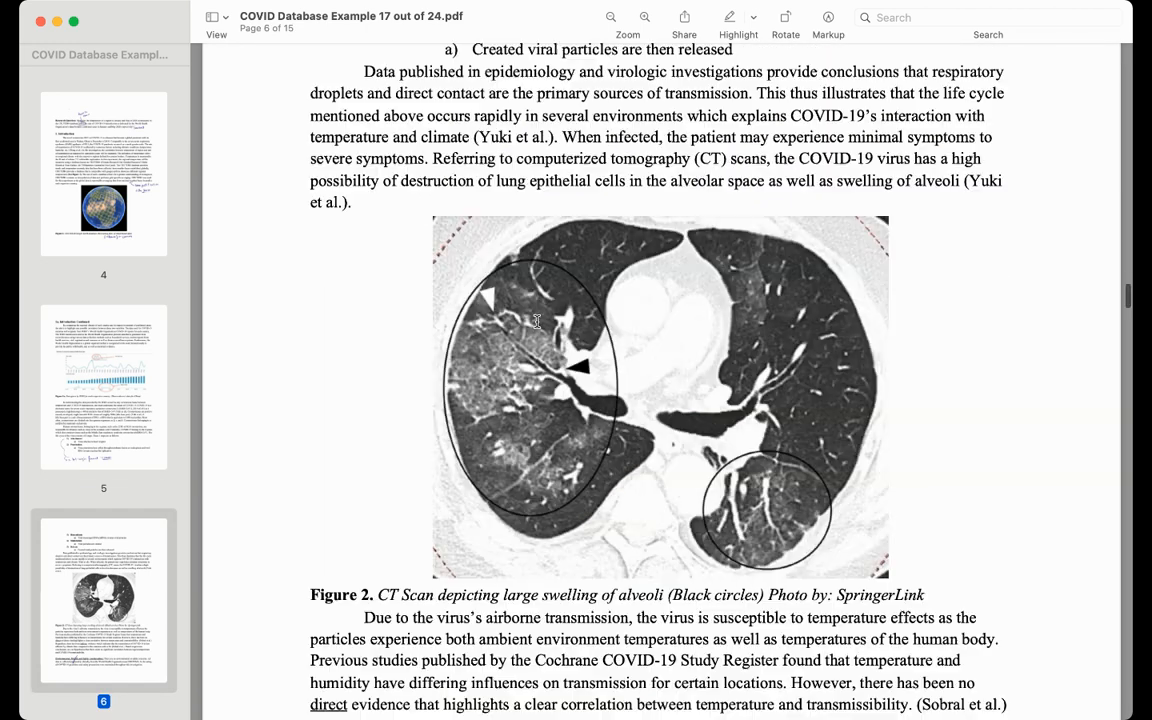
pyautogui.scroll(-3)
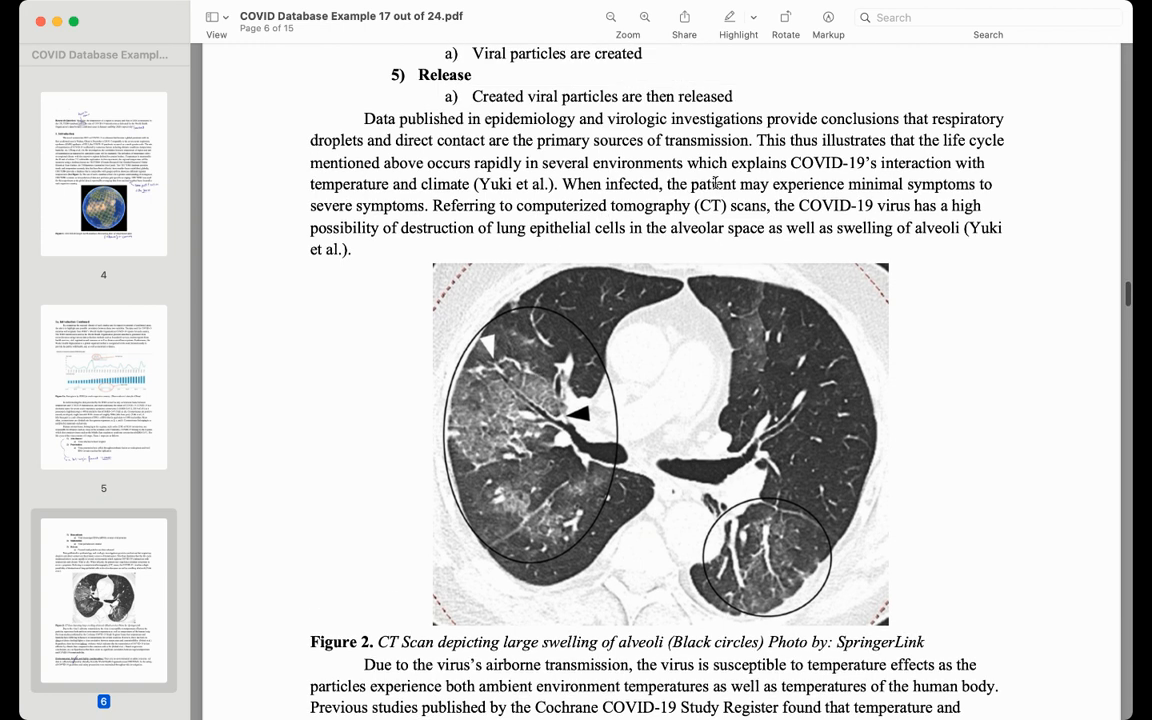
pyautogui.scroll(-3)
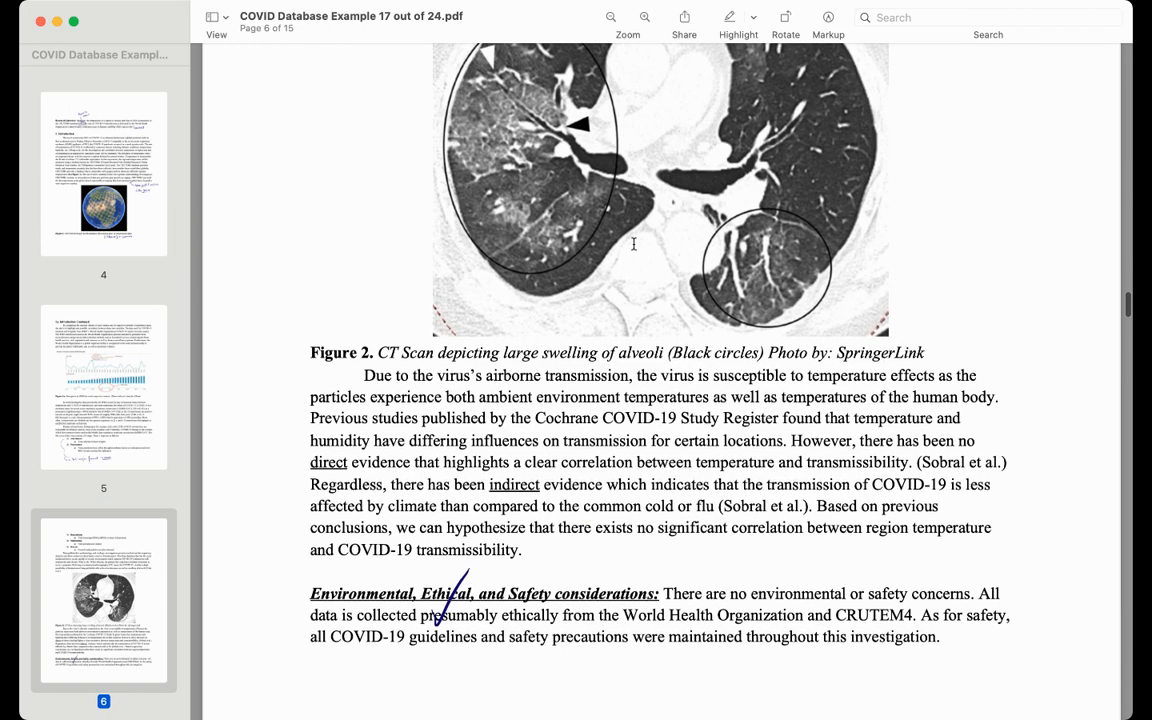
pyautogui.moveTo(363, 375); pyautogui.dragTo(620, 528)
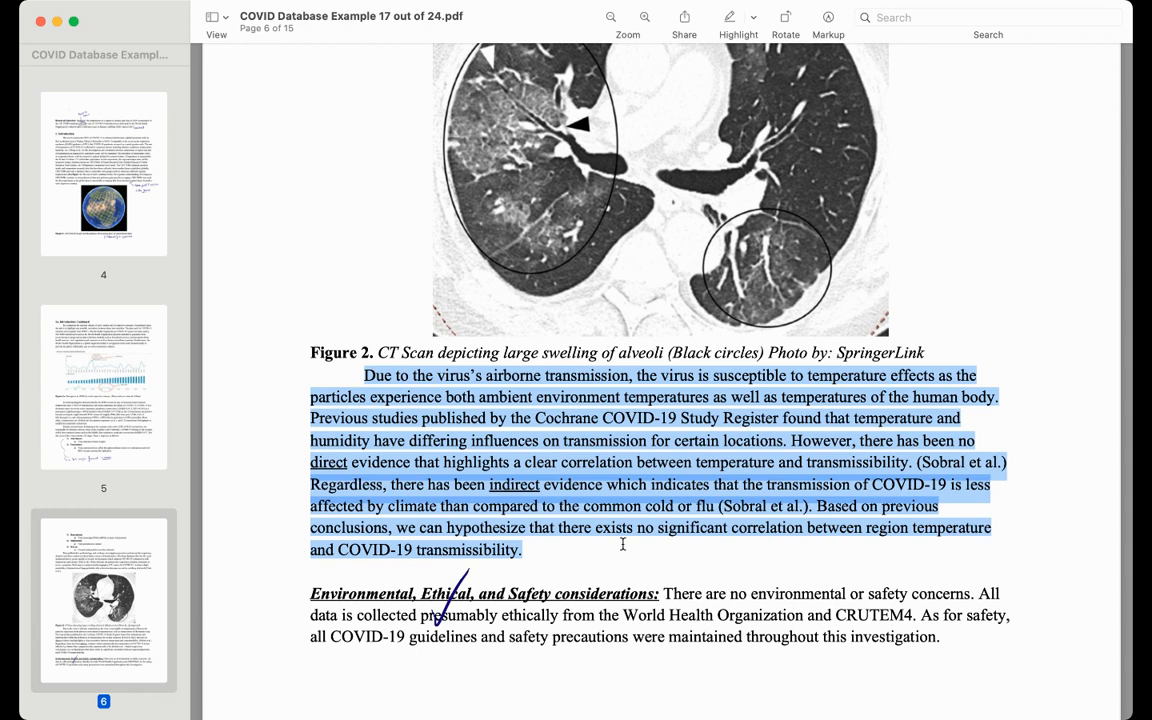
pyautogui.scroll(-3)
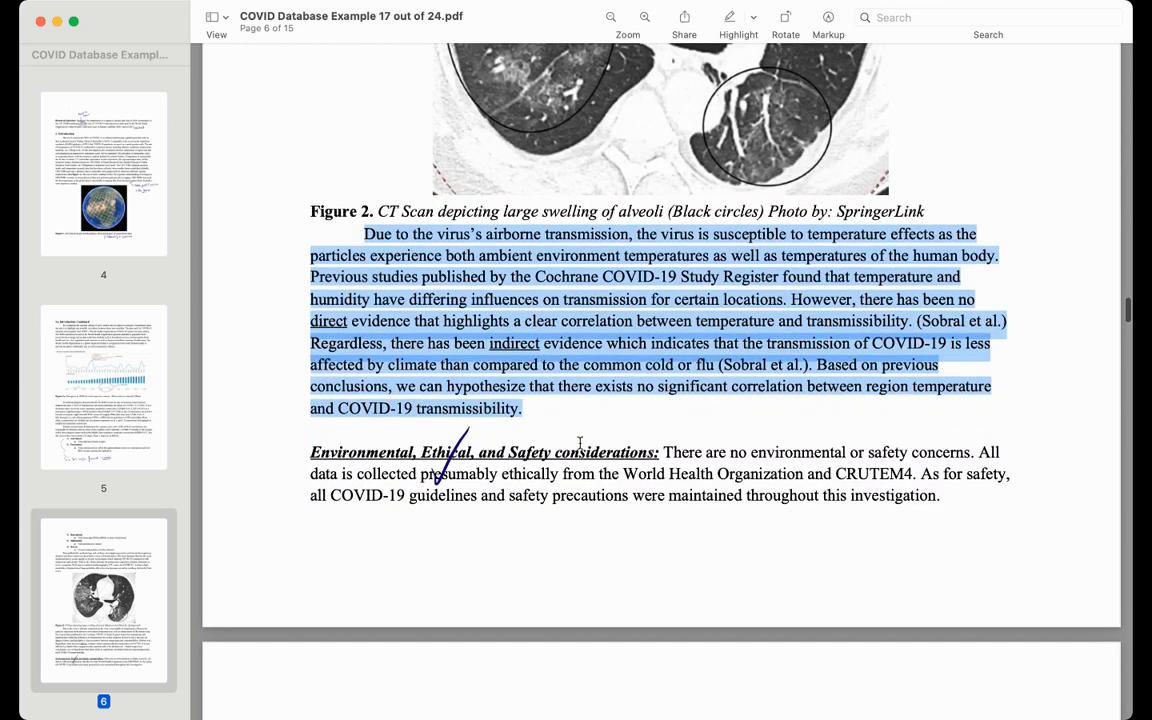
pyautogui.scroll(-3)
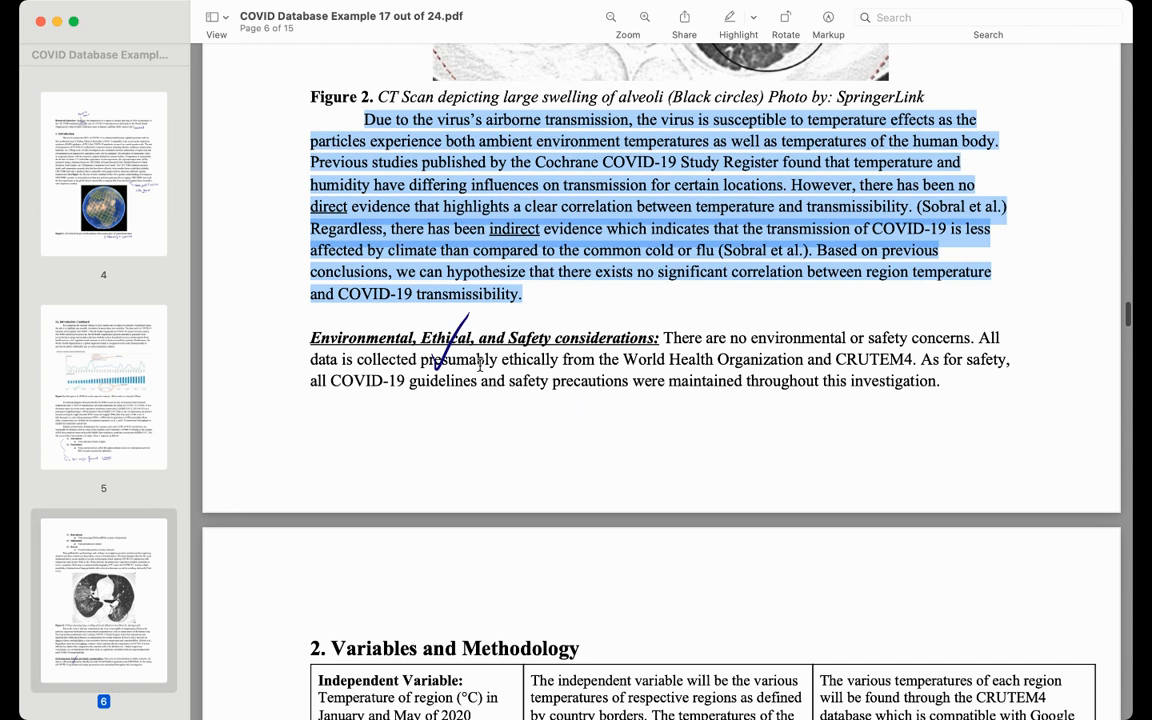
pyautogui.scroll(-3)
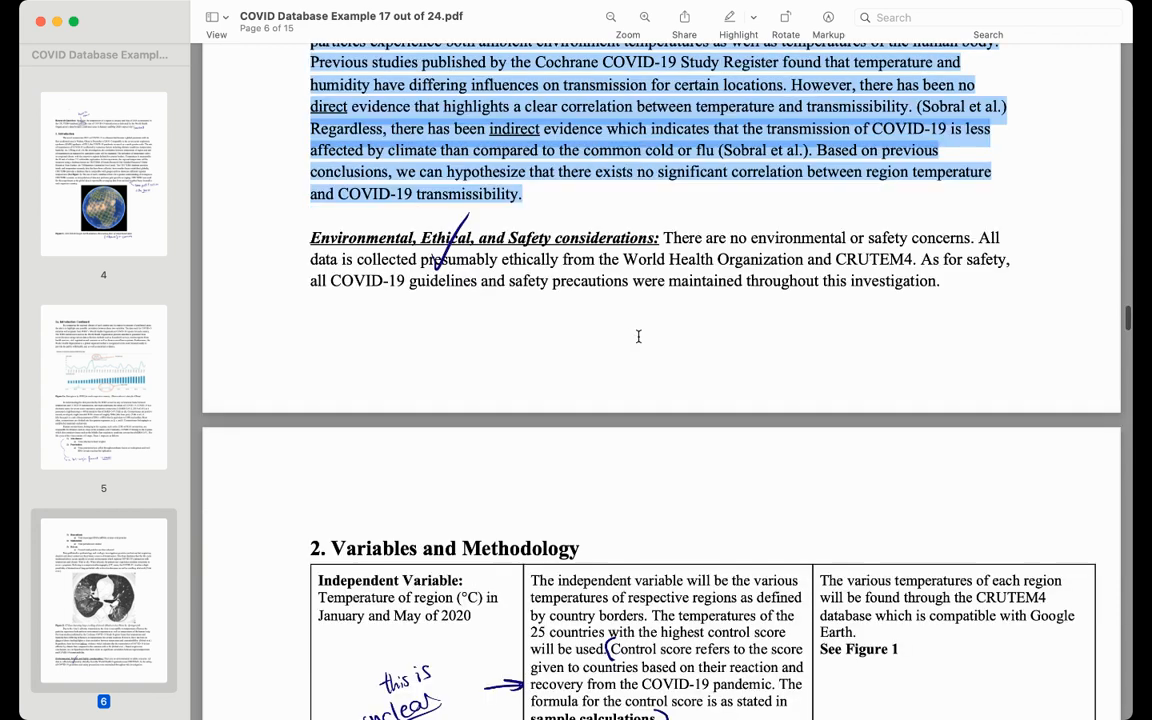
# - Scroll through page 7's Variables table and select the multiple-months justification sentence
pyautogui.scroll(-3)
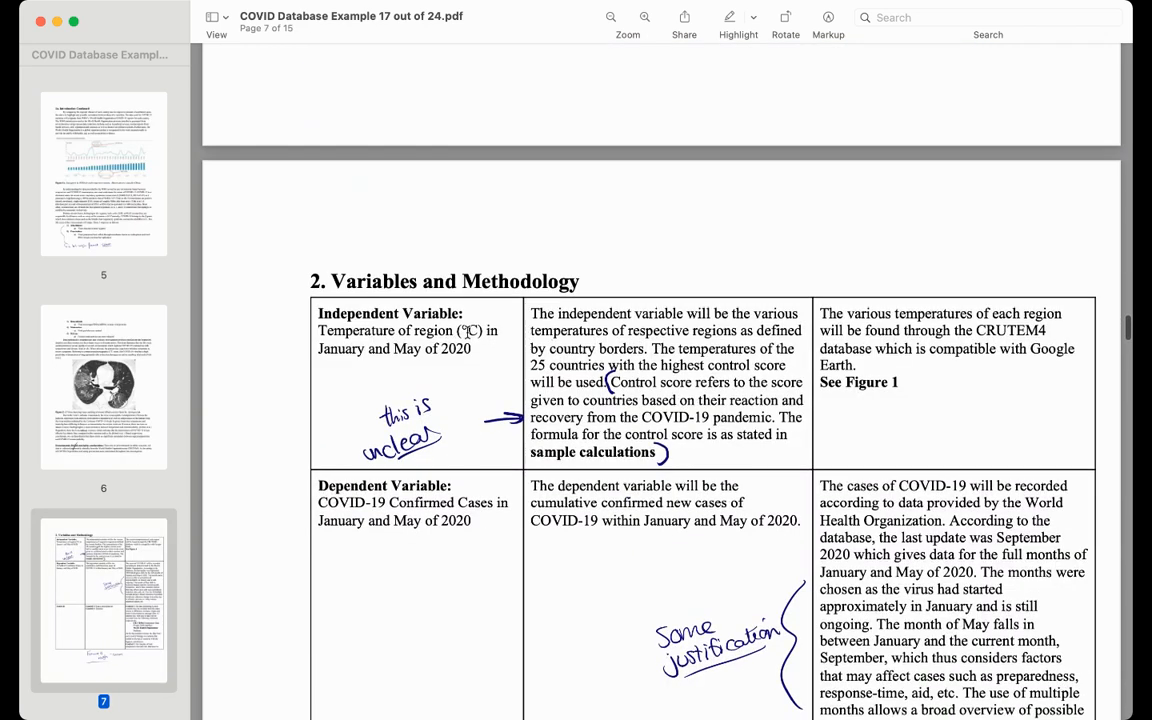
pyautogui.scroll(-3)
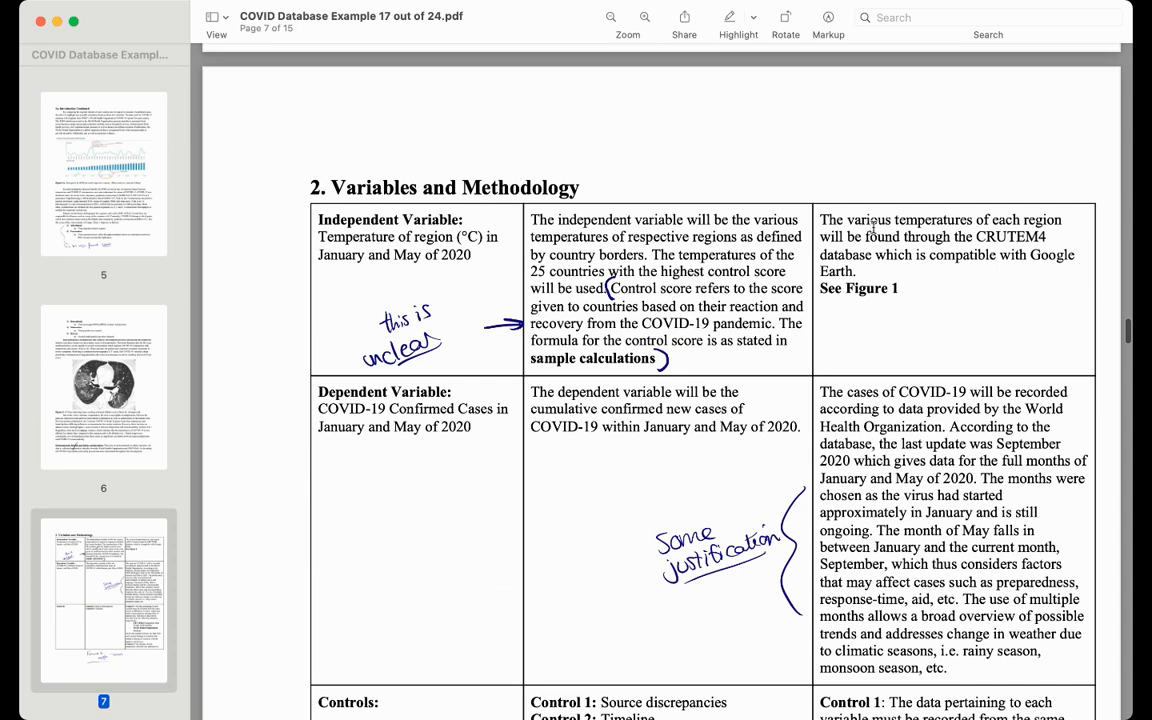
pyautogui.scroll(-3)
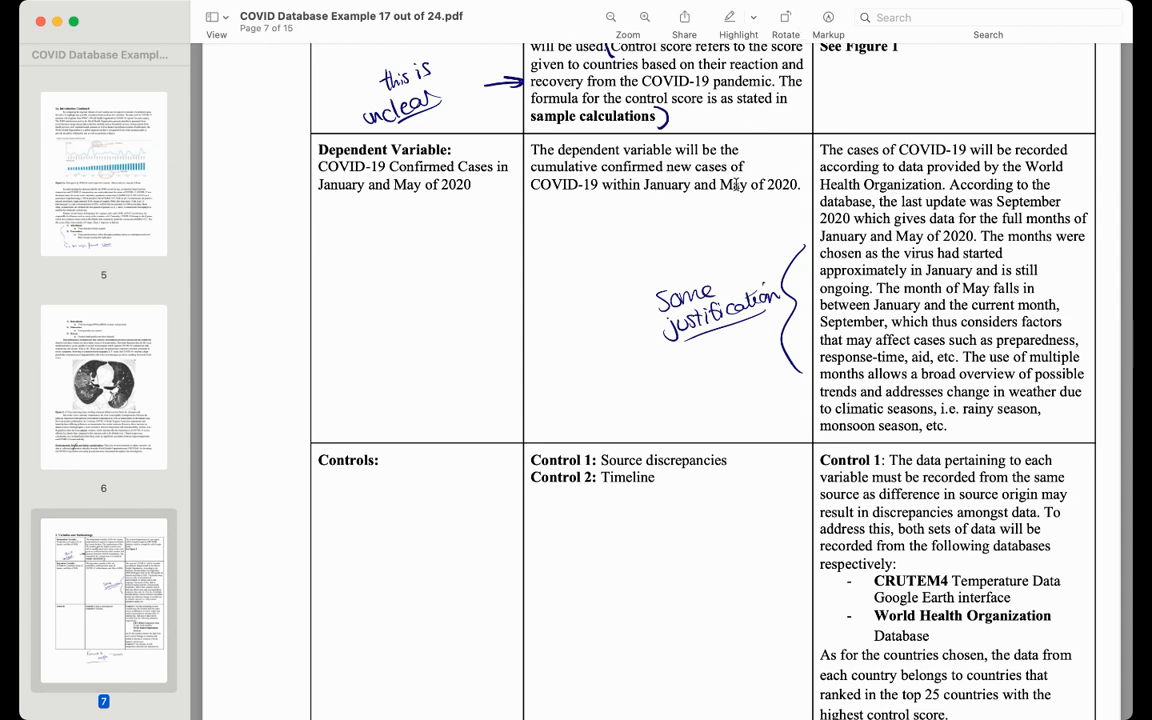
pyautogui.moveTo(686, 184)
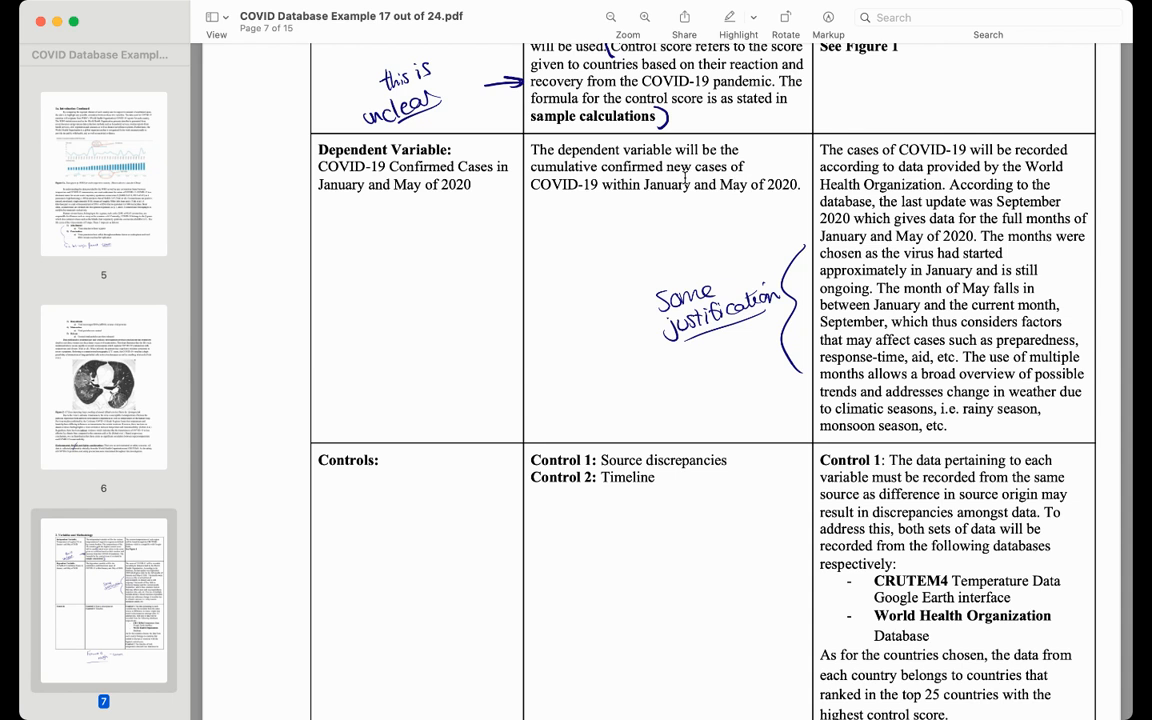
pyautogui.scroll(-3)
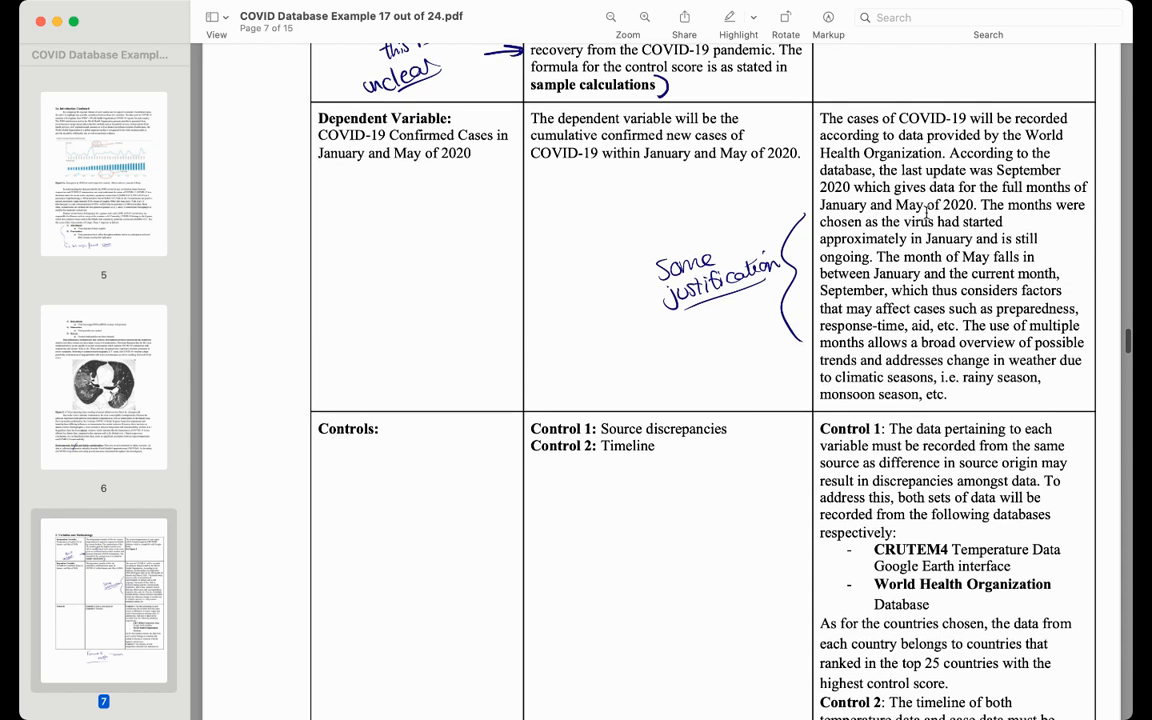
pyautogui.moveTo(950, 152); pyautogui.dragTo(922, 342)
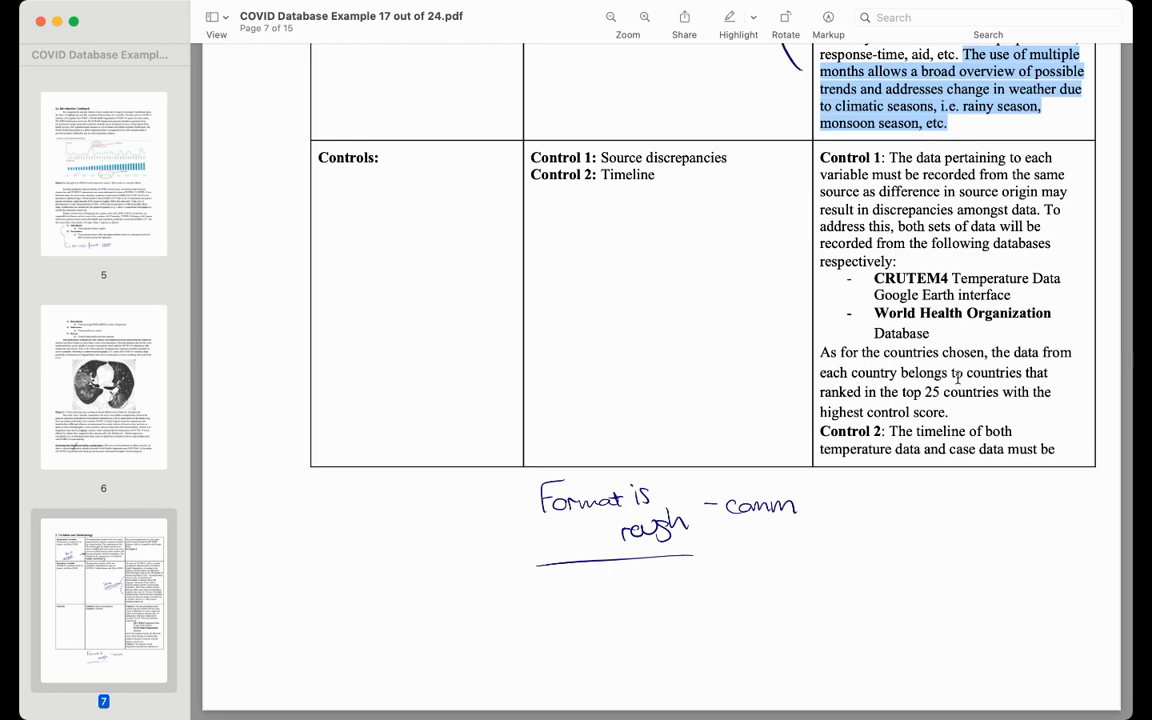
# - Select the Control 3 description and USA outliers sentence, then scroll to Methodology
pyautogui.scroll(-3)
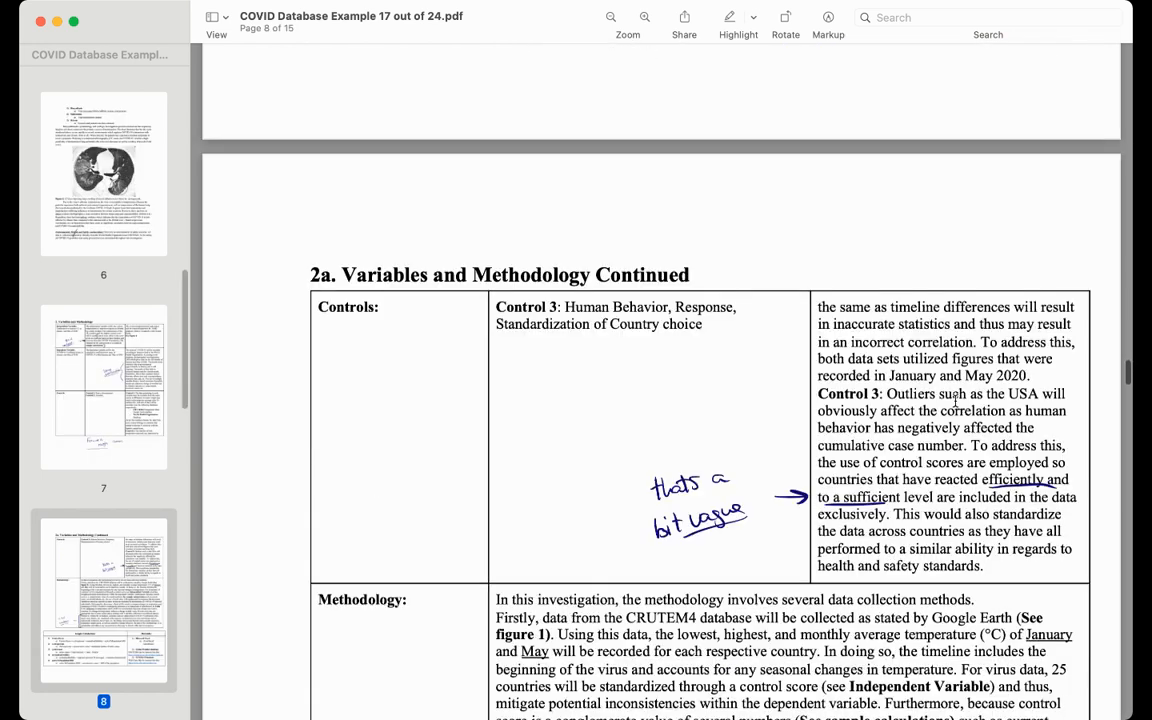
pyautogui.scroll(-3)
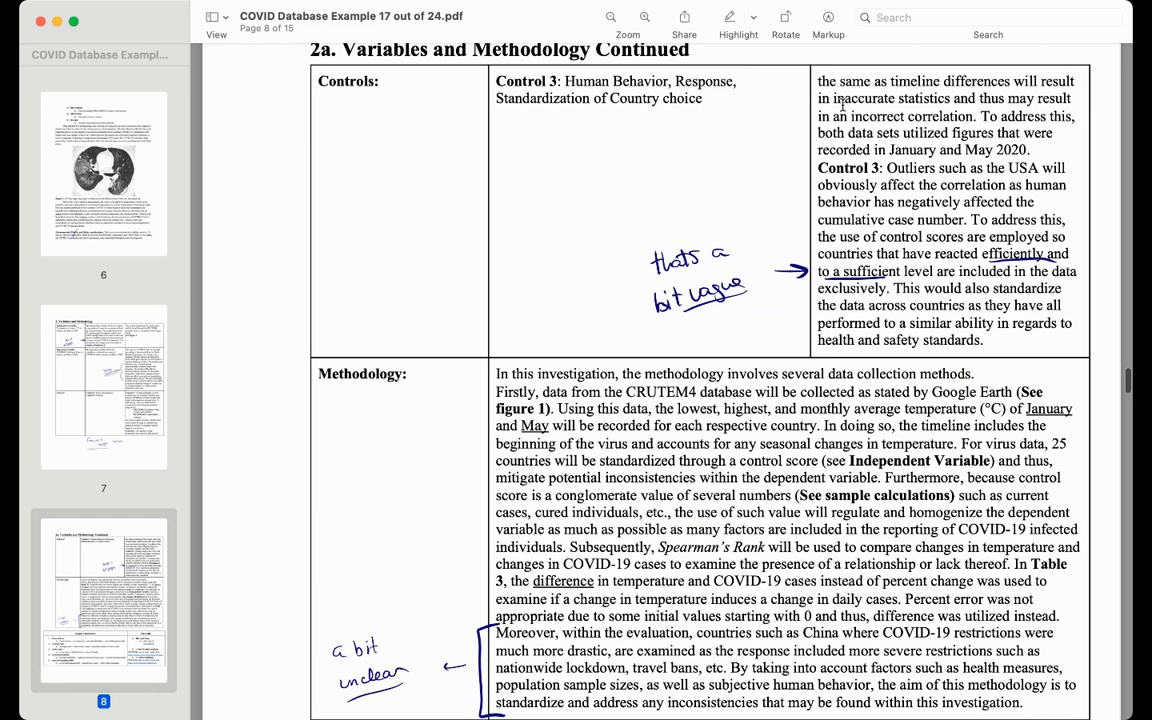
pyautogui.moveTo(565, 81); pyautogui.dragTo(720, 98)
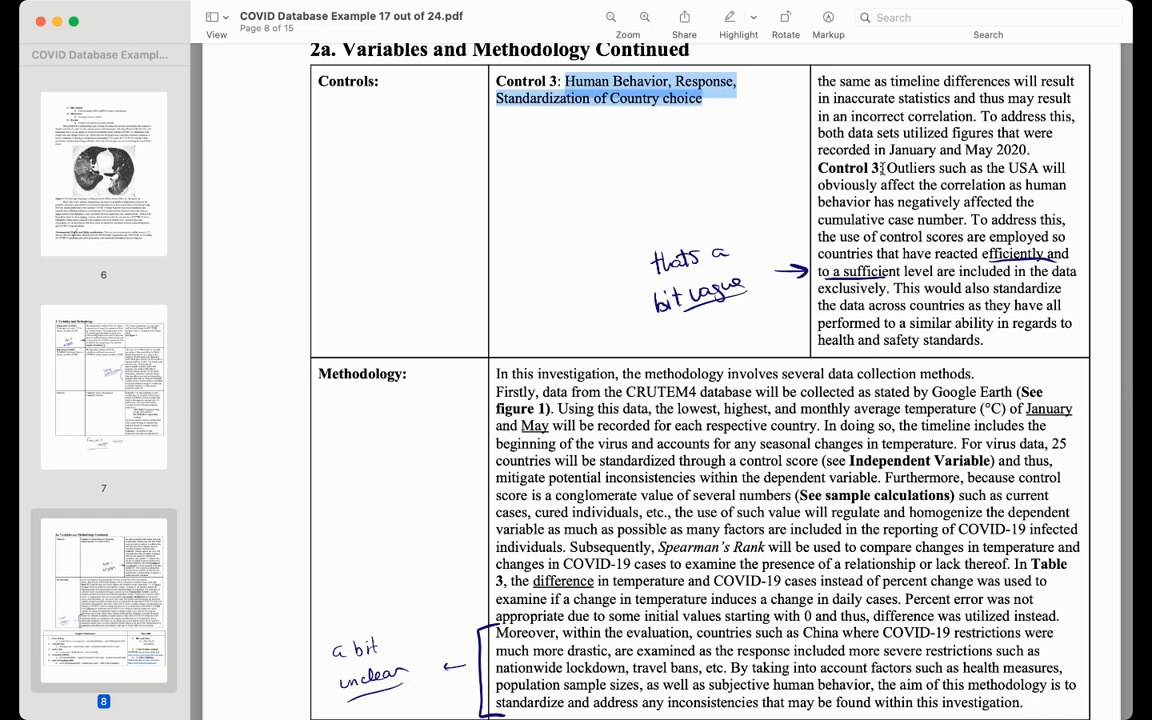
pyautogui.moveTo(885, 167); pyautogui.dragTo(1040, 184)
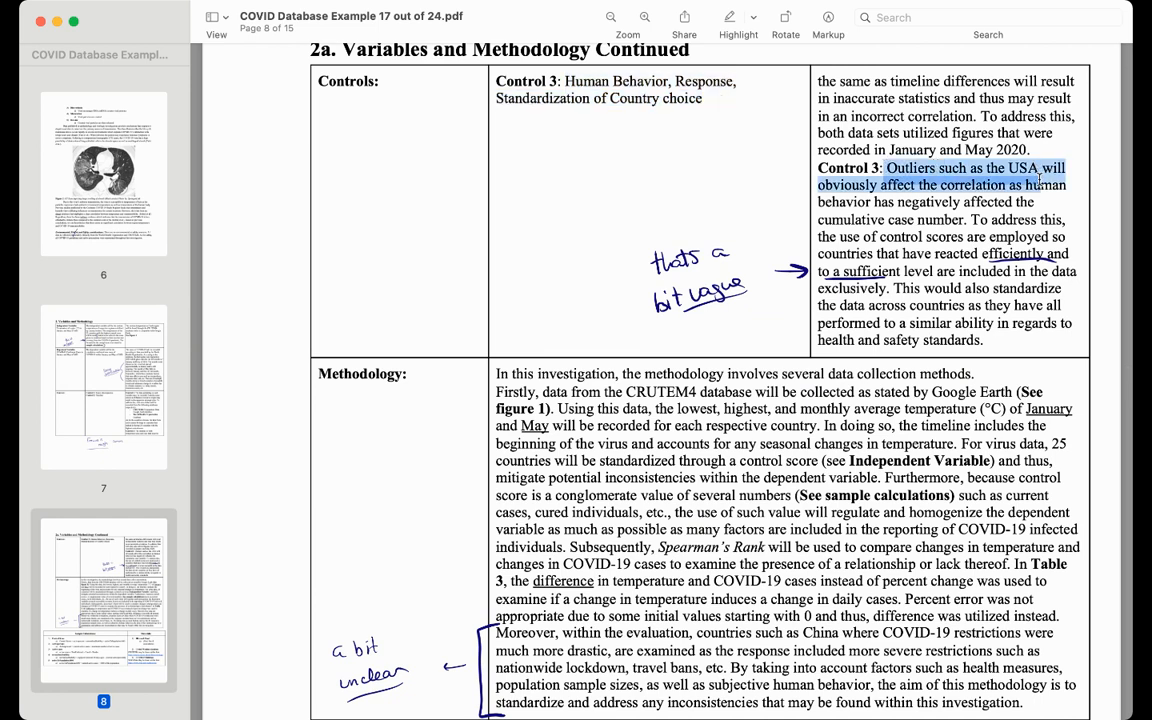
pyautogui.moveTo(1037, 184)
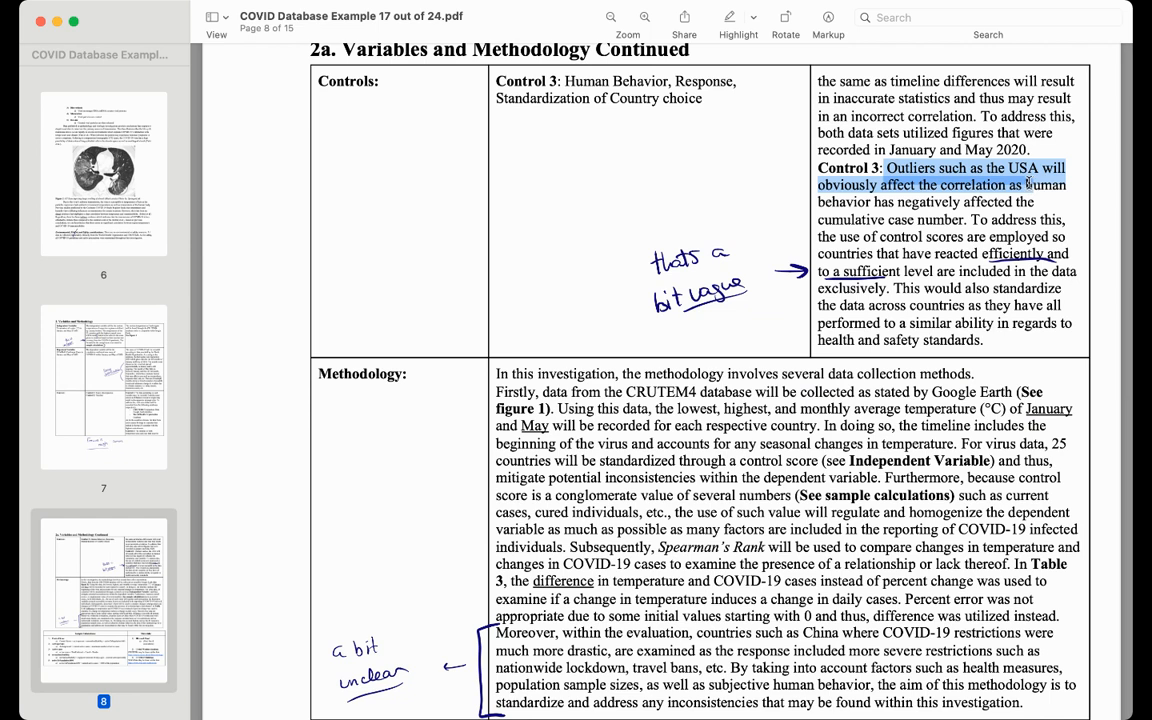
pyautogui.moveTo(978, 241)
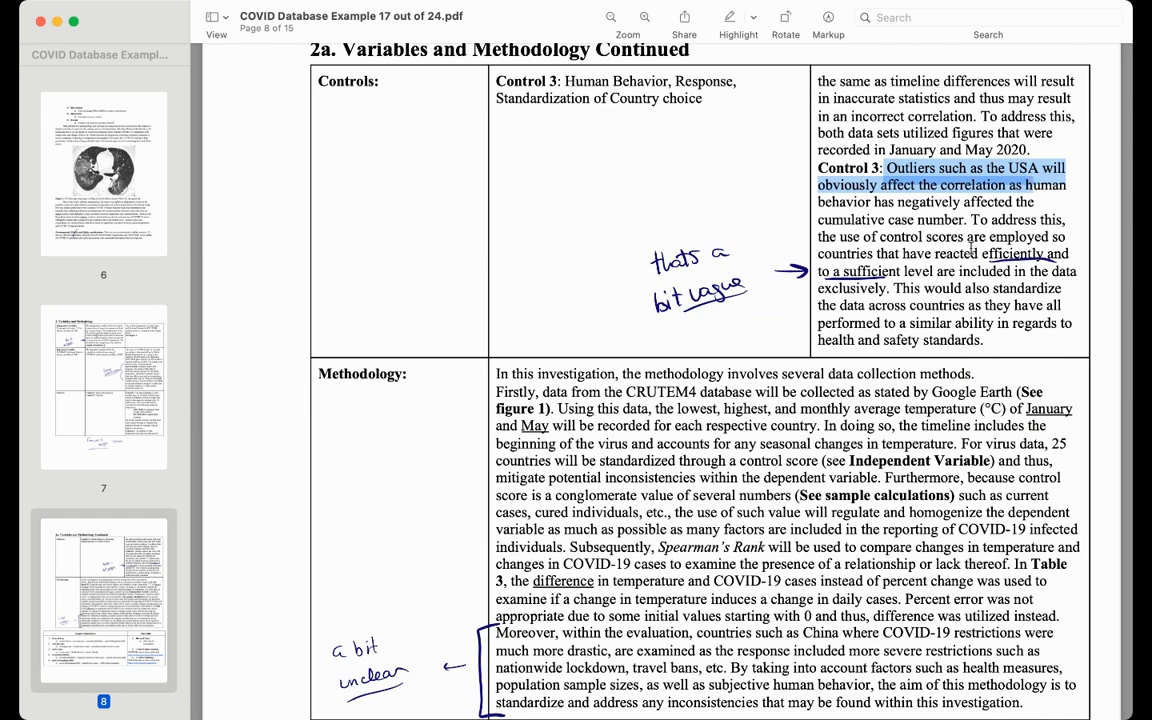
pyautogui.scroll(-3)
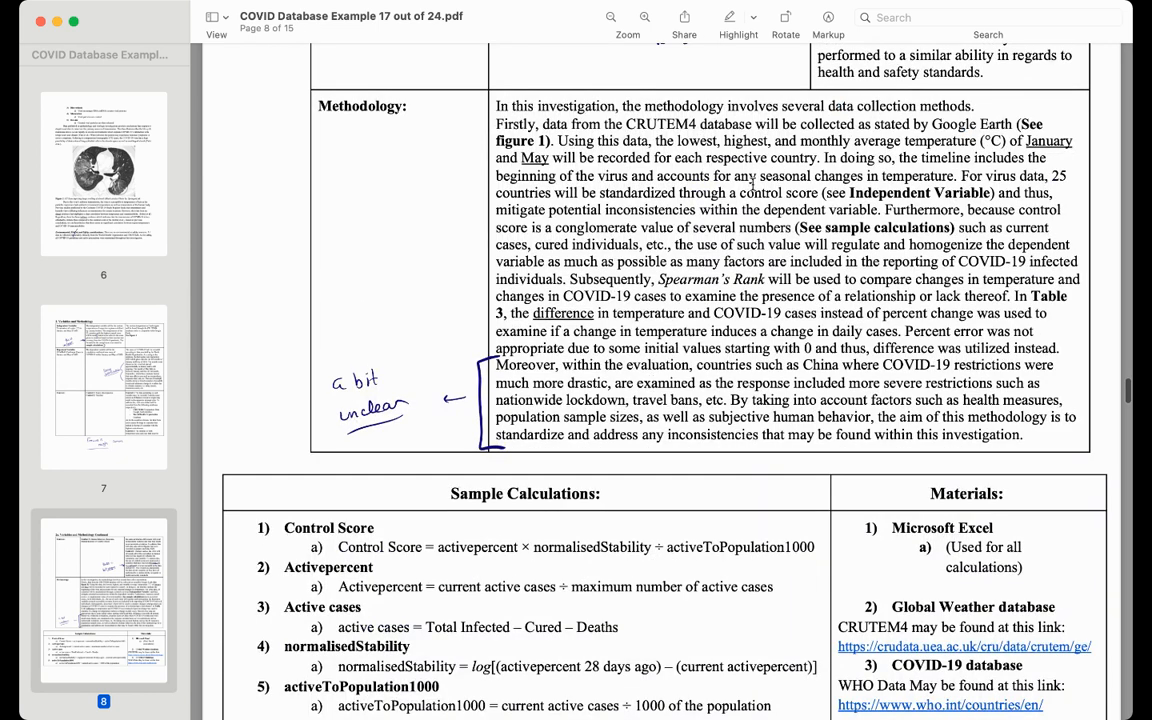
pyautogui.moveTo(795, 382)
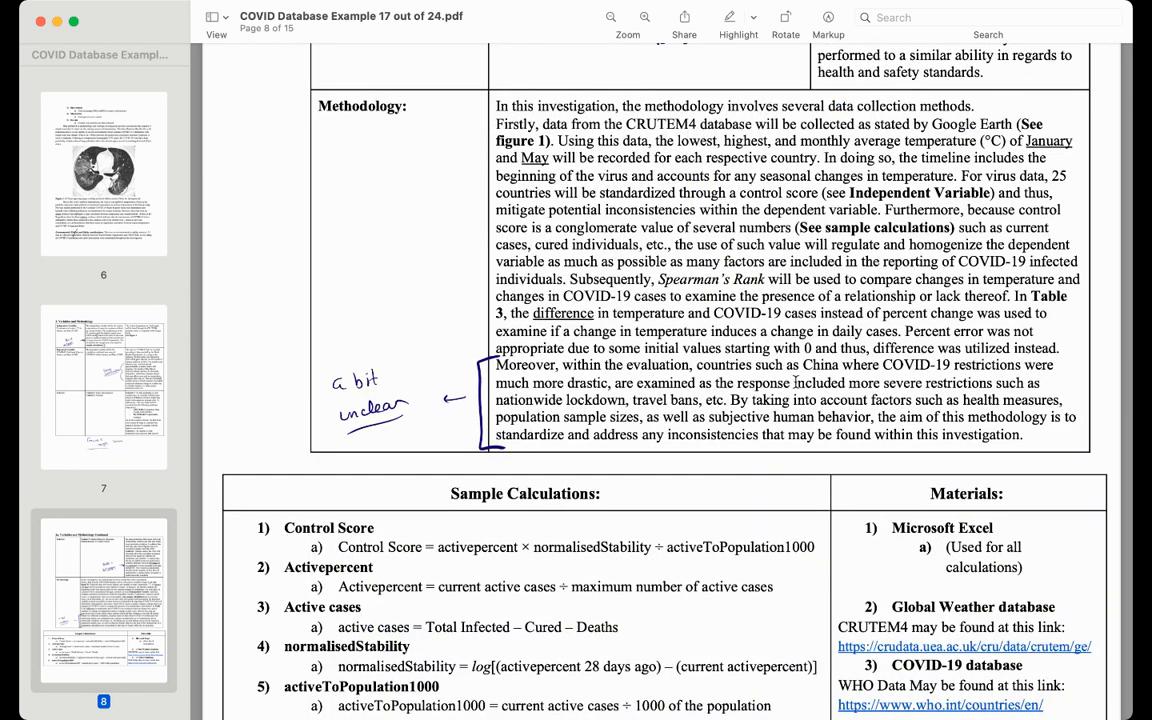
# - Scroll past Sample Calculations and Materials to the top of Results and Discussion
pyautogui.scroll(-3)
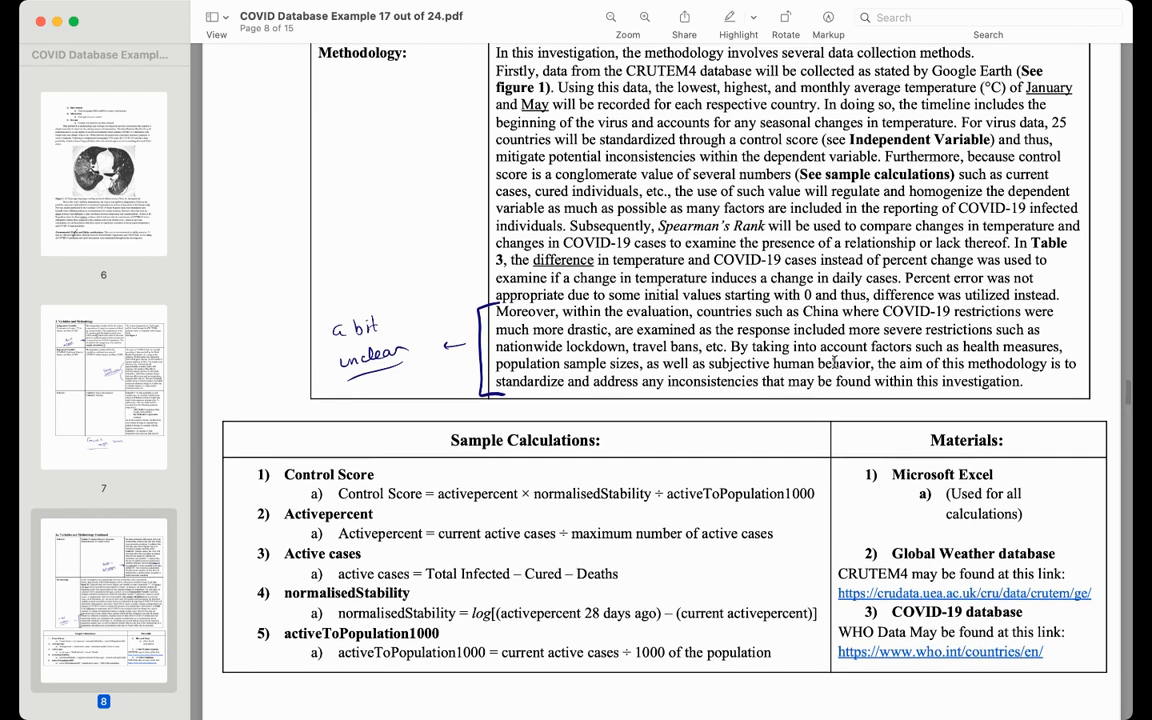
pyautogui.scroll(-3)
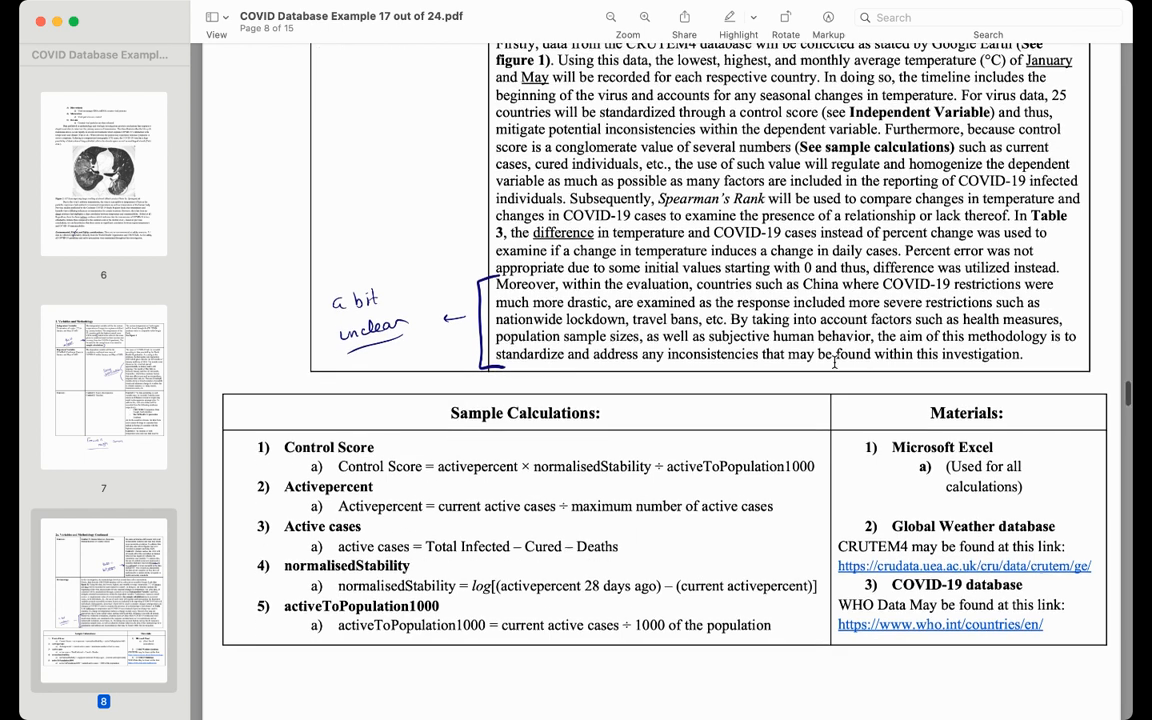
pyautogui.scroll(-3)
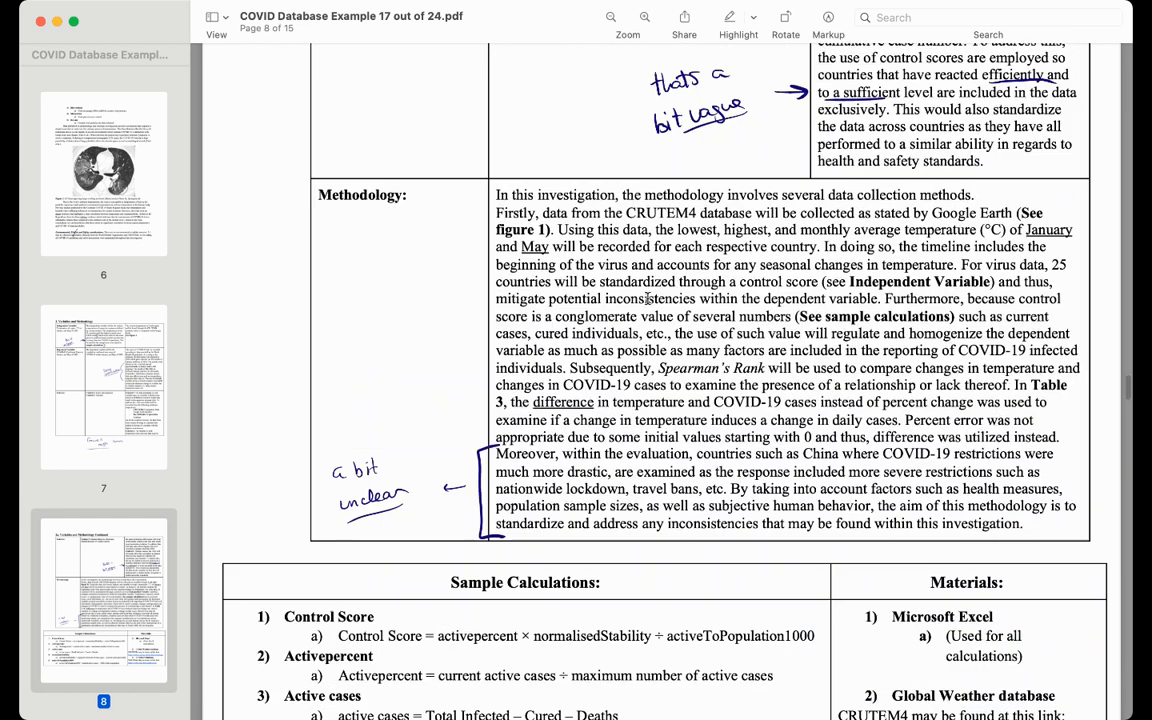
pyautogui.scroll(-3)
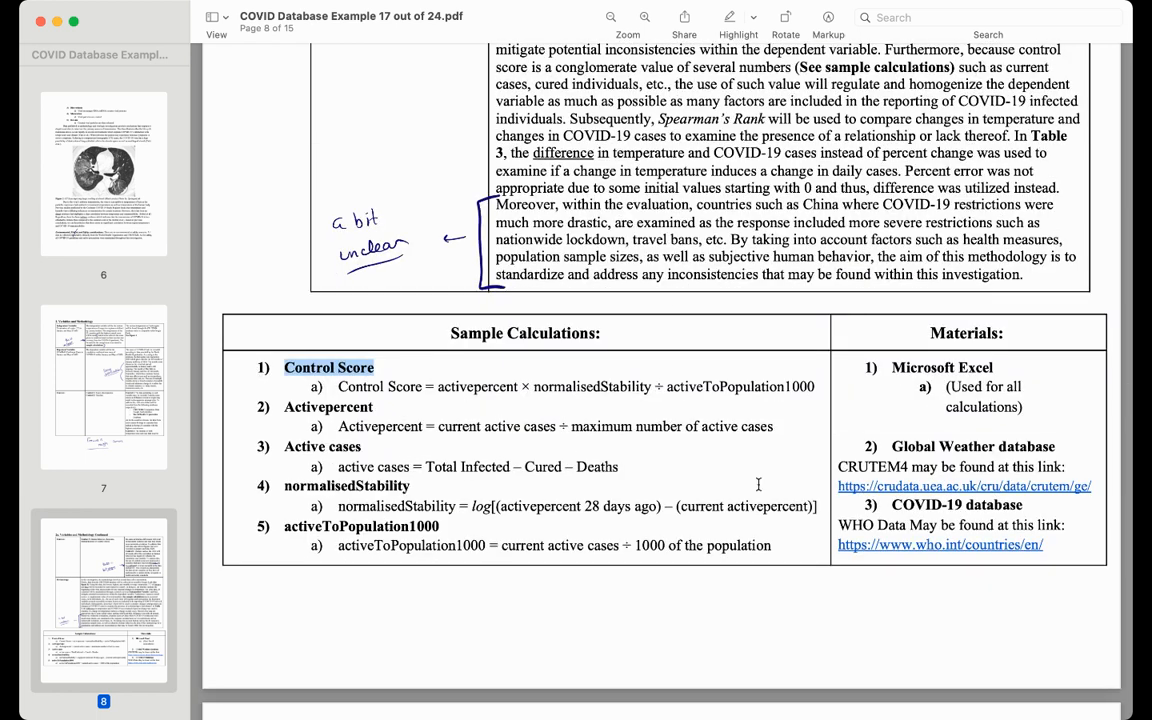
pyautogui.moveTo(385, 461)
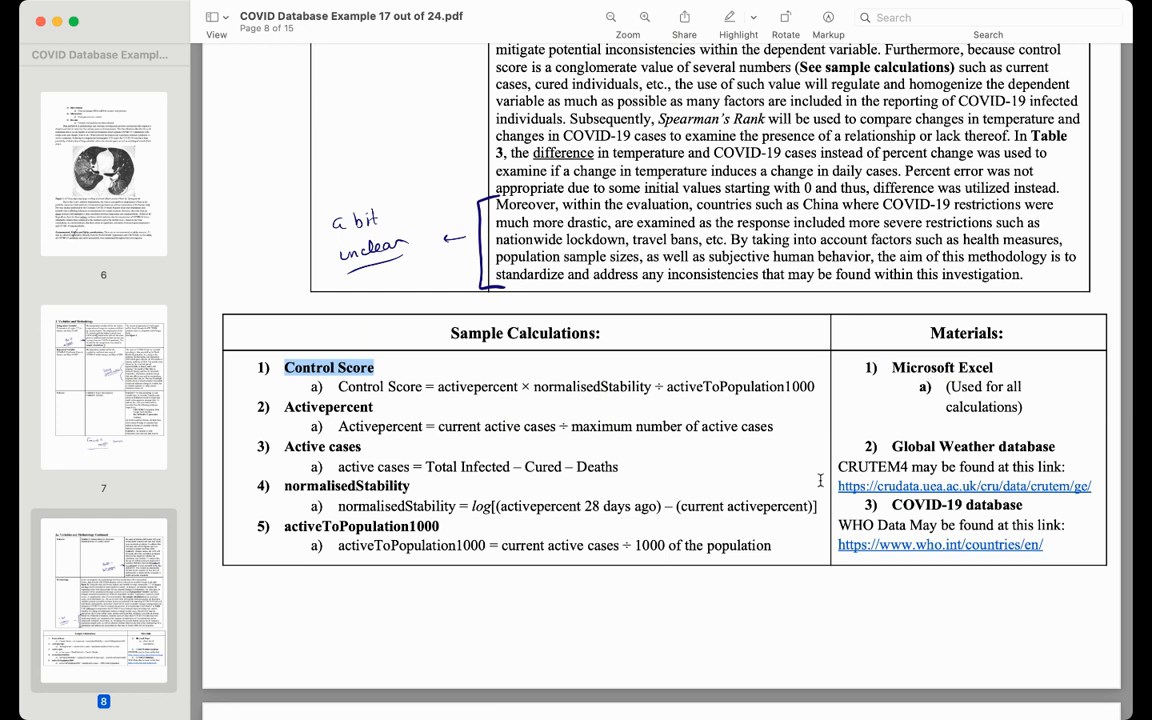
pyautogui.scroll(-3)
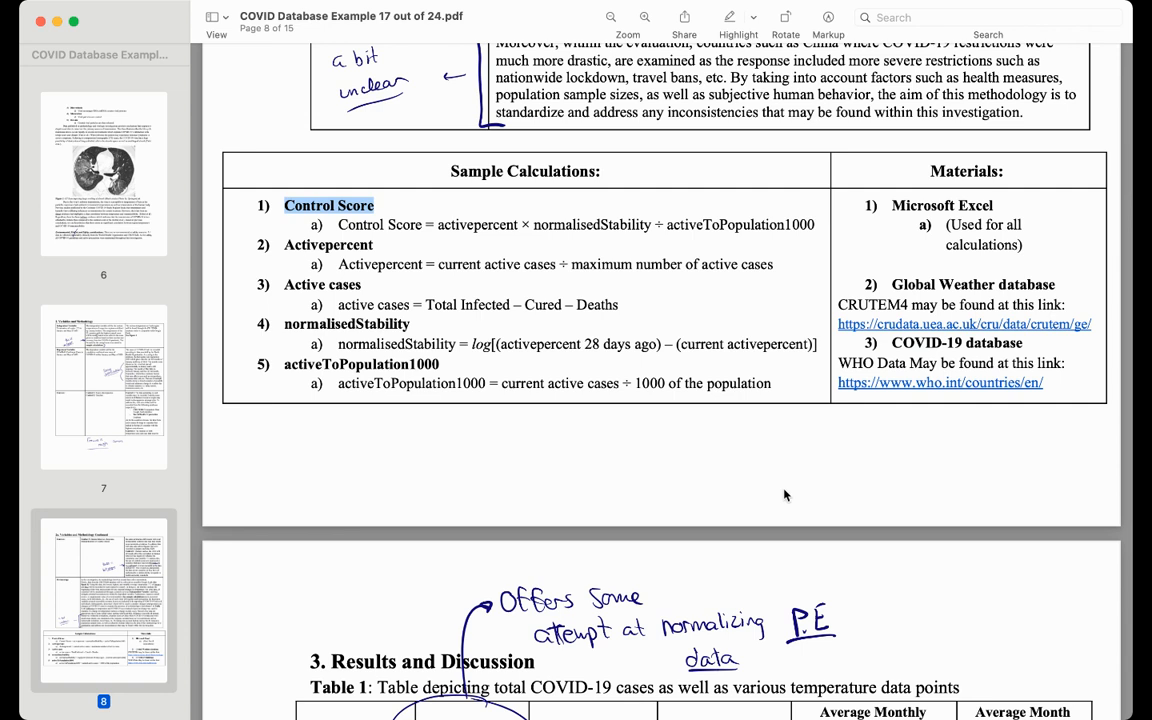
# - Scroll past Table 1's control scores to Table 2, noted 'Error analysis attempted'
pyautogui.scroll(-3)
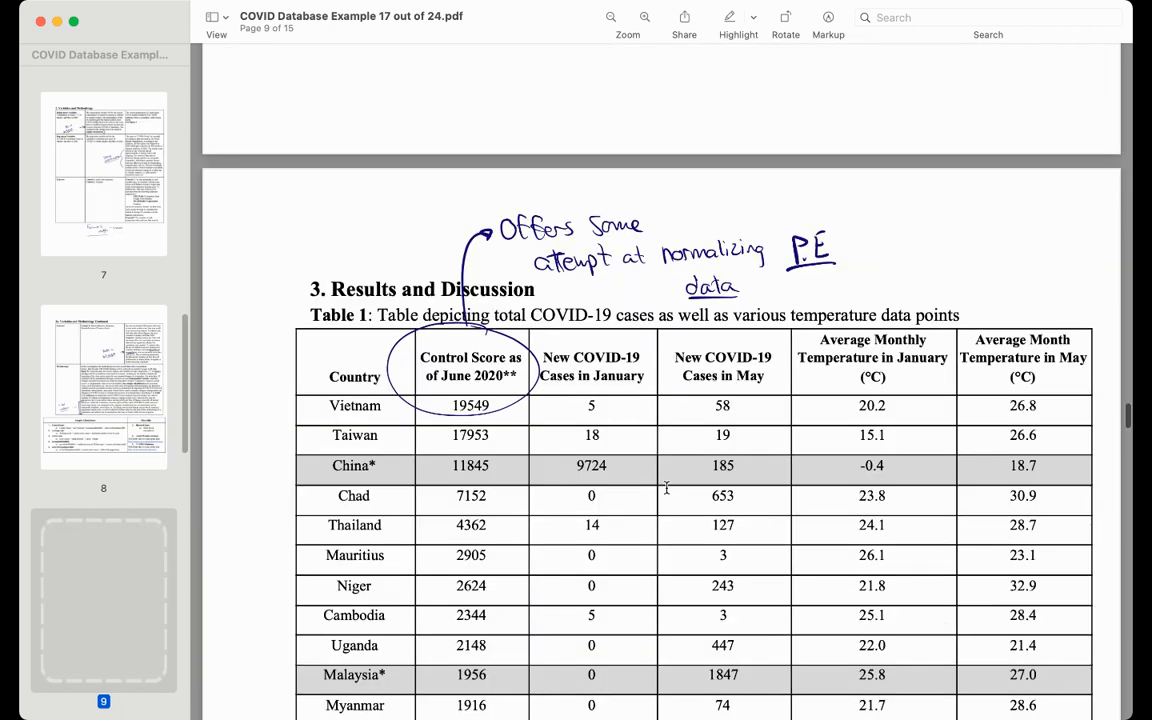
pyautogui.scroll(-3)
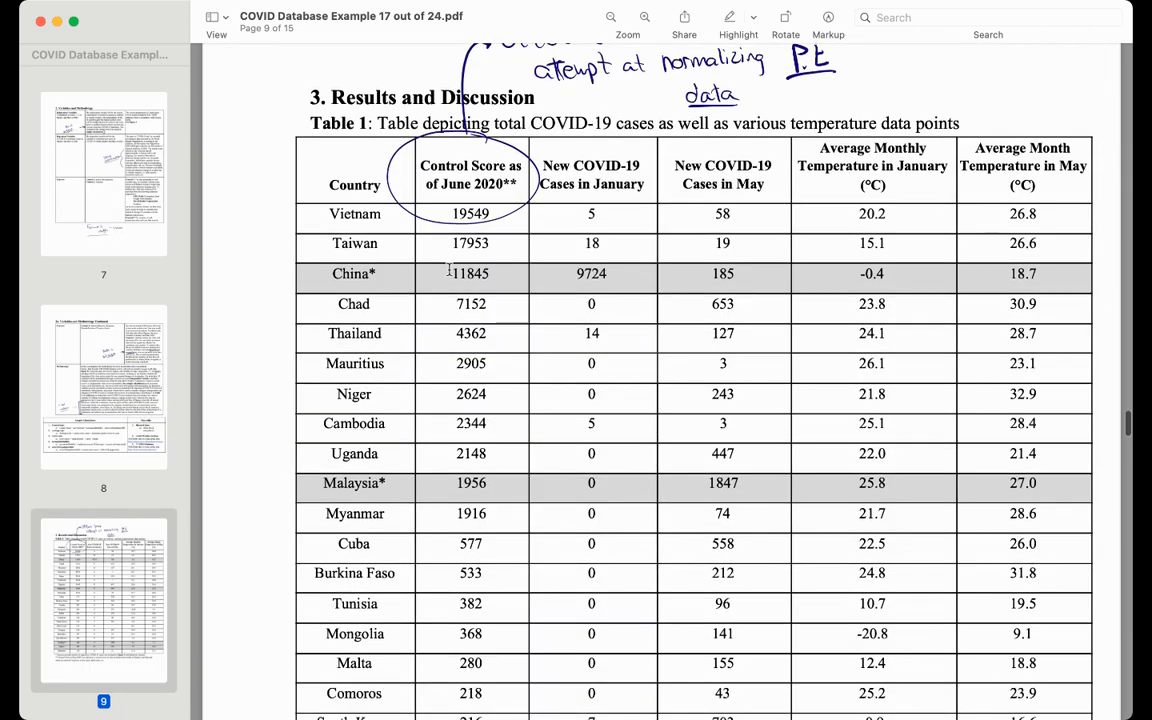
pyautogui.scroll(-3)
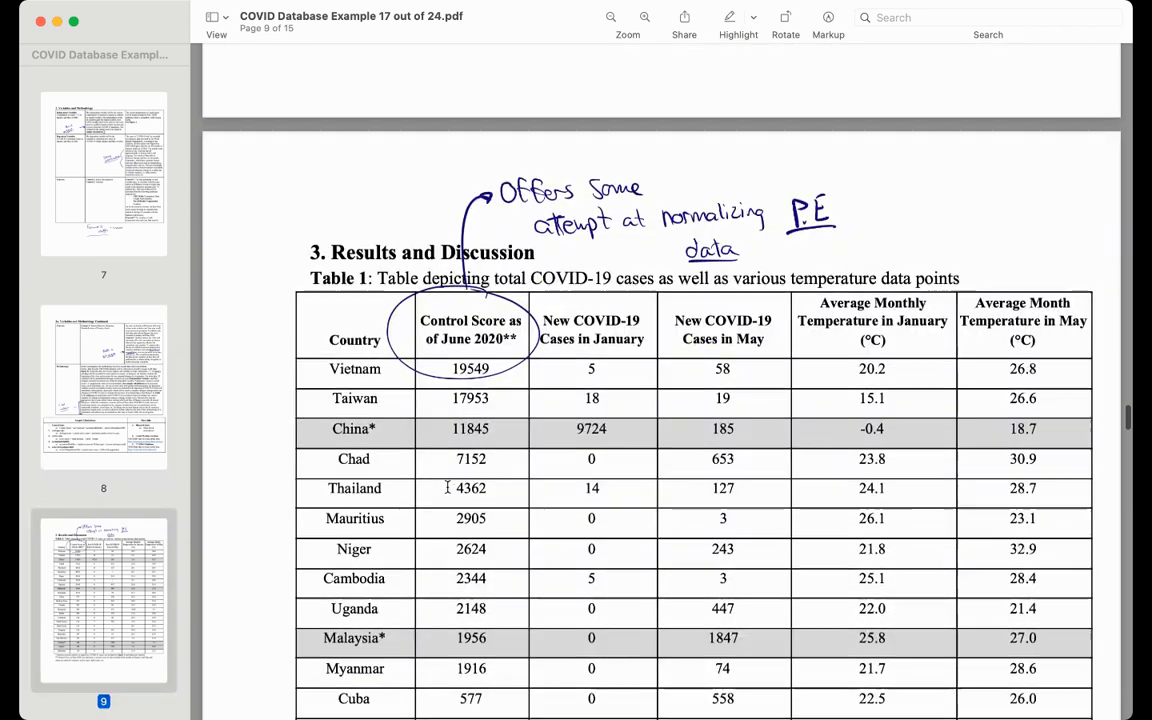
pyautogui.scroll(-3)
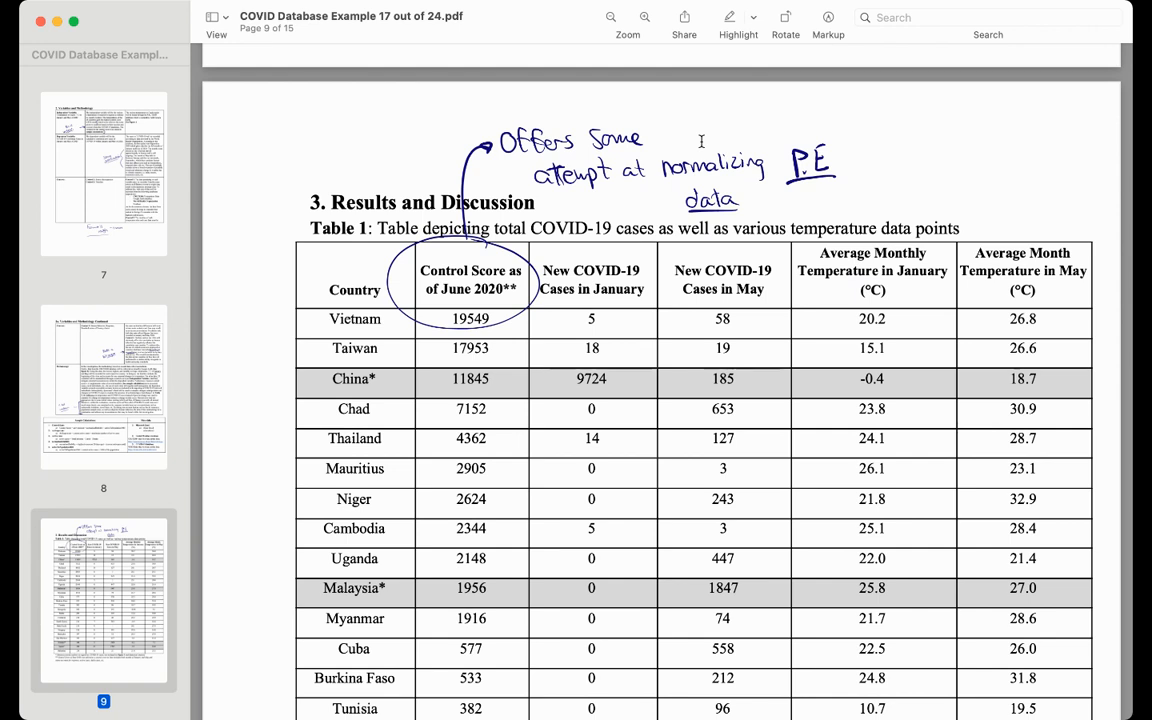
pyautogui.moveTo(852, 346)
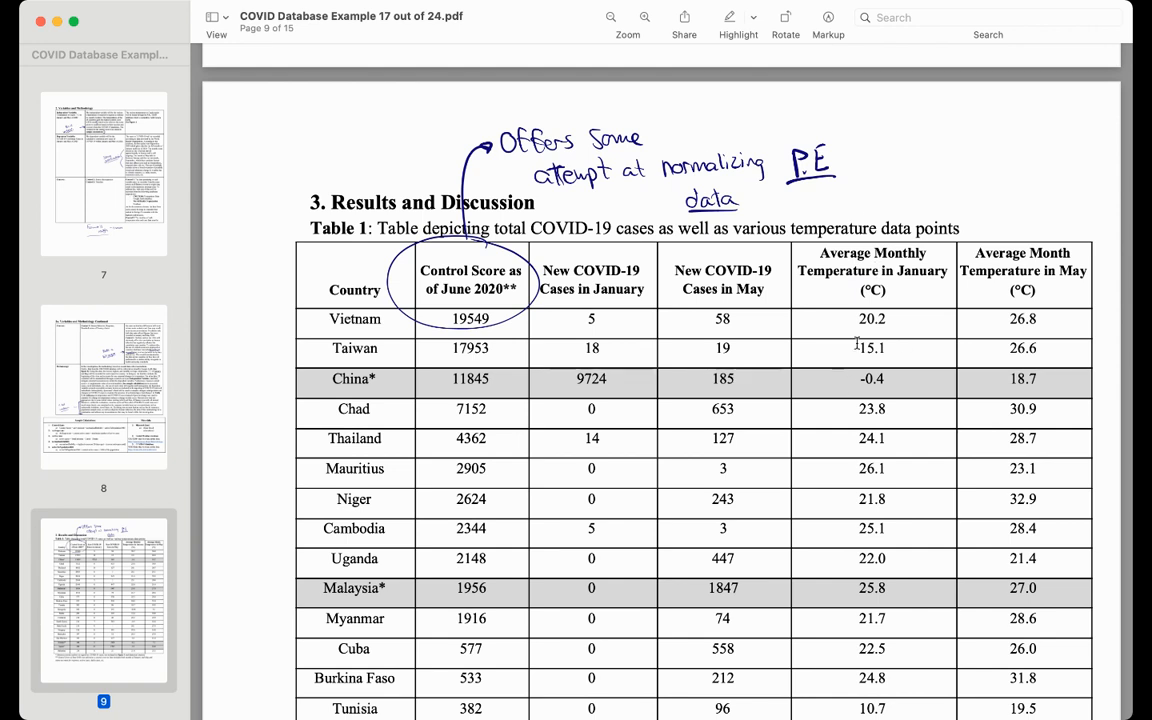
pyautogui.scroll(-3)
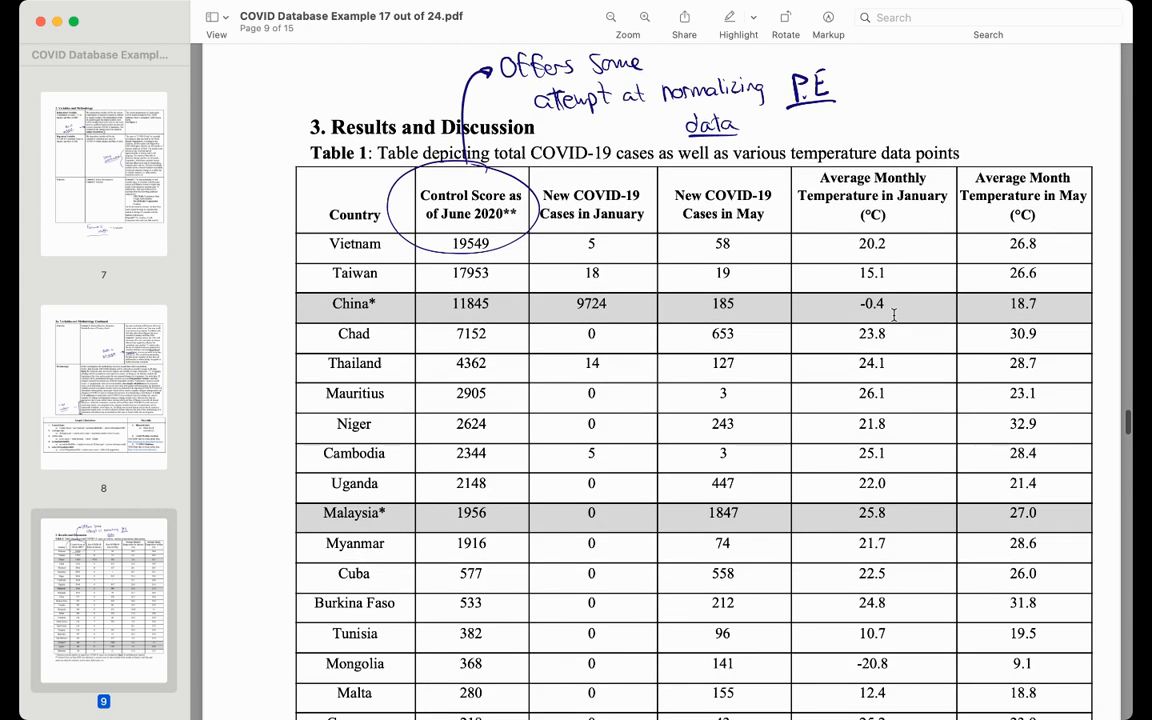
pyautogui.scroll(-3)
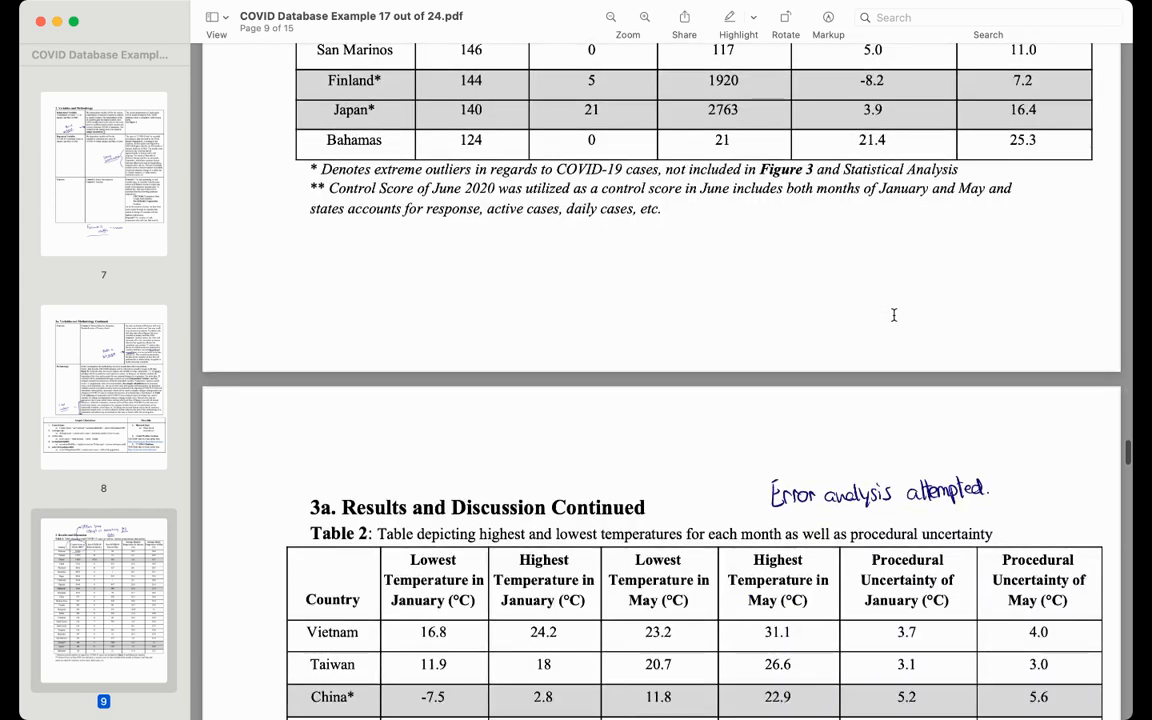
# - Scroll past Table 2 and its 'same as table 1' note to page 11's Table 3
pyautogui.scroll(-3)
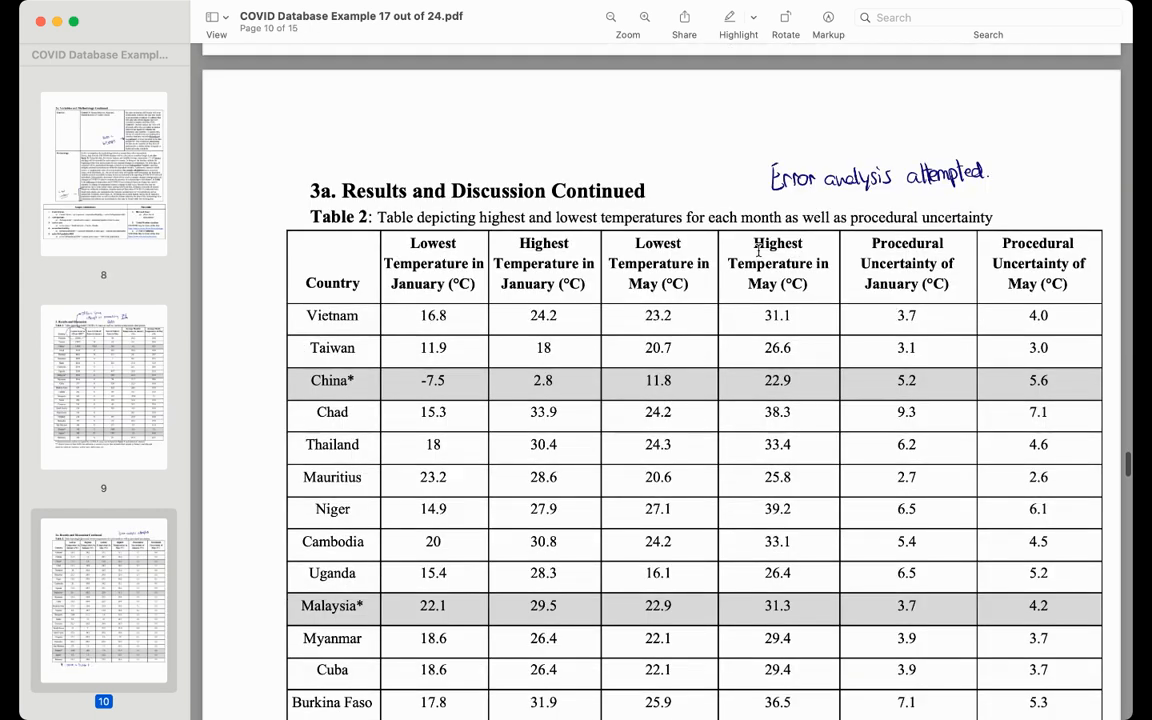
pyautogui.moveTo(906, 253)
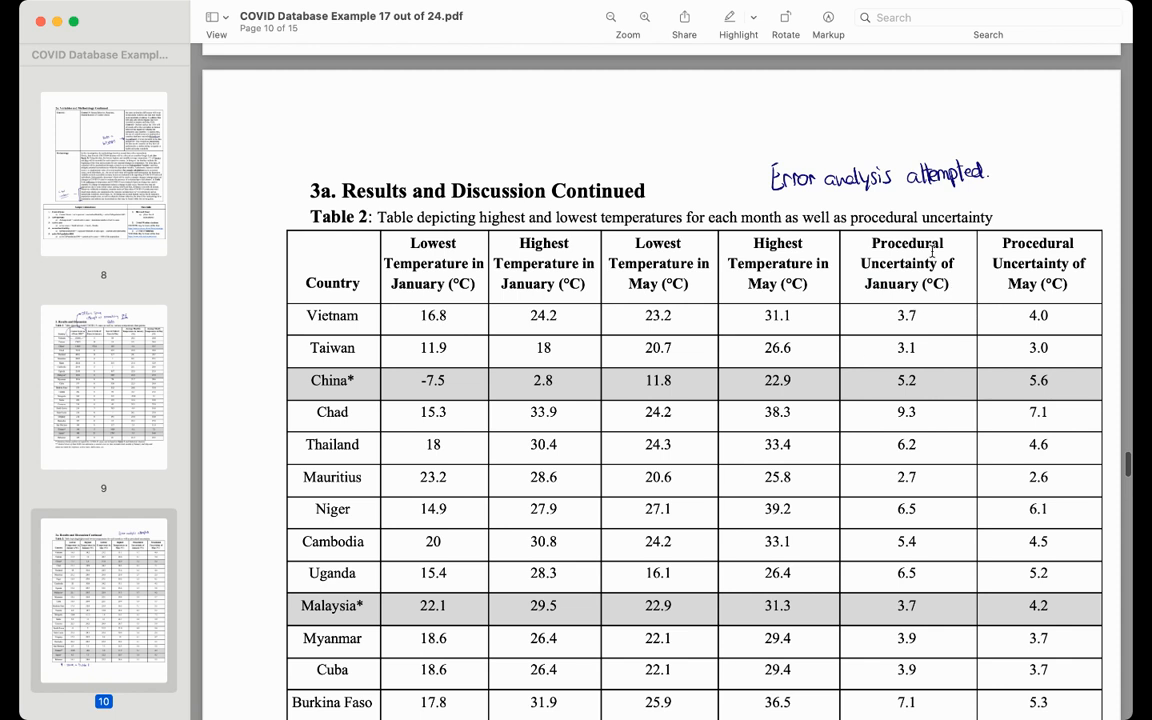
pyautogui.moveTo(905, 366)
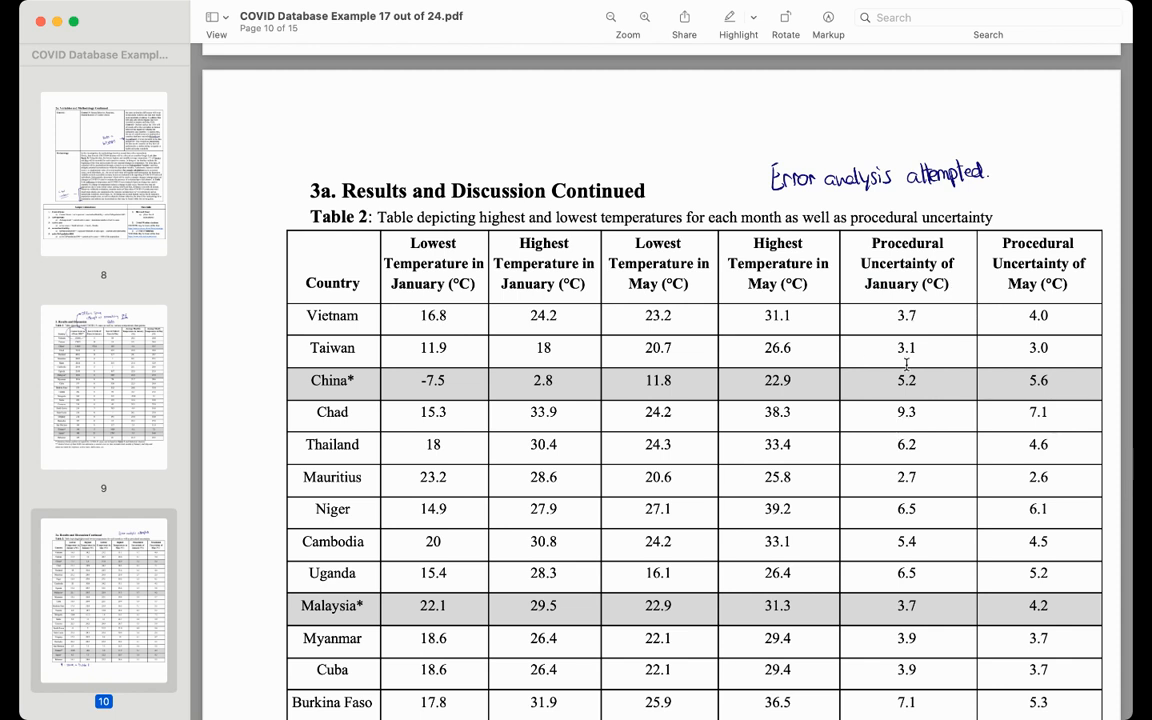
pyautogui.scroll(-3)
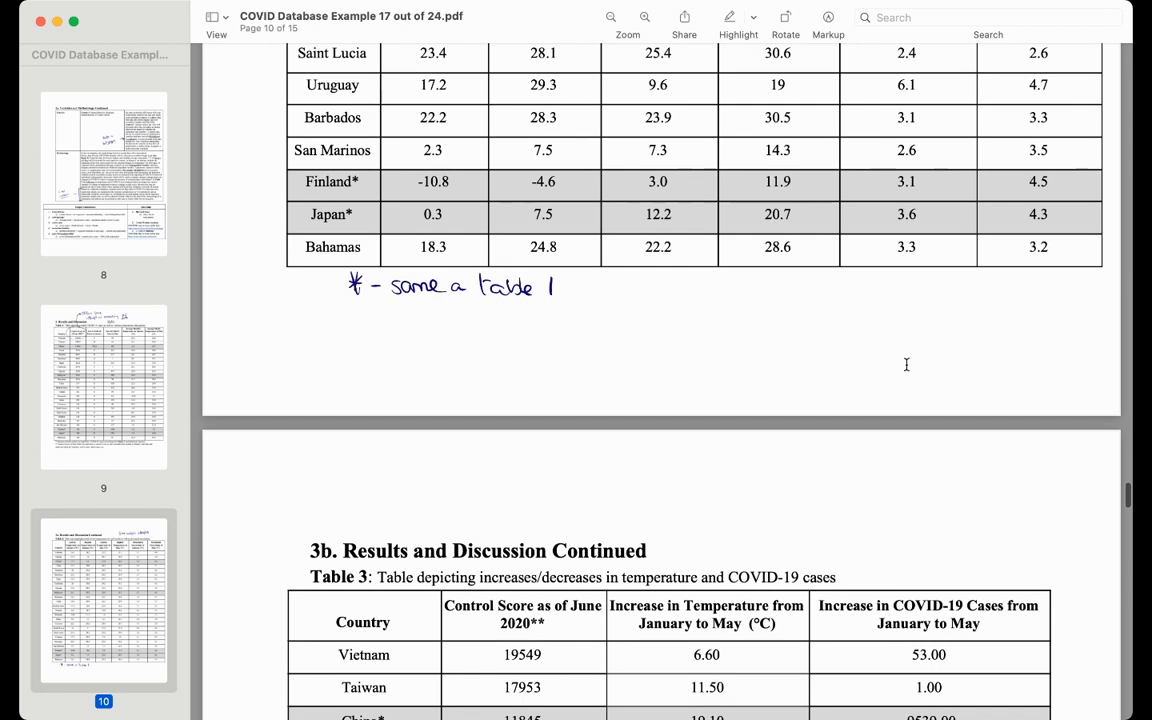
pyautogui.scroll(-3)
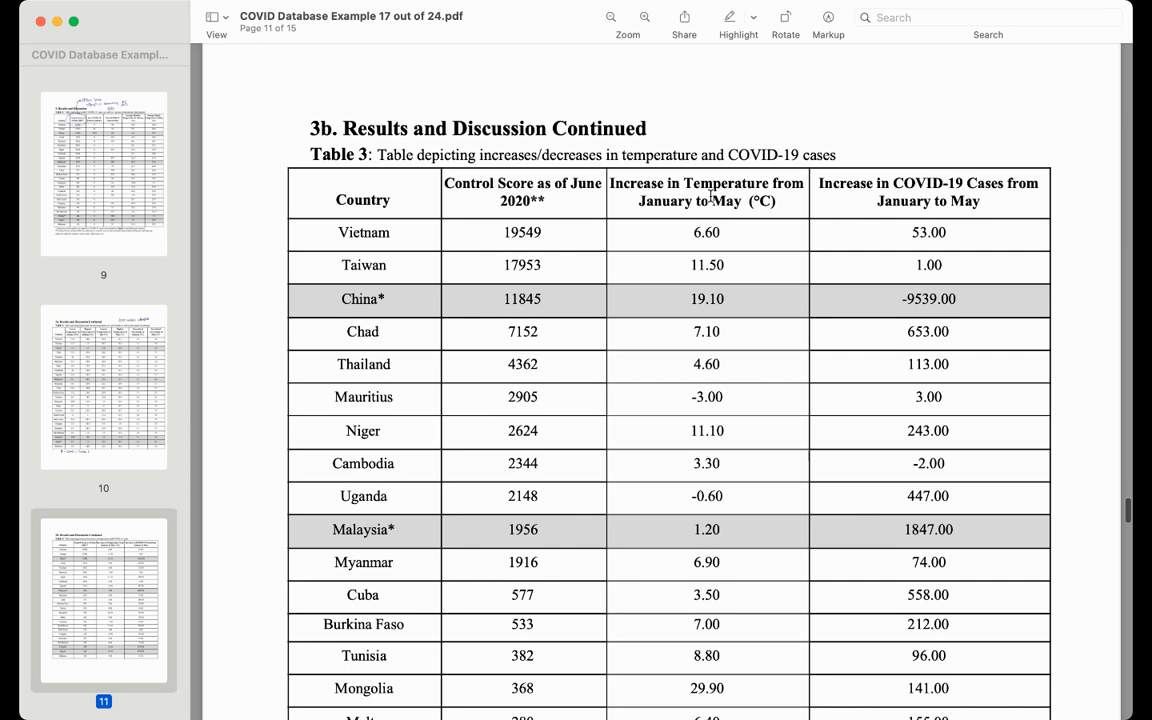
pyautogui.moveTo(695, 202)
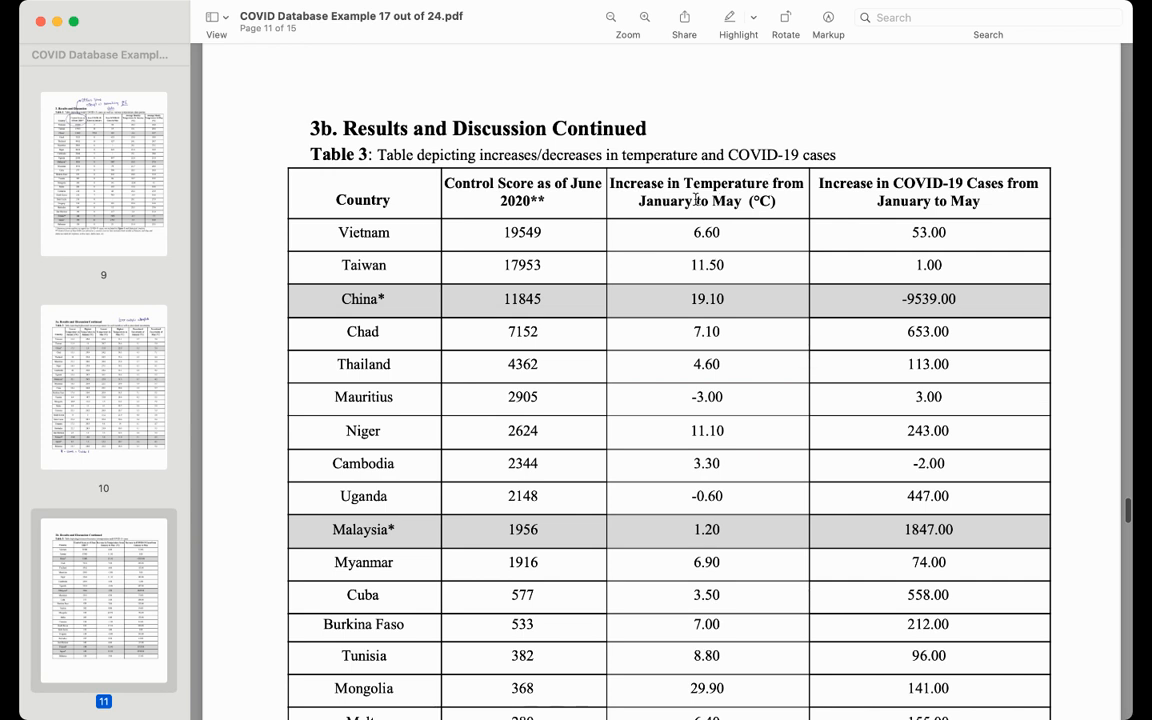
pyautogui.moveTo(564, 82)
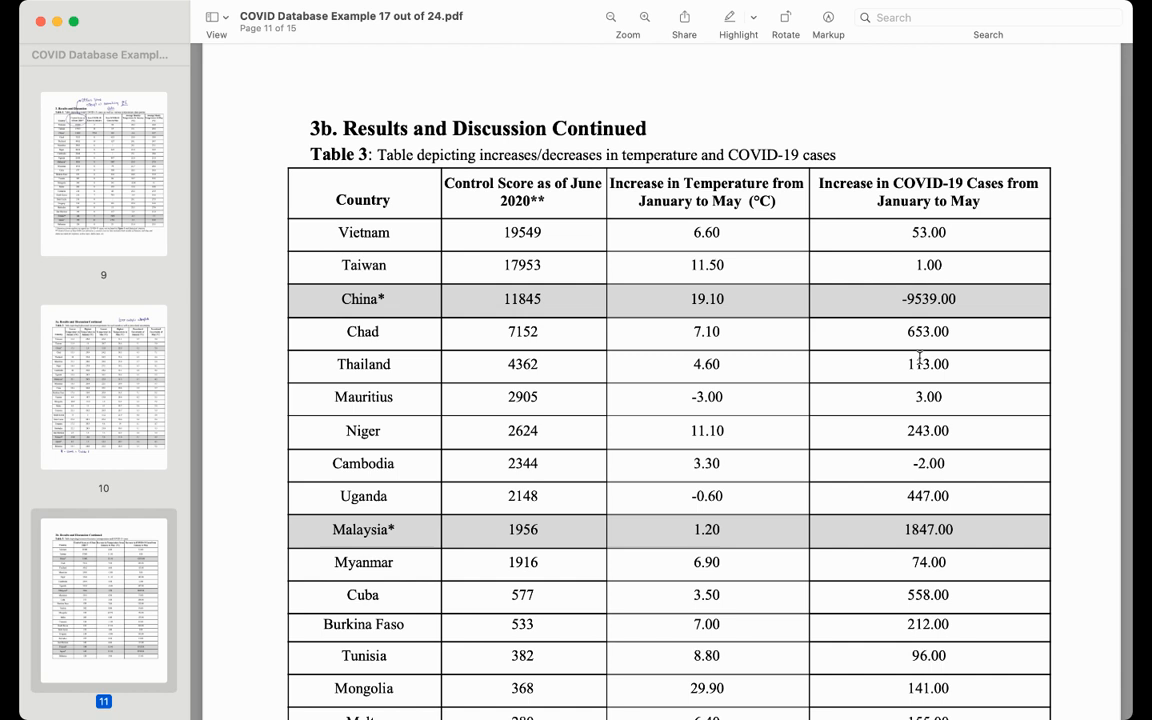
pyautogui.scroll(-3)
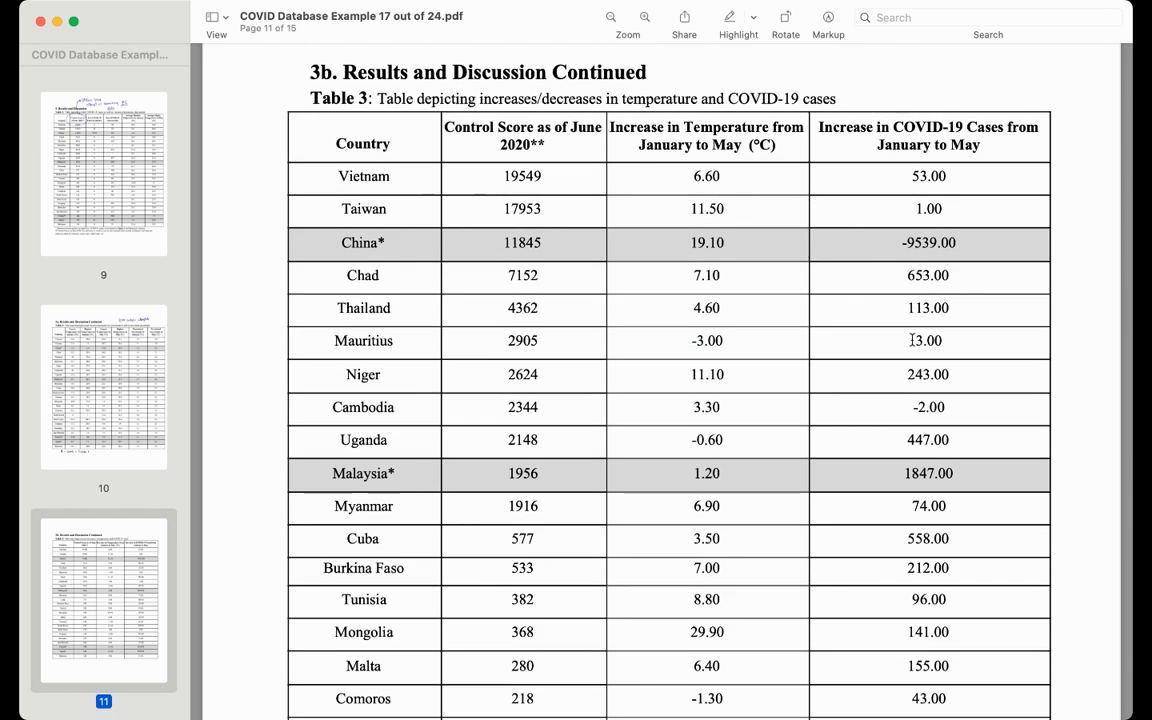
pyautogui.scroll(-3)
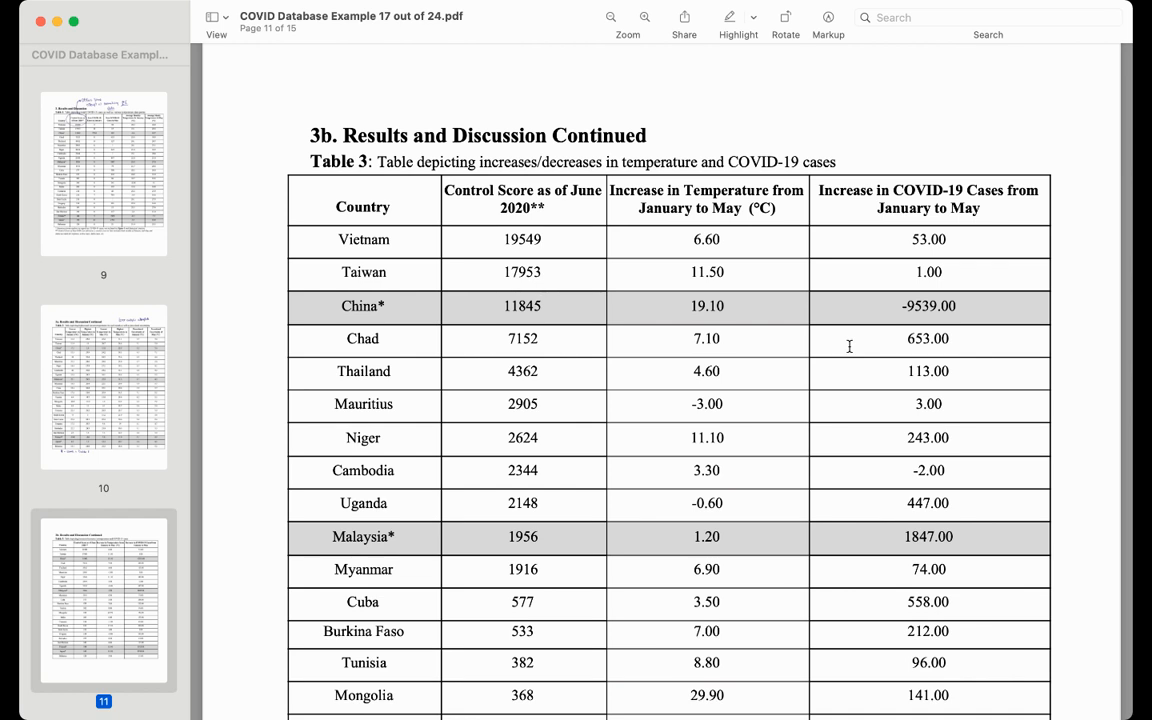
pyautogui.scroll(-3)
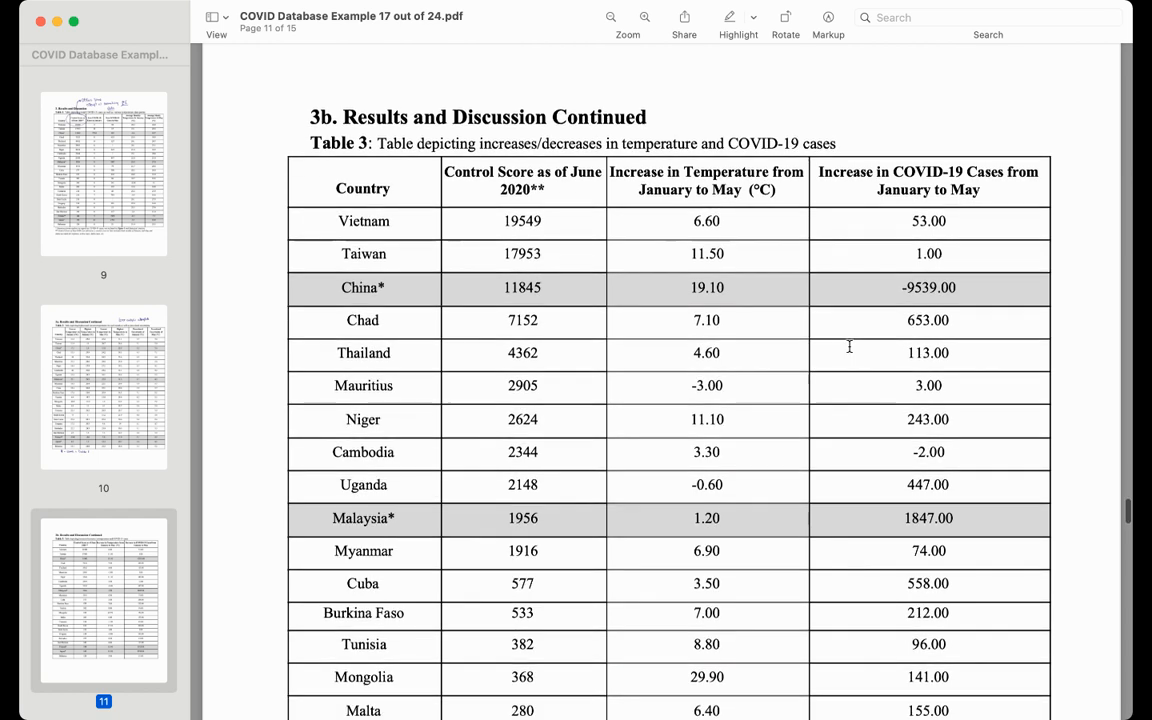
# - Scroll past the Statistical Analysis table and Figure 3 to the 4. Analysis page
pyautogui.scroll(-3)
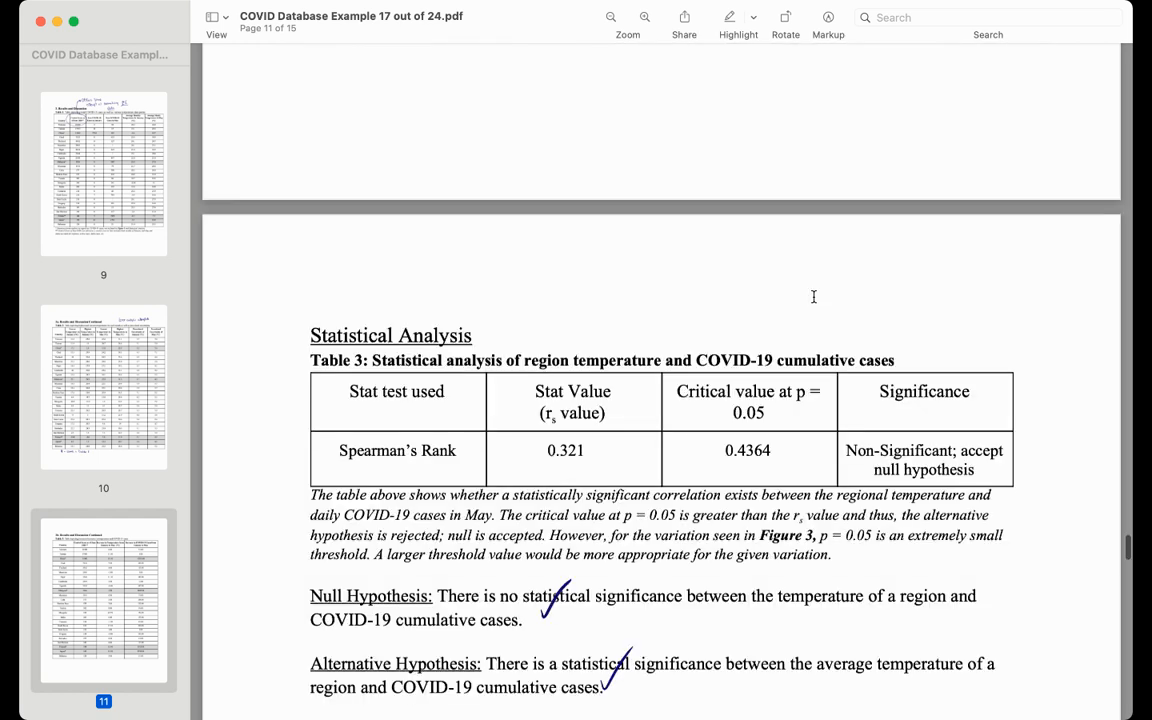
pyautogui.scroll(-3)
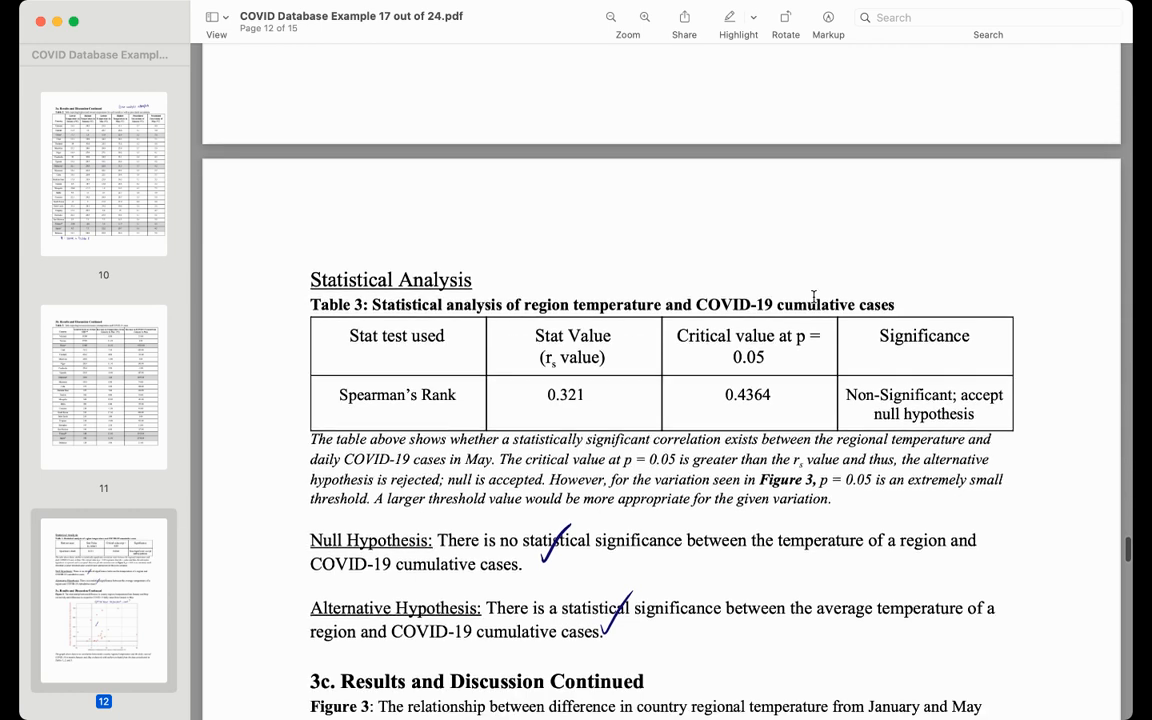
pyautogui.scroll(-3)
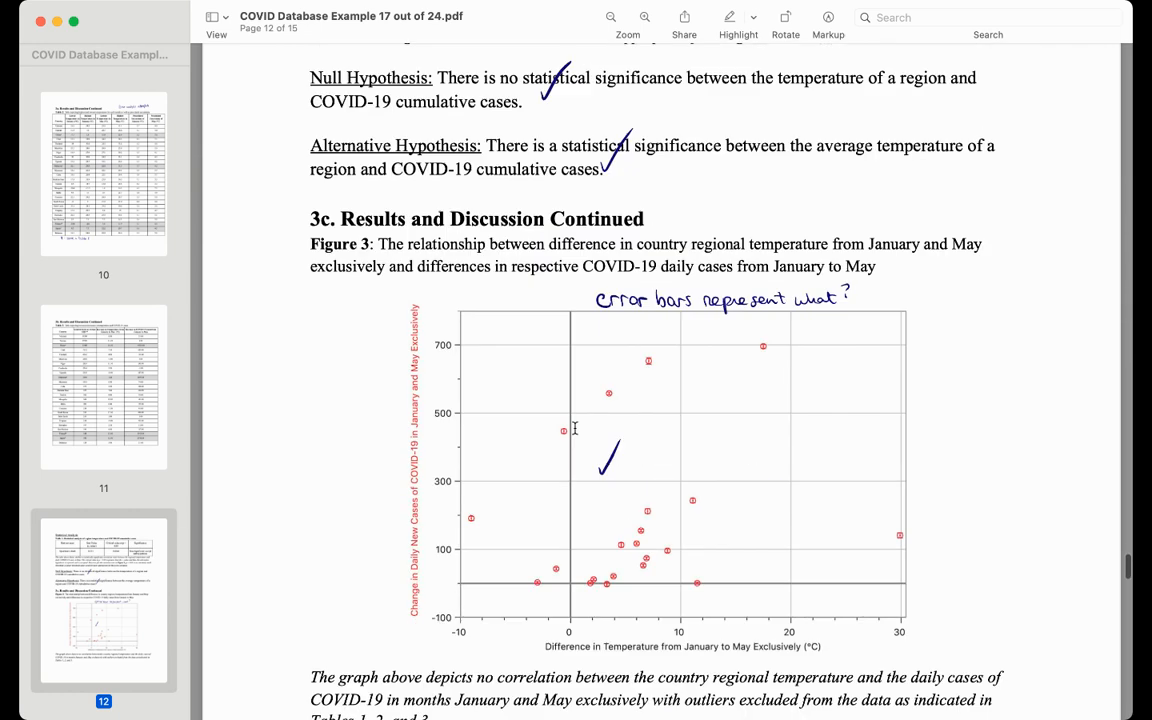
pyautogui.scroll(-3)
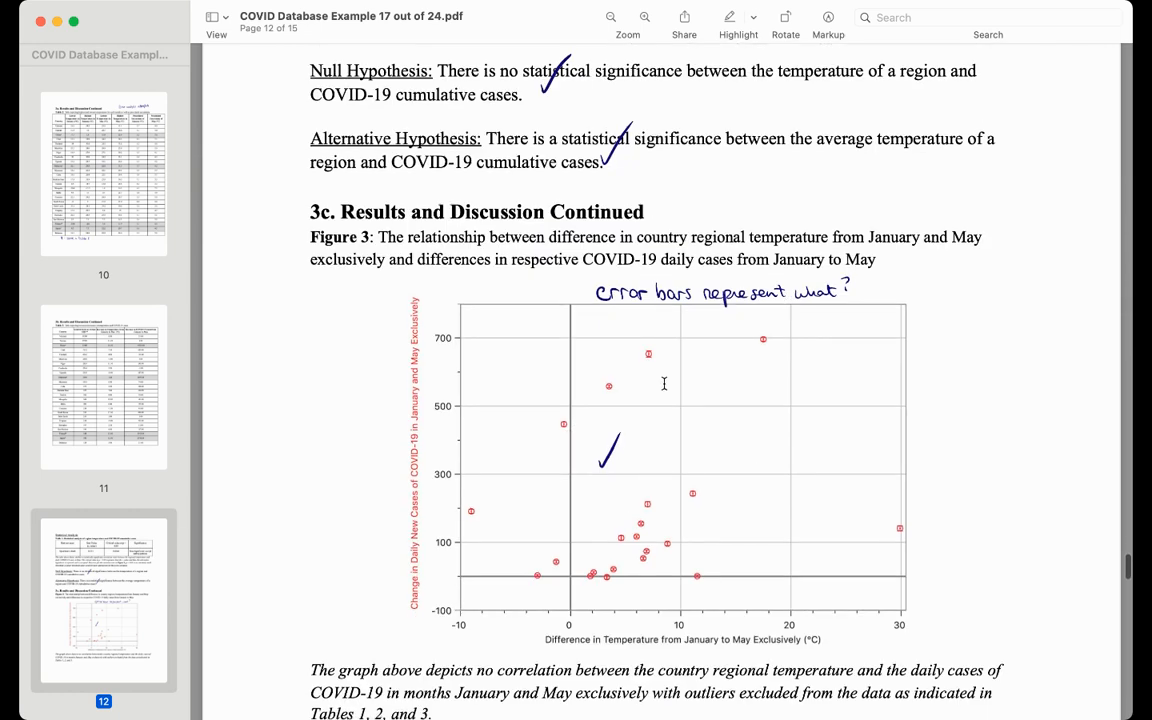
pyautogui.scroll(-3)
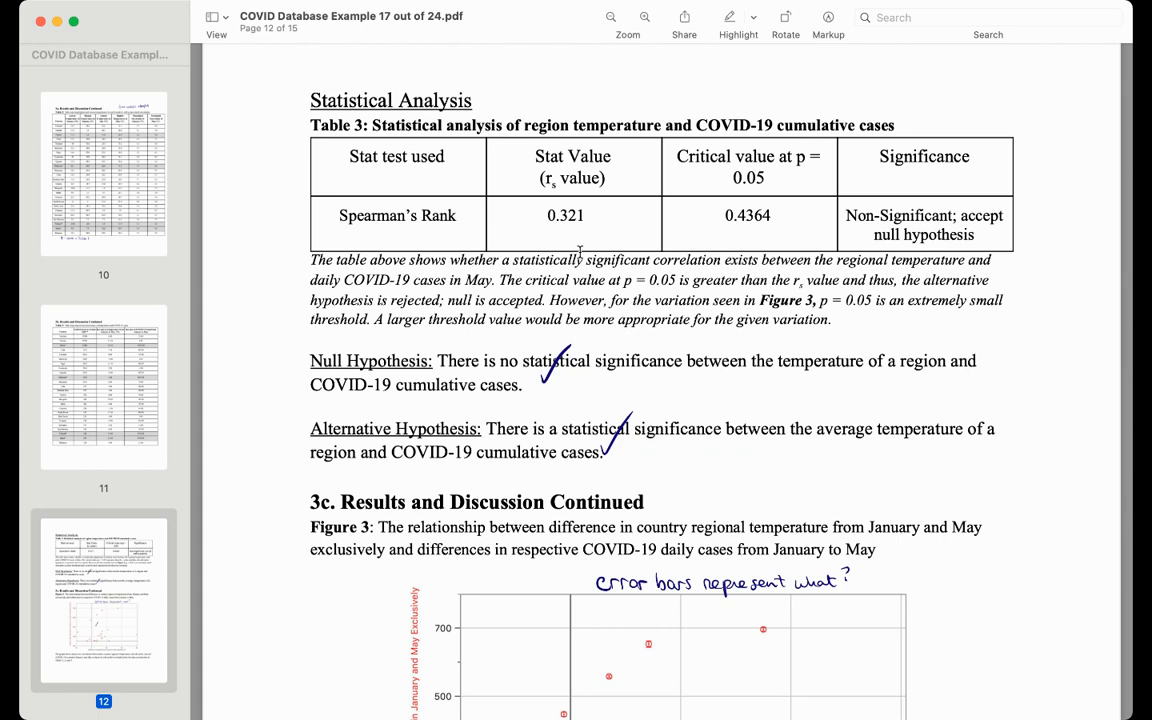
pyautogui.scroll(-3)
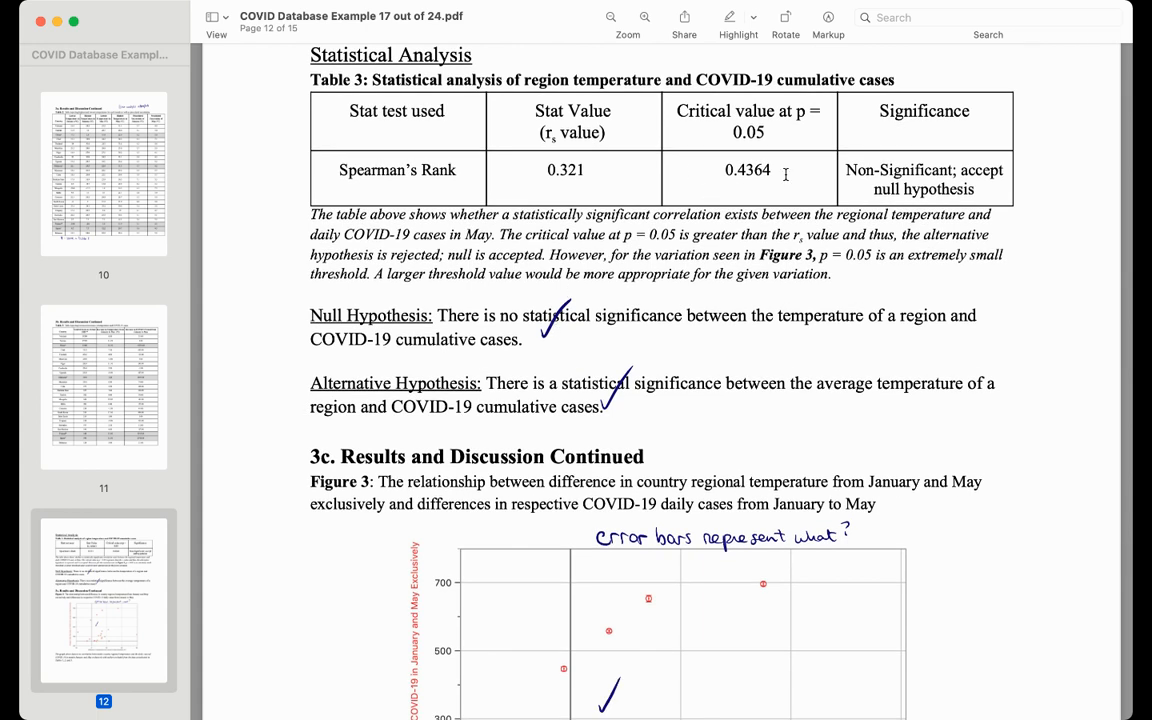
pyautogui.scroll(-3)
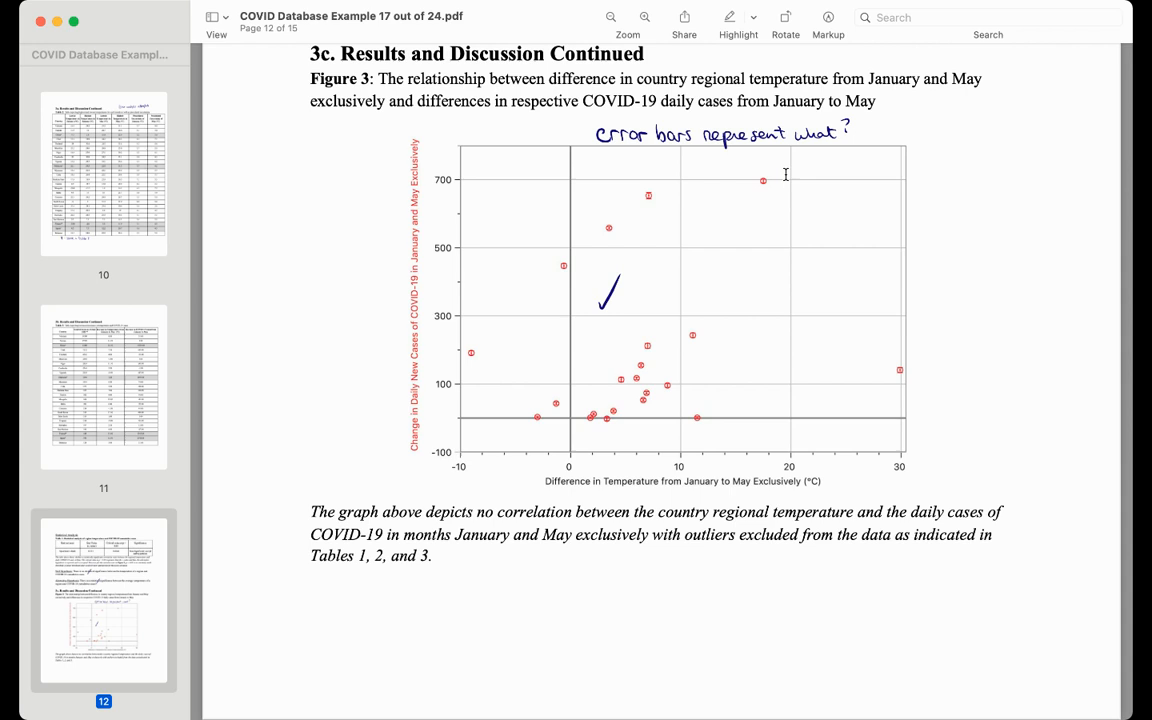
pyautogui.scroll(-3)
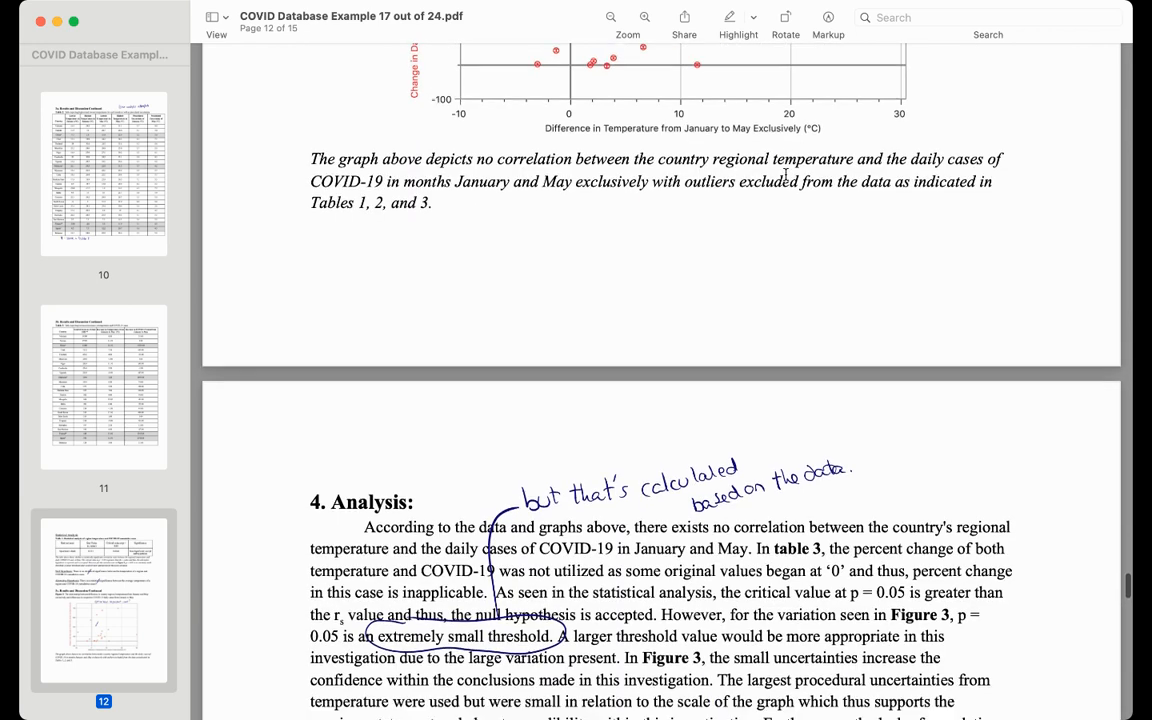
# - Scroll down to page 13's Analysis section and the teacher's calculated-threshold note
pyautogui.scroll(-3)
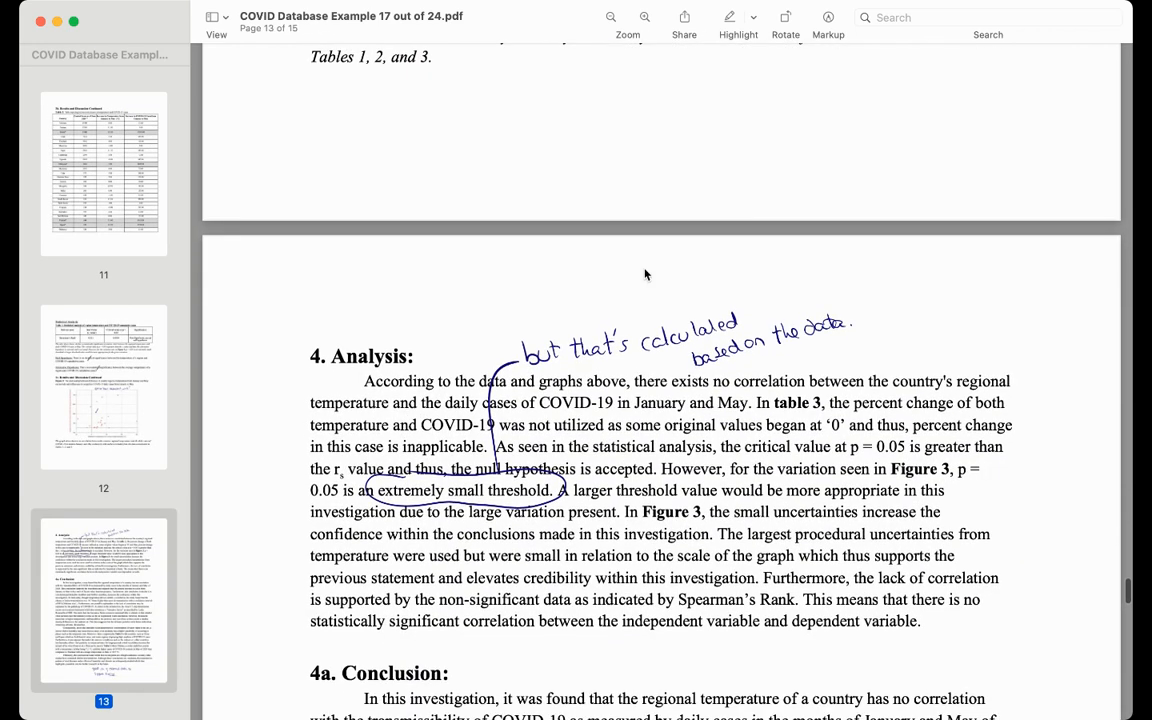
pyautogui.moveTo(756, 309)
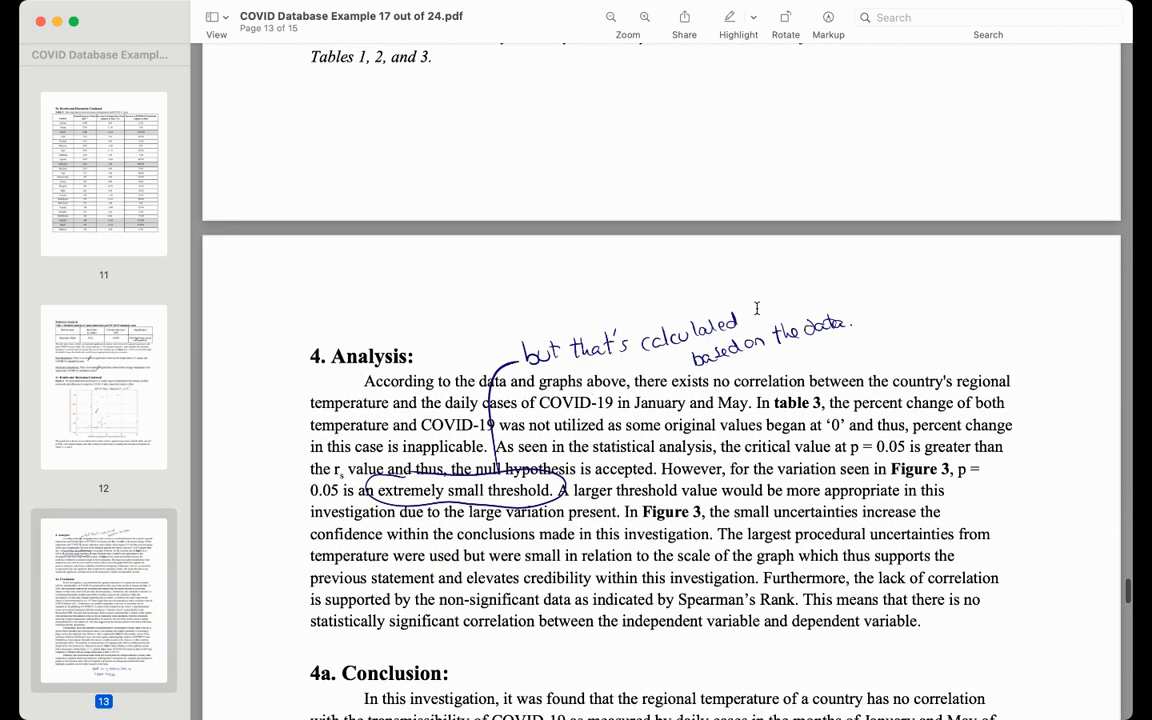
pyautogui.scroll(-3)
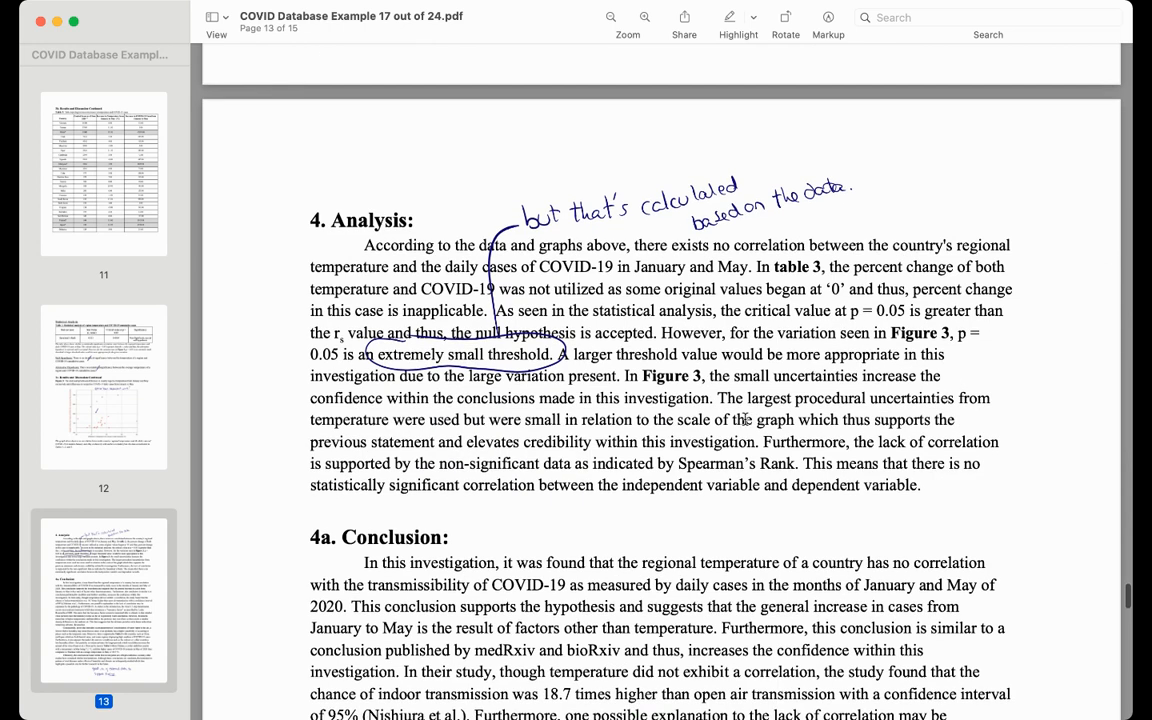
pyautogui.moveTo(601, 348)
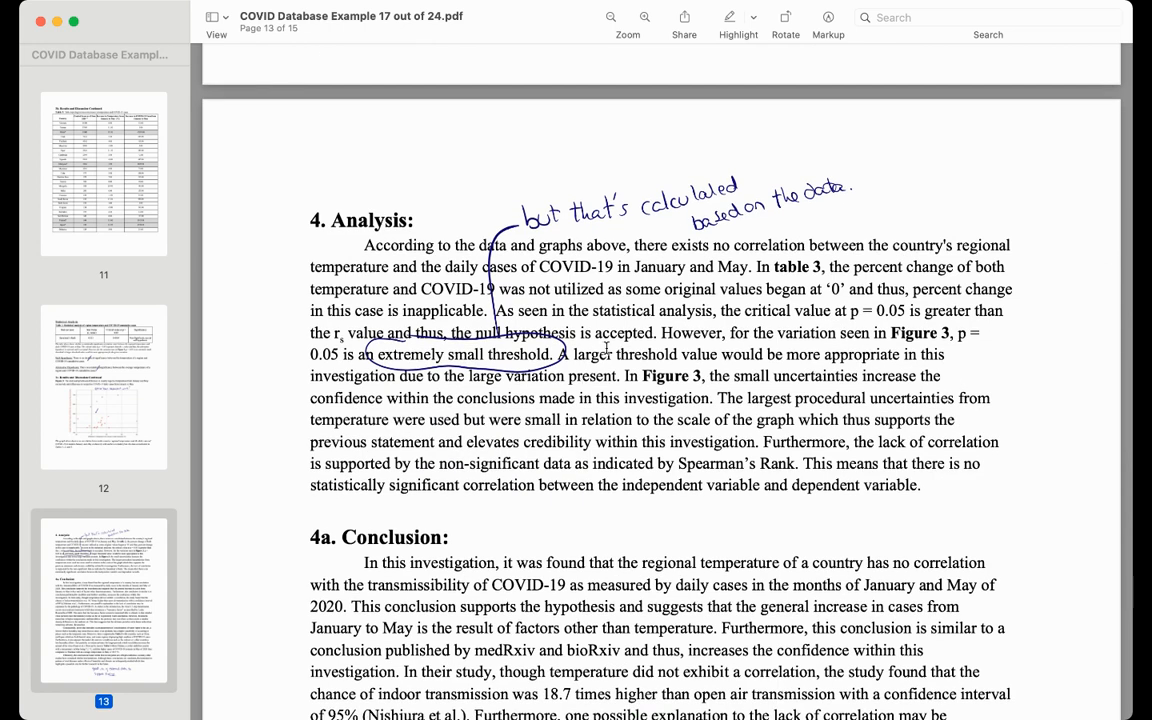
pyautogui.moveTo(814, 415)
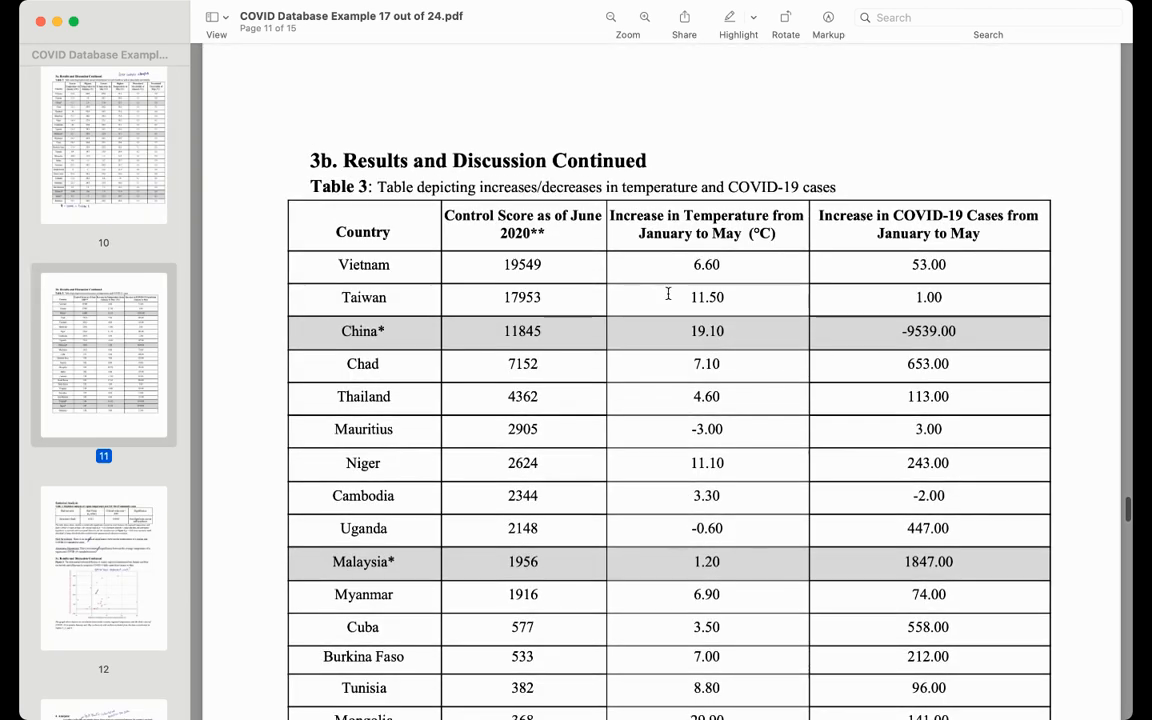
pyautogui.scroll(-3)
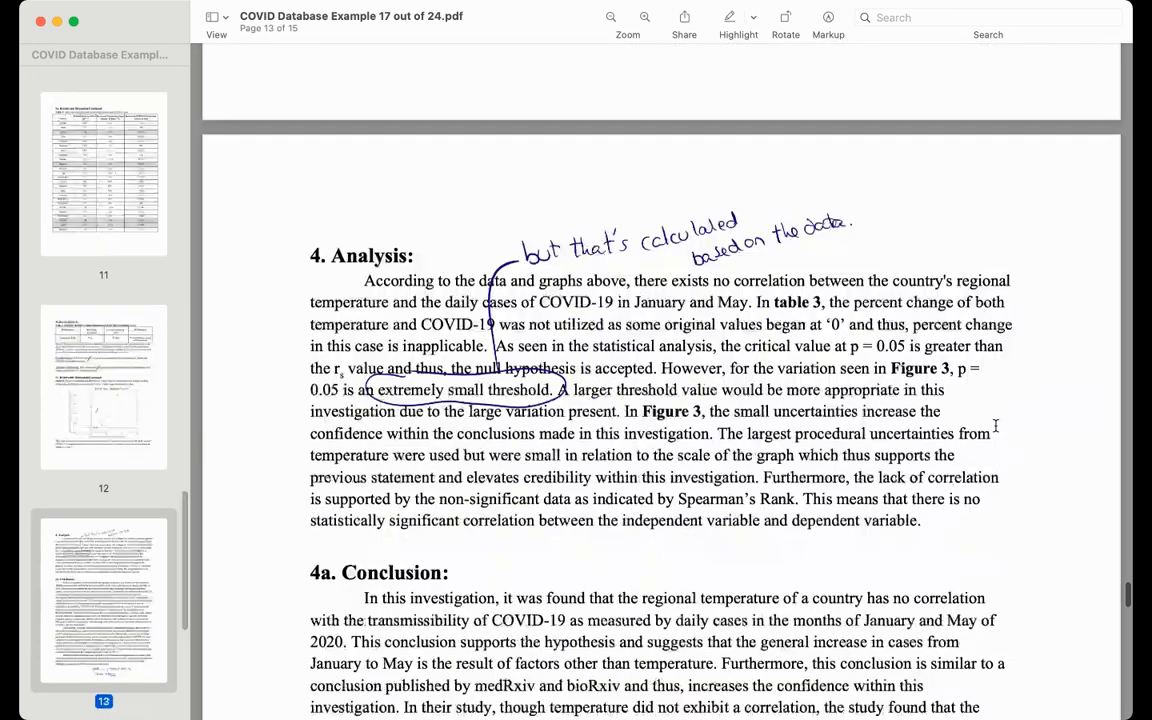
pyautogui.scroll(-3)
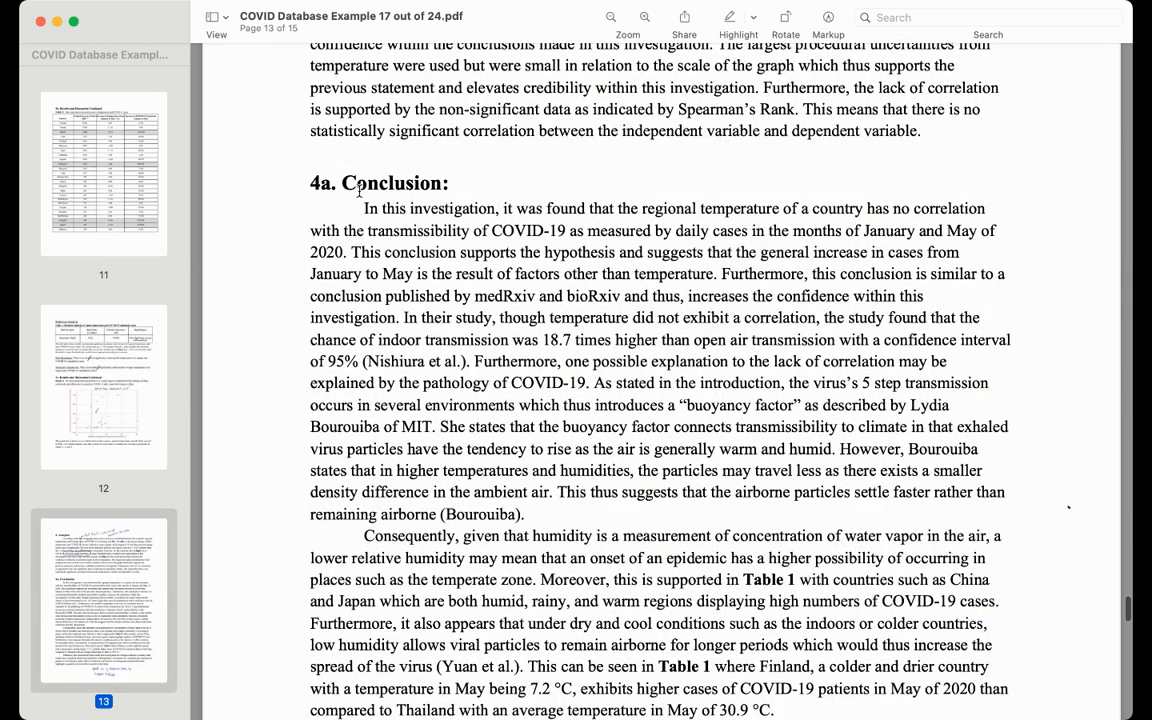
# - Scroll past the Conclusion's 'good use of external data' praise to page 14's Evaluation
pyautogui.scroll(-3)
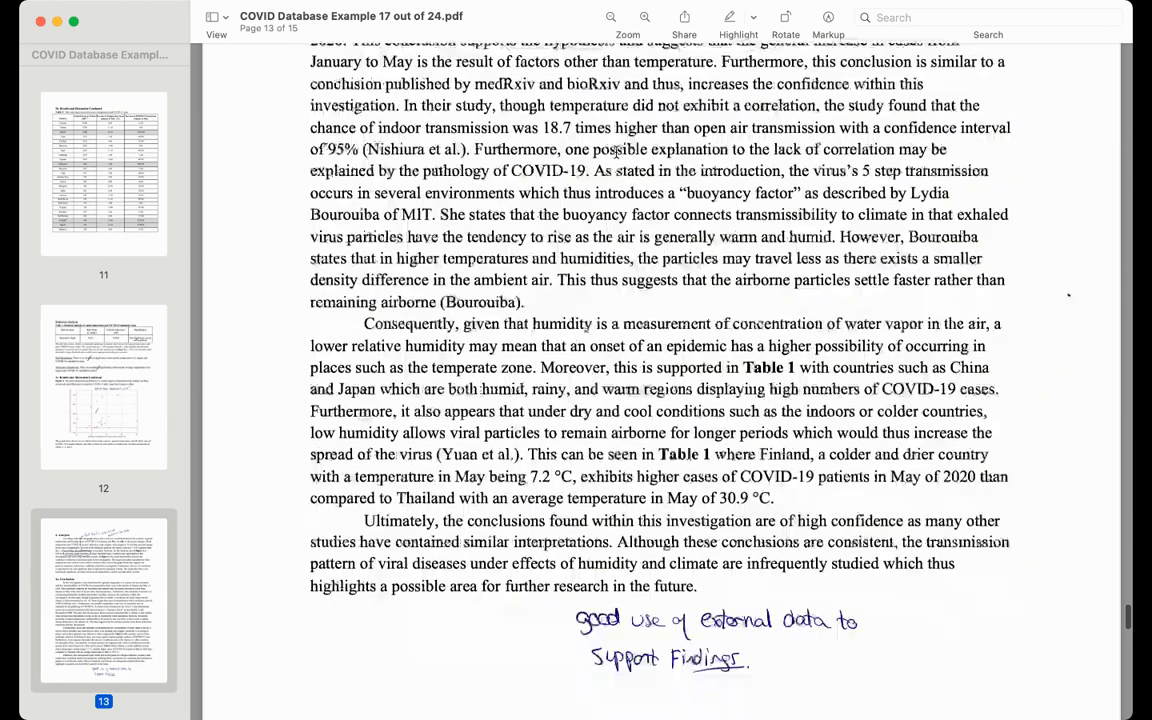
pyautogui.scroll(-3)
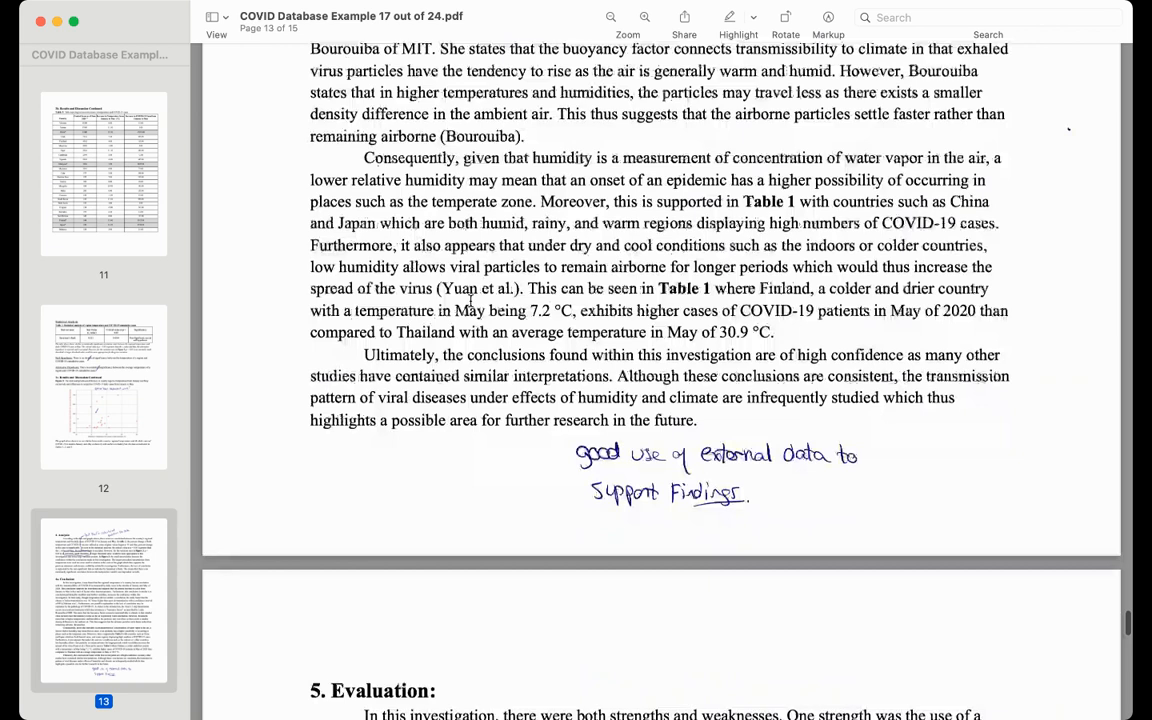
pyautogui.scroll(-3)
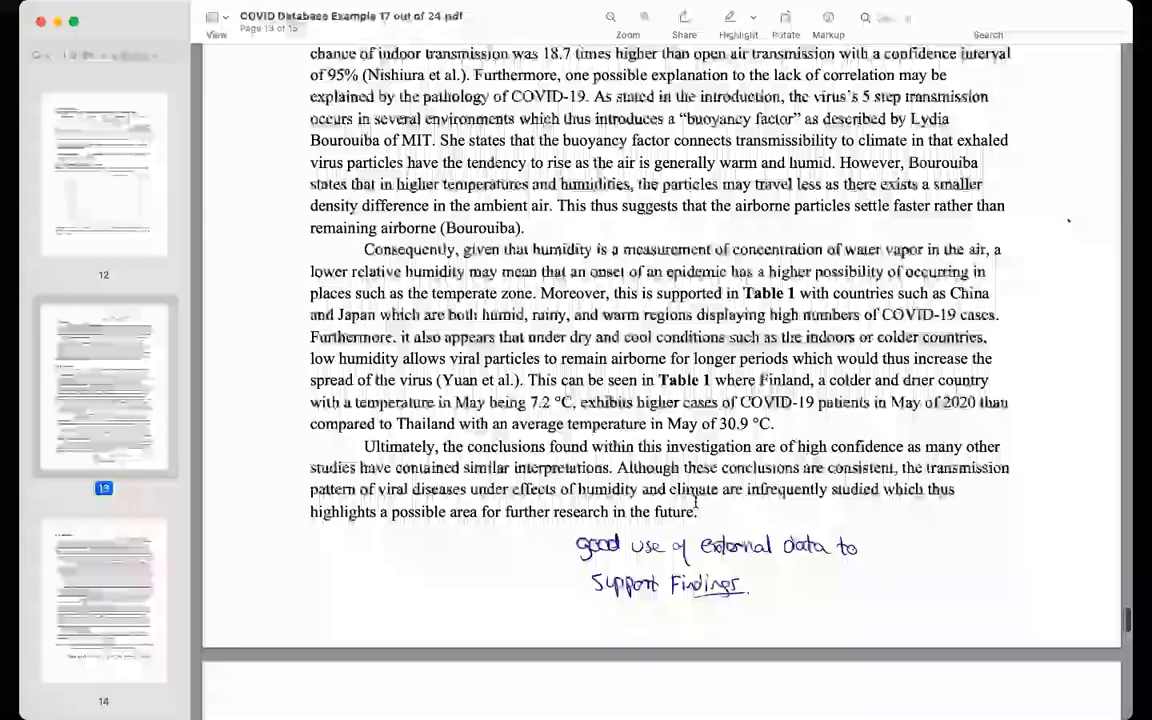
pyautogui.scroll(3)
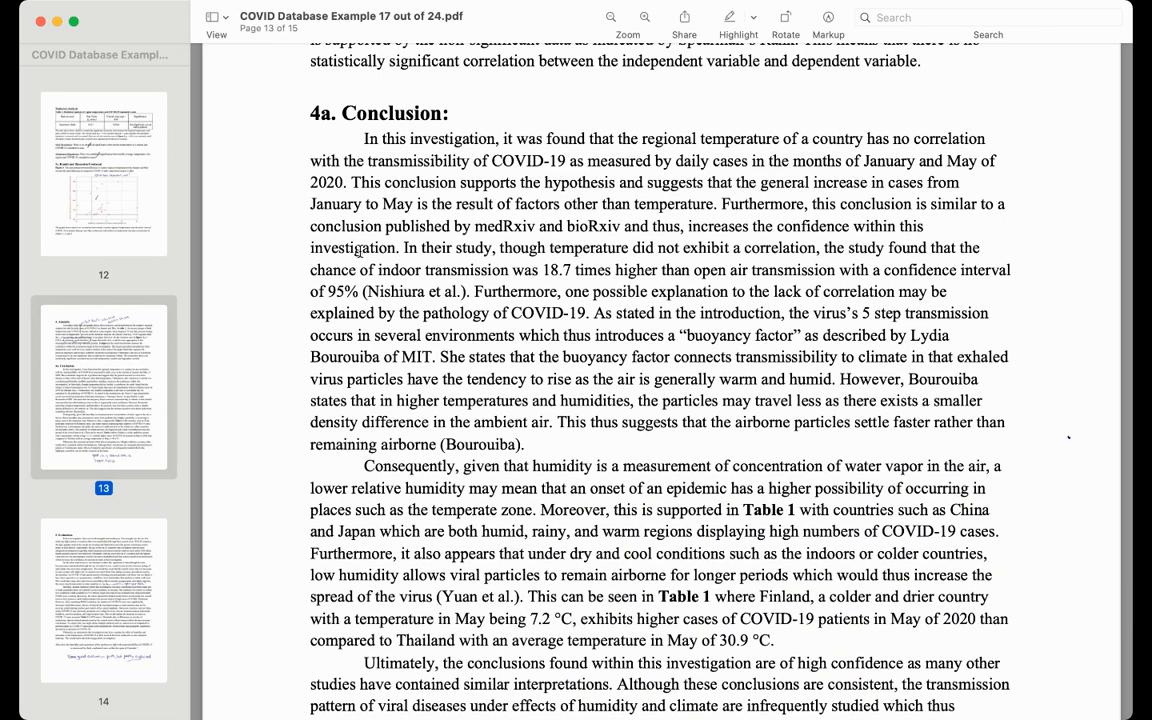
pyautogui.scroll(-3)
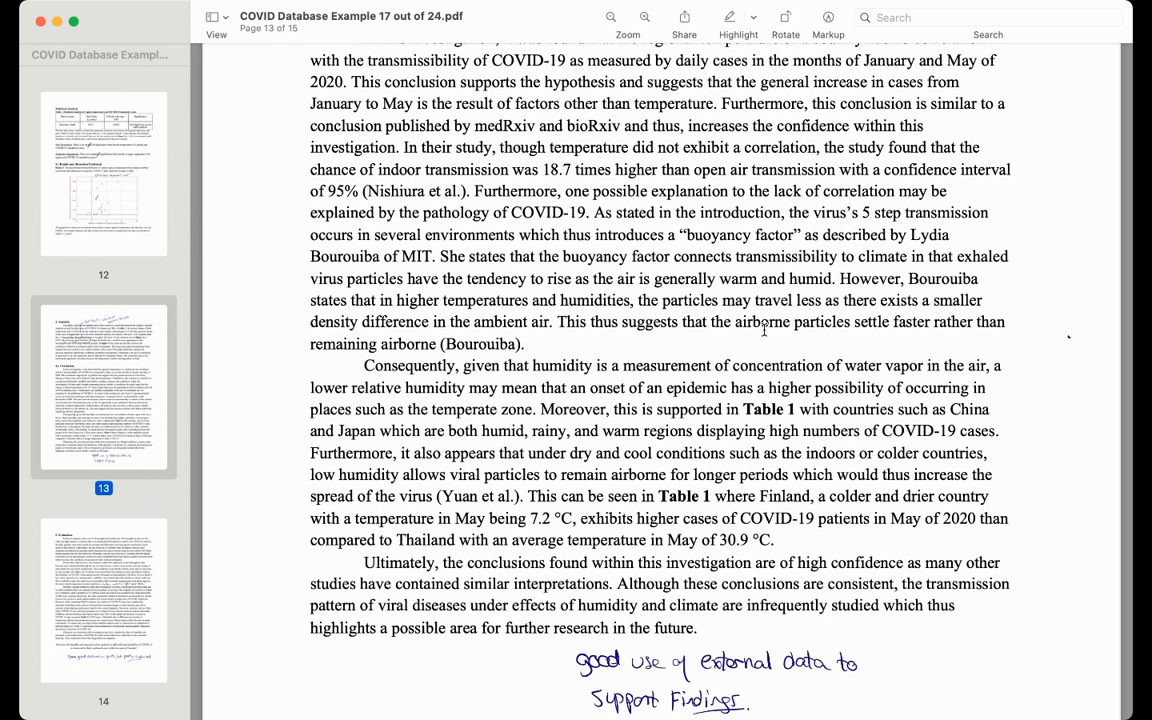
pyautogui.scroll(-3)
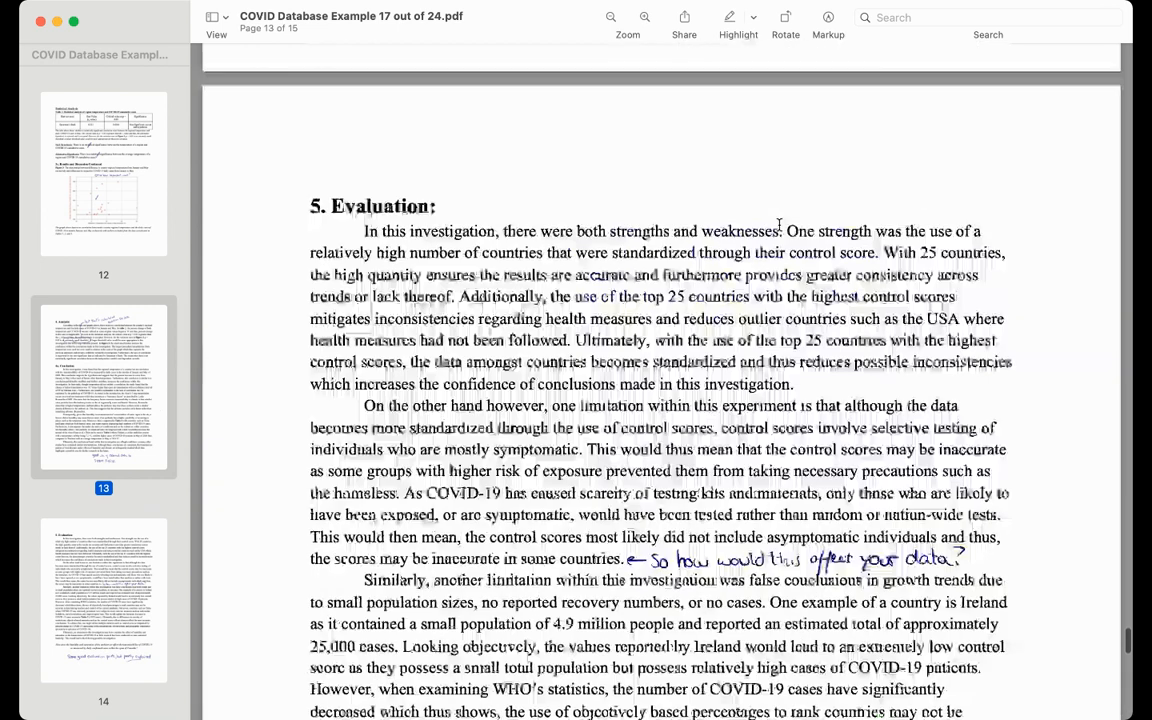
# - Scroll through page 14's Evaluation to the 'some good evaluation points, but poorly explained' note
pyautogui.scroll(-3)
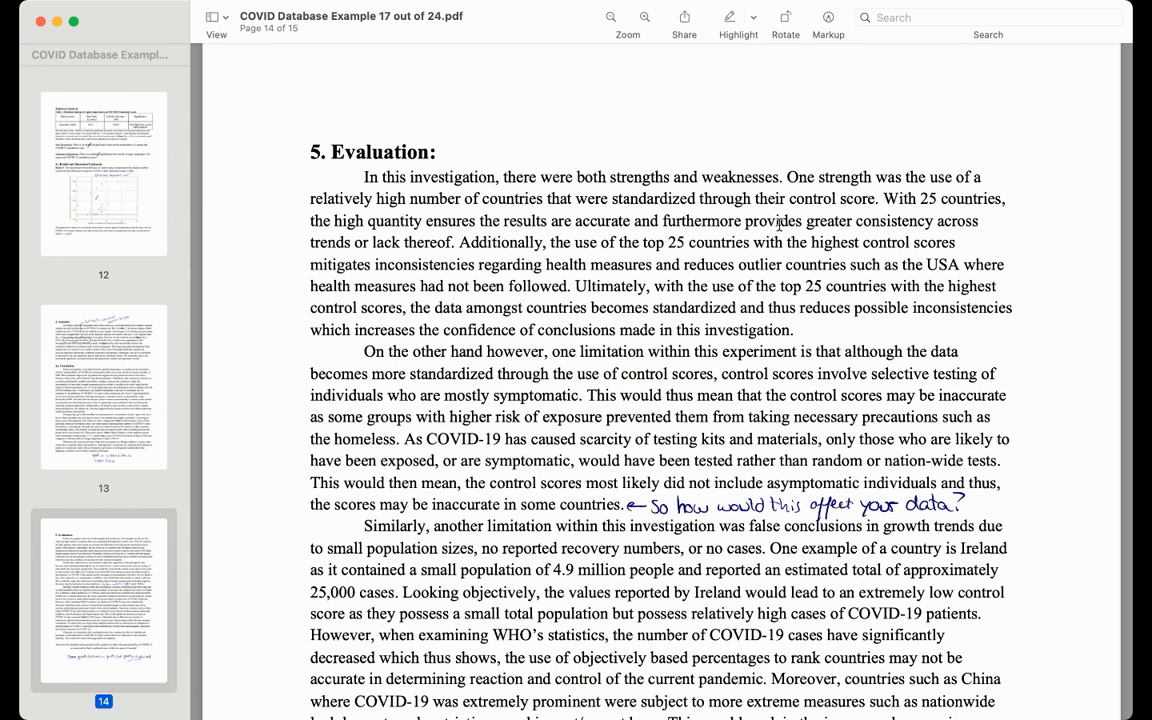
pyautogui.scroll(-3)
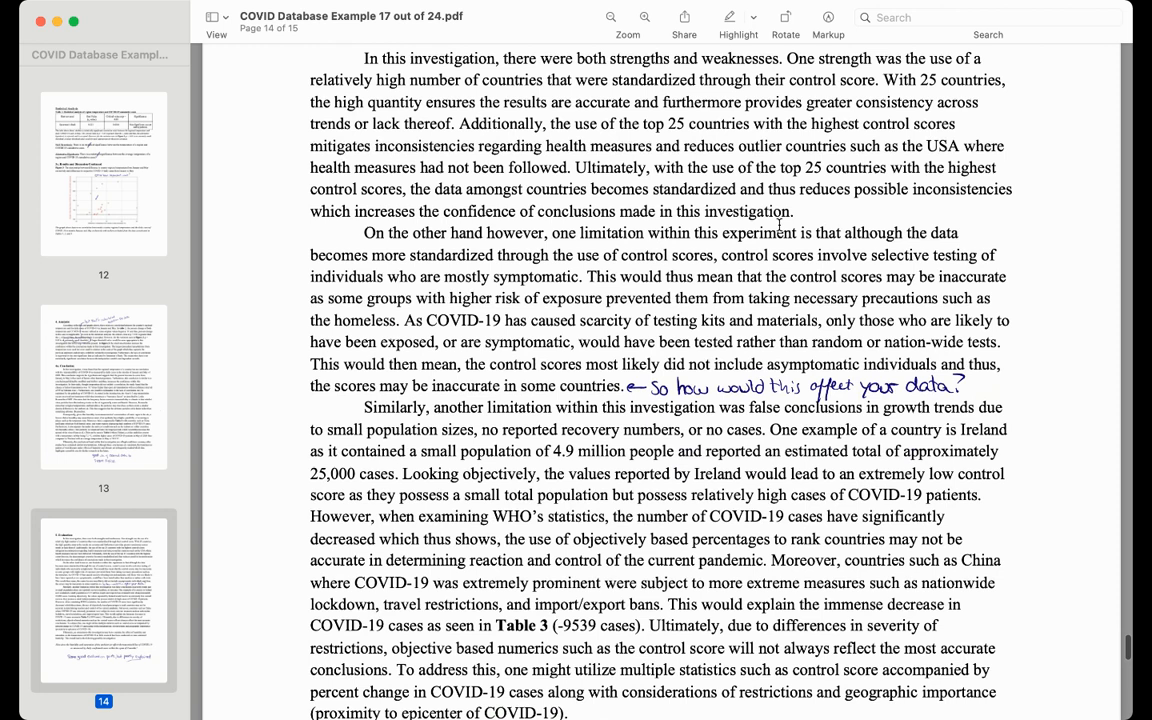
pyautogui.scroll(-3)
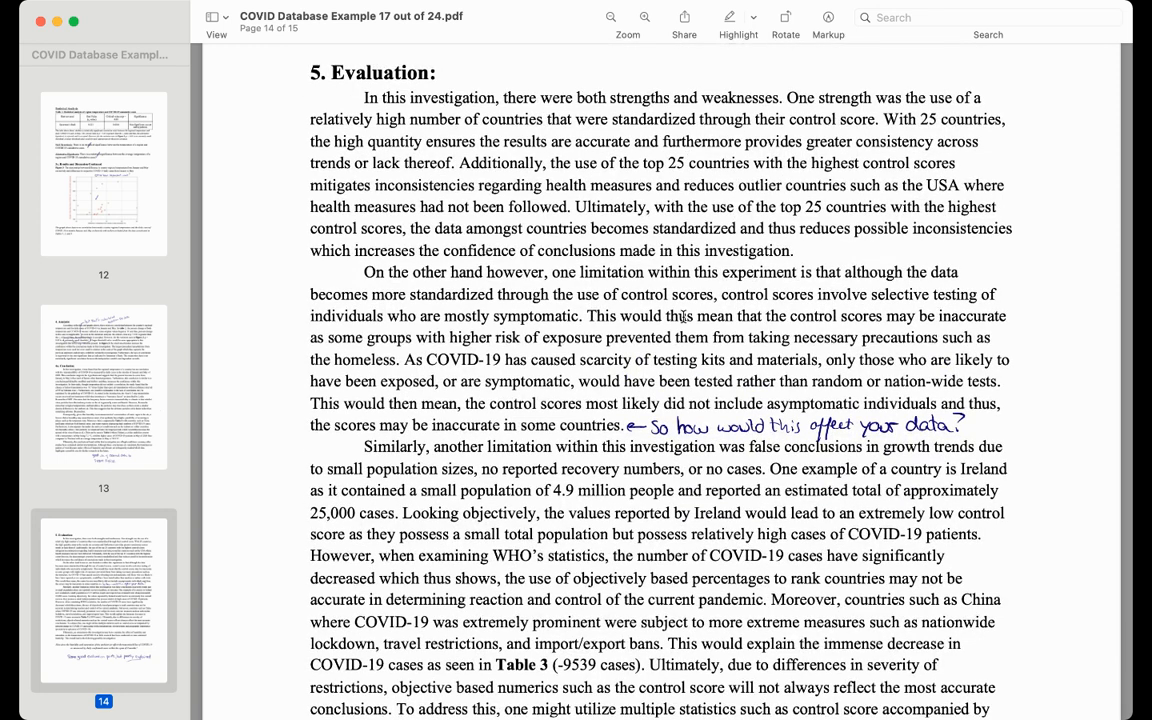
pyautogui.scroll(-3)
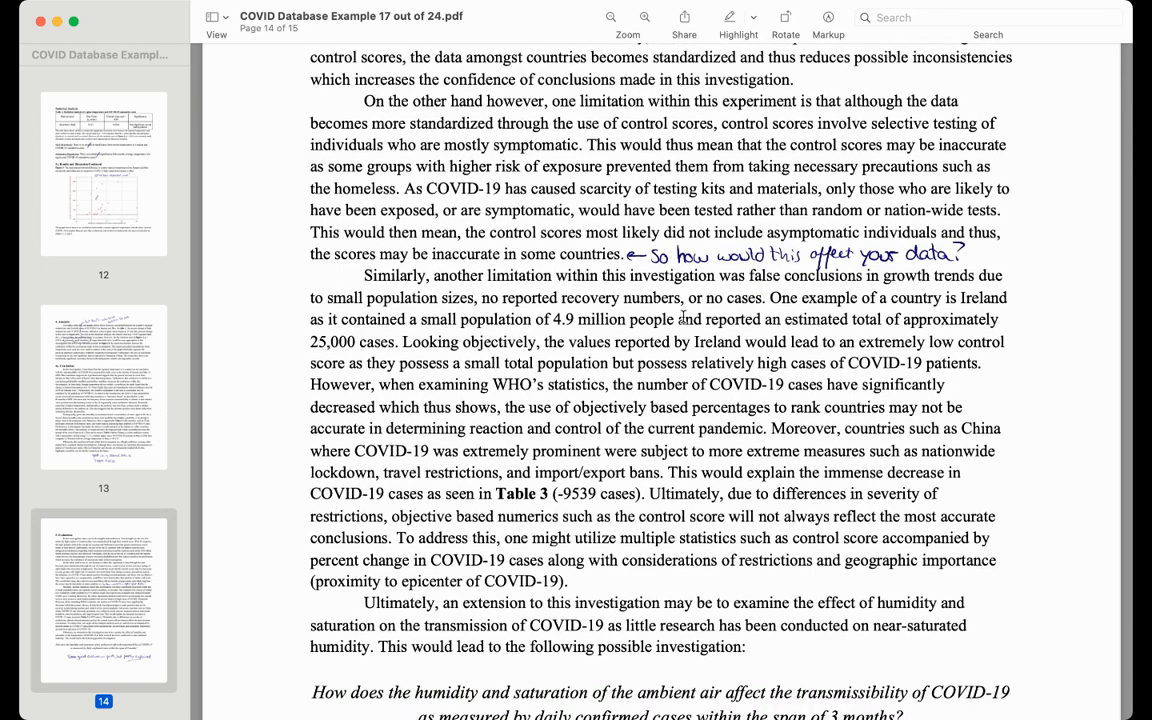
pyautogui.scroll(-3)
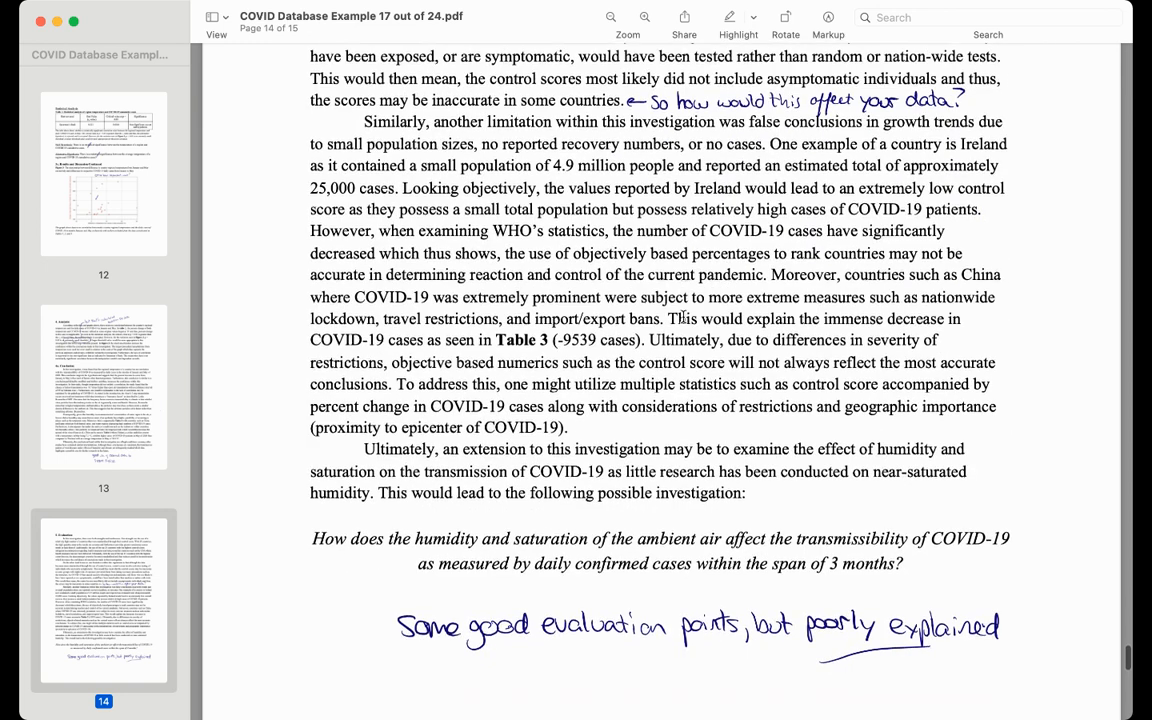
pyautogui.scroll(-3)
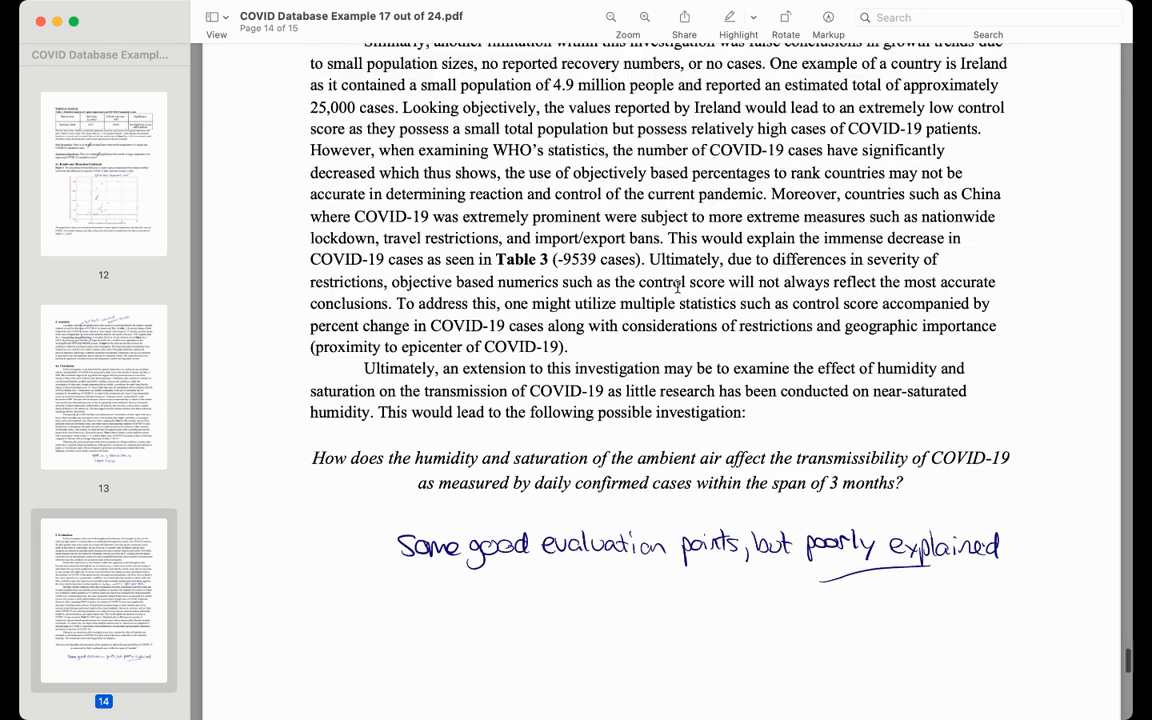
pyautogui.scroll(-3)
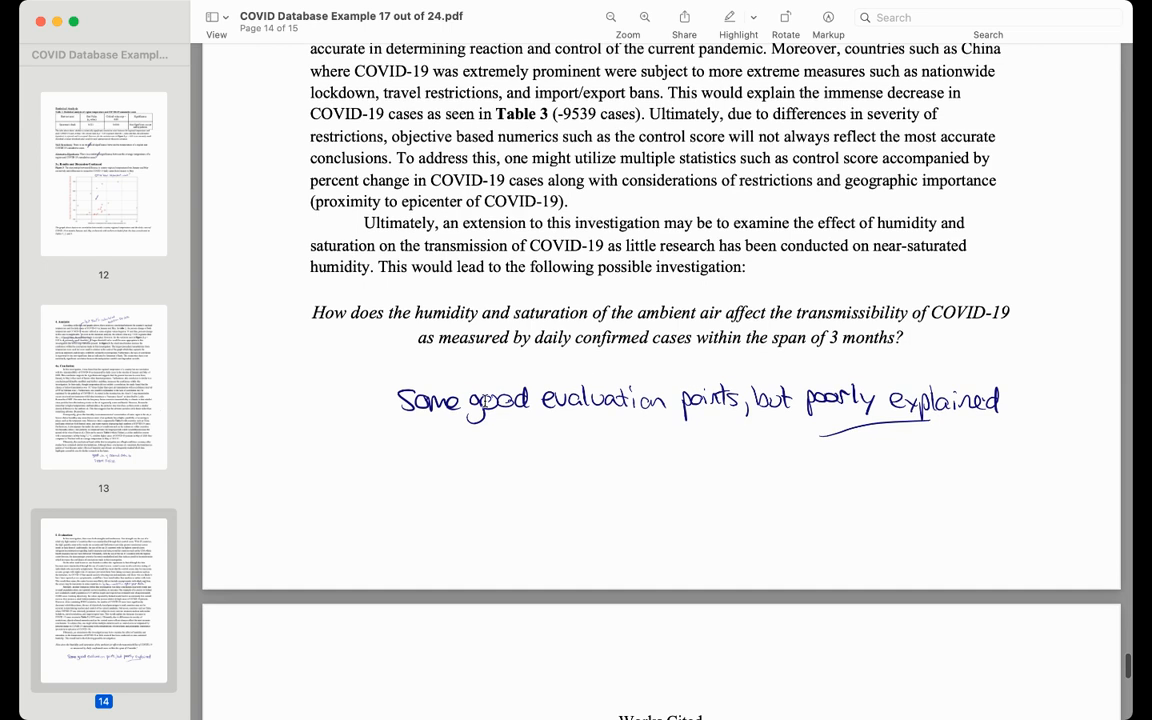
pyautogui.moveTo(872, 340)
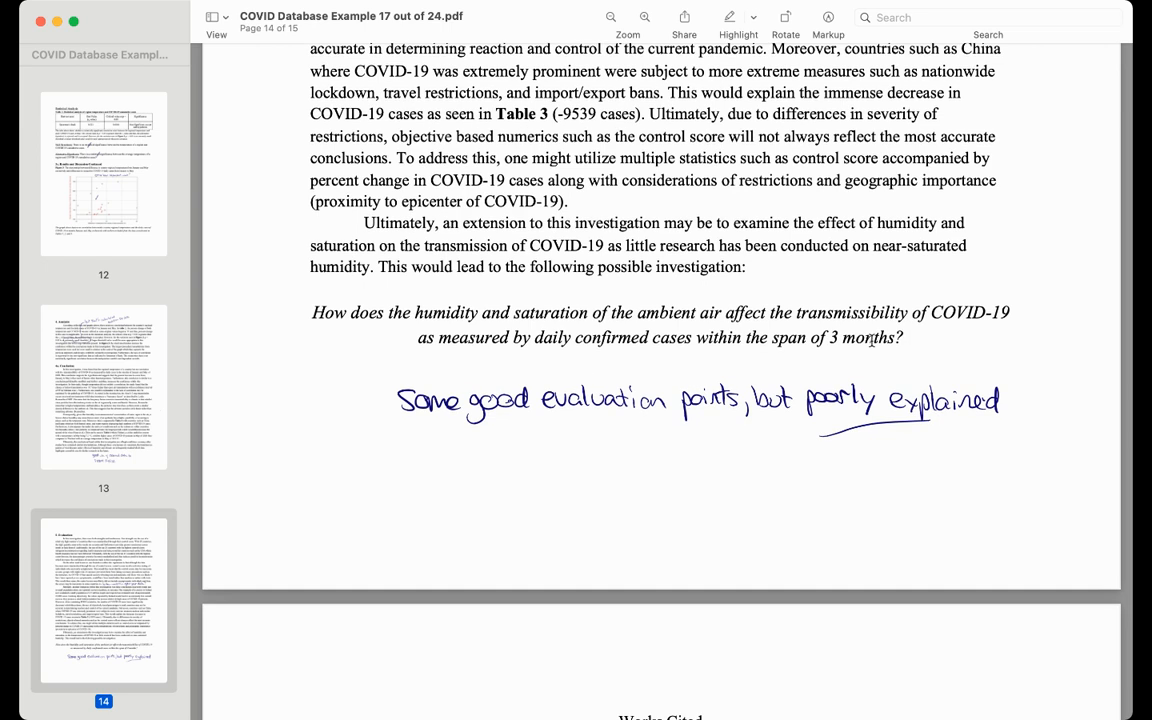
pyautogui.scroll(-3)
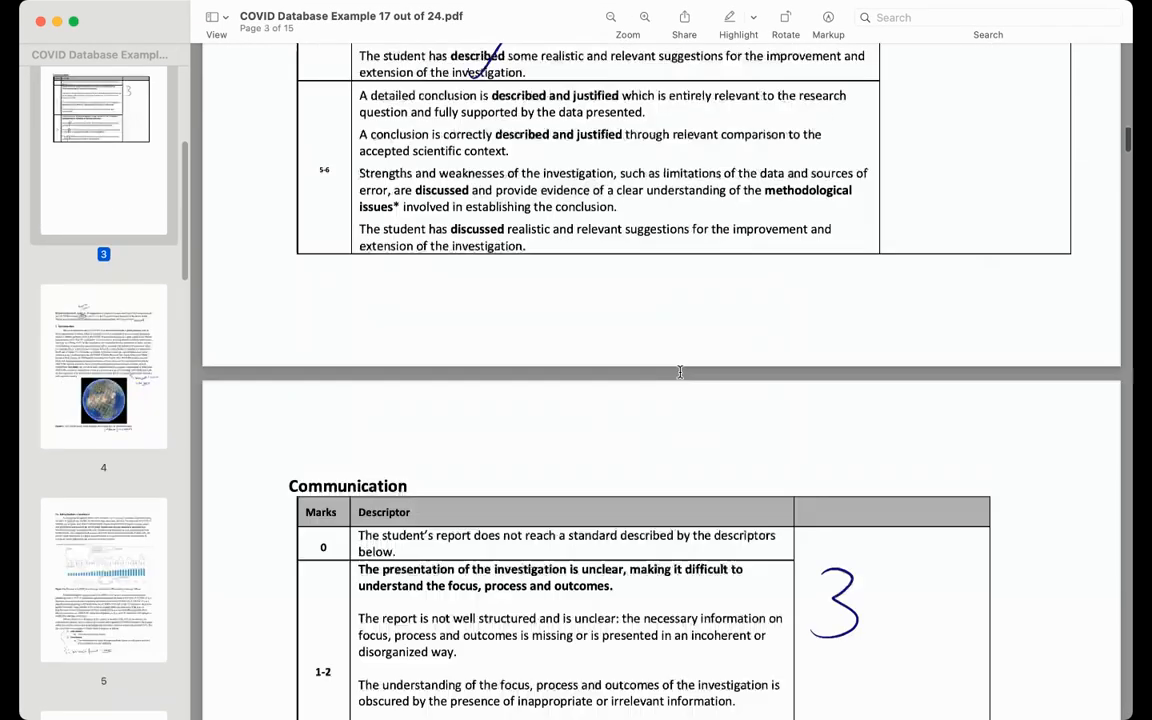
# - Scroll back through the rubric pages to page 1's Exploration criterion circled 4
pyautogui.scroll(-3)
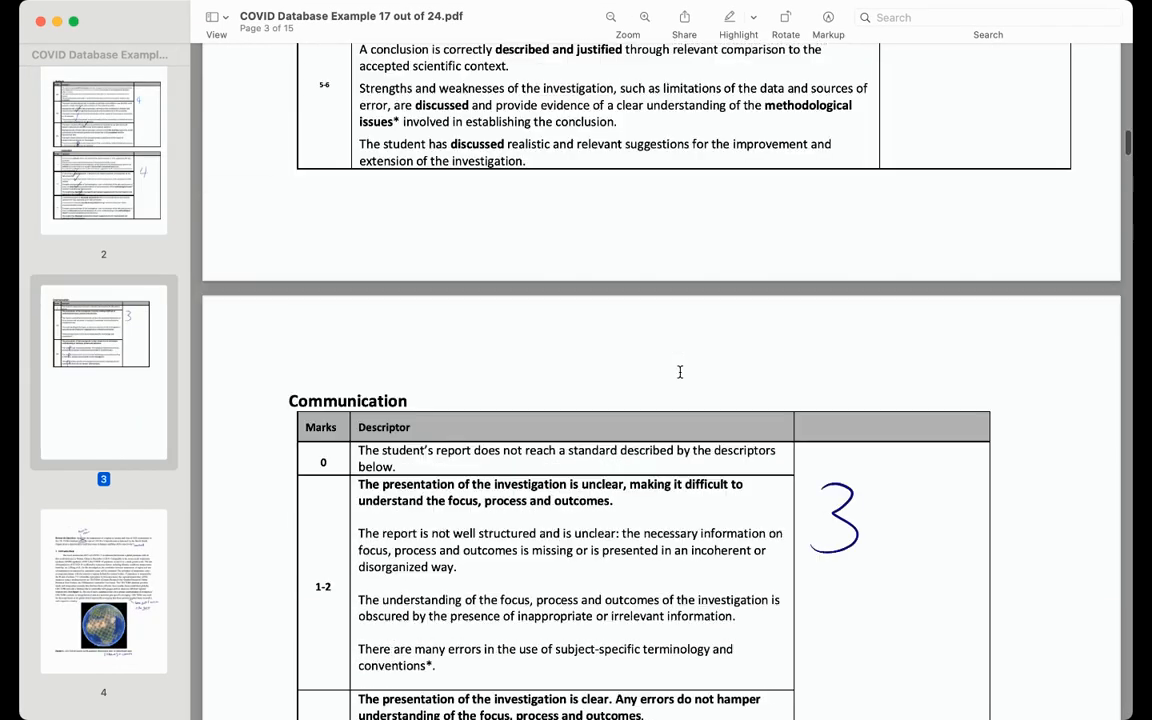
pyautogui.scroll(-3)
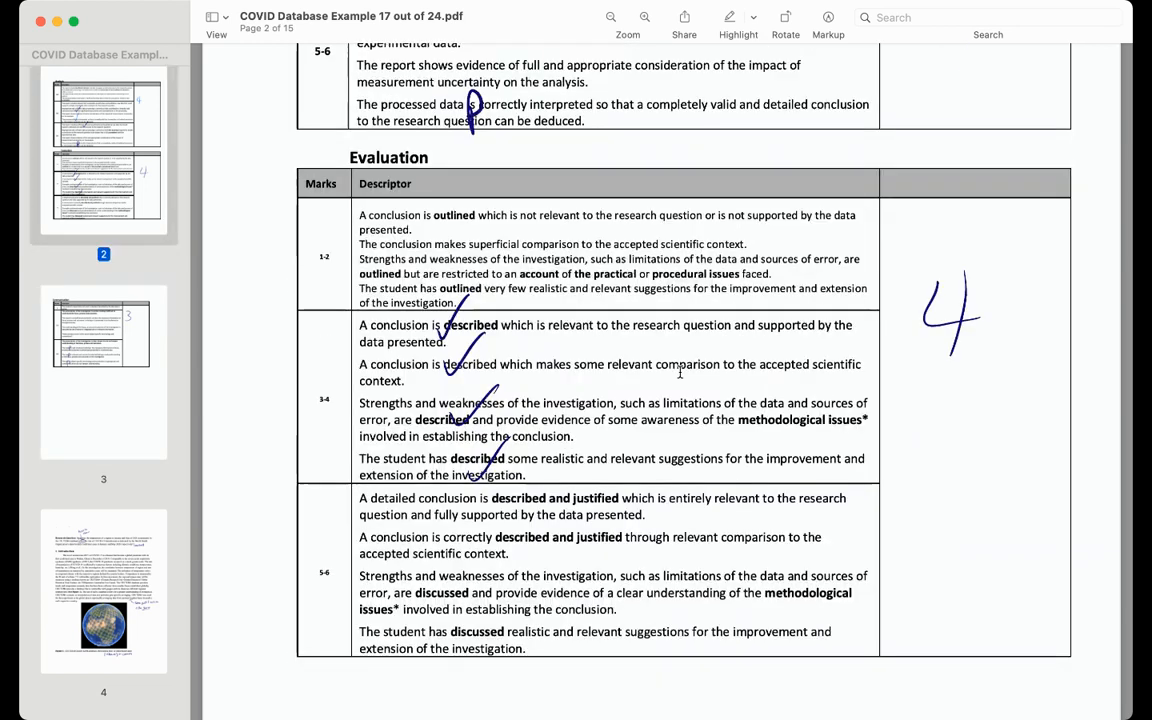
pyautogui.moveTo(433, 439)
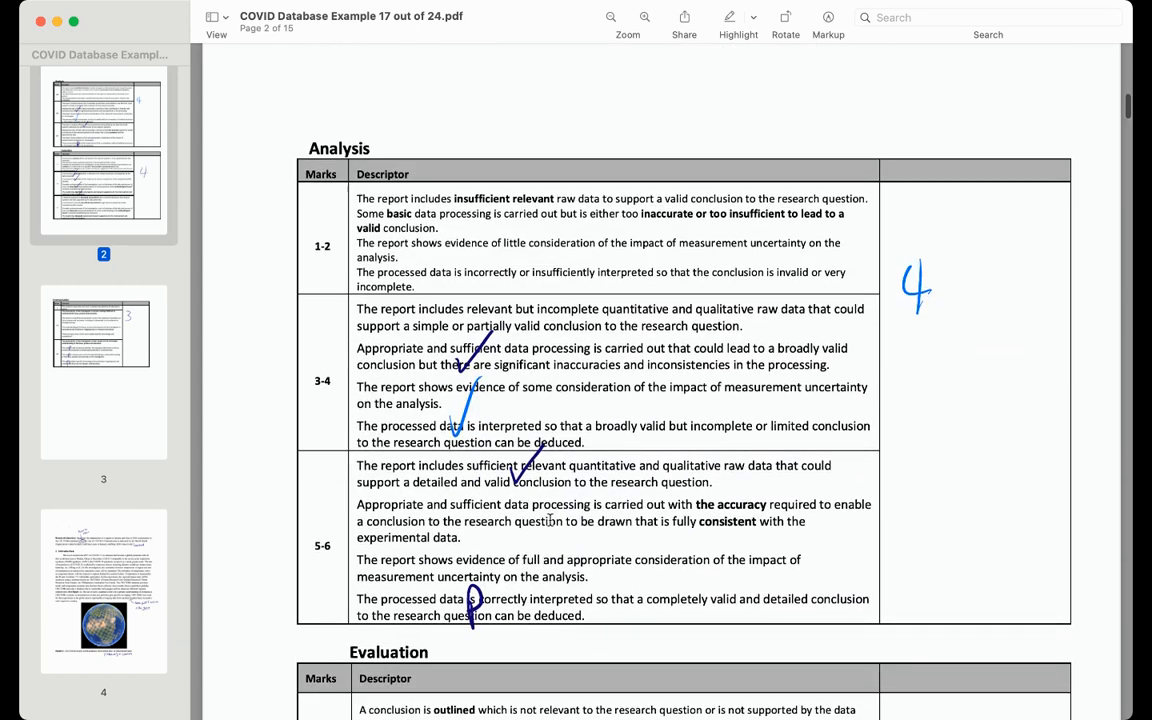
pyautogui.moveTo(285, 482)
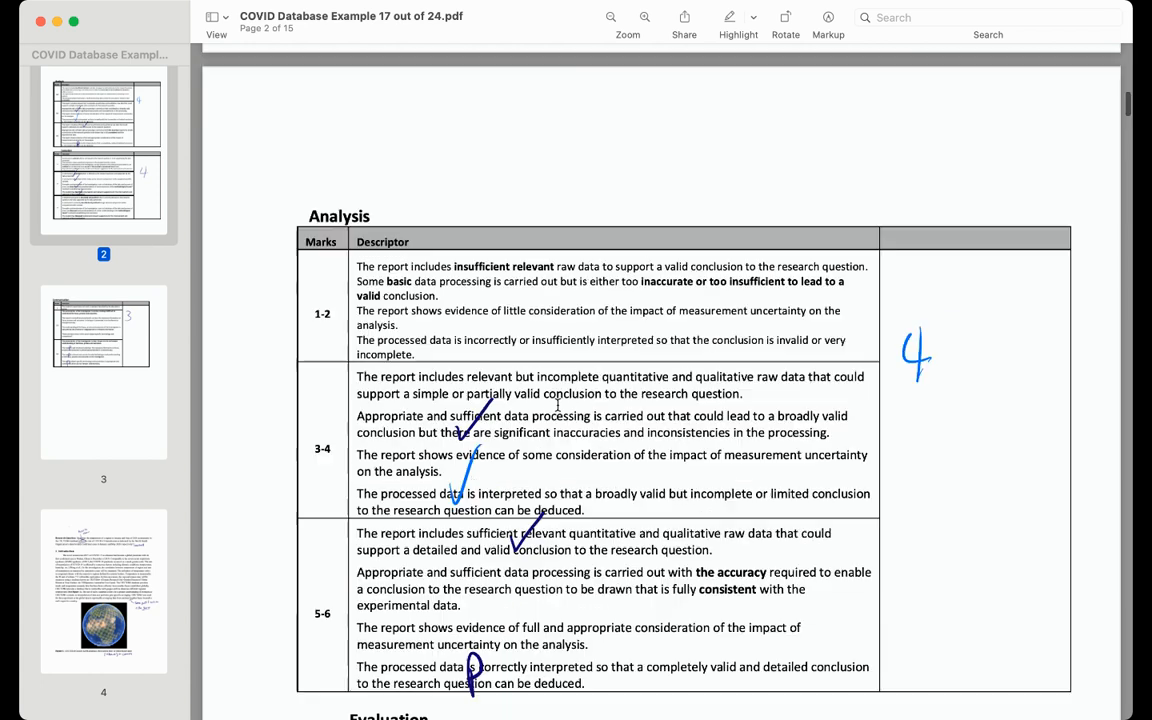
pyautogui.scroll(-3)
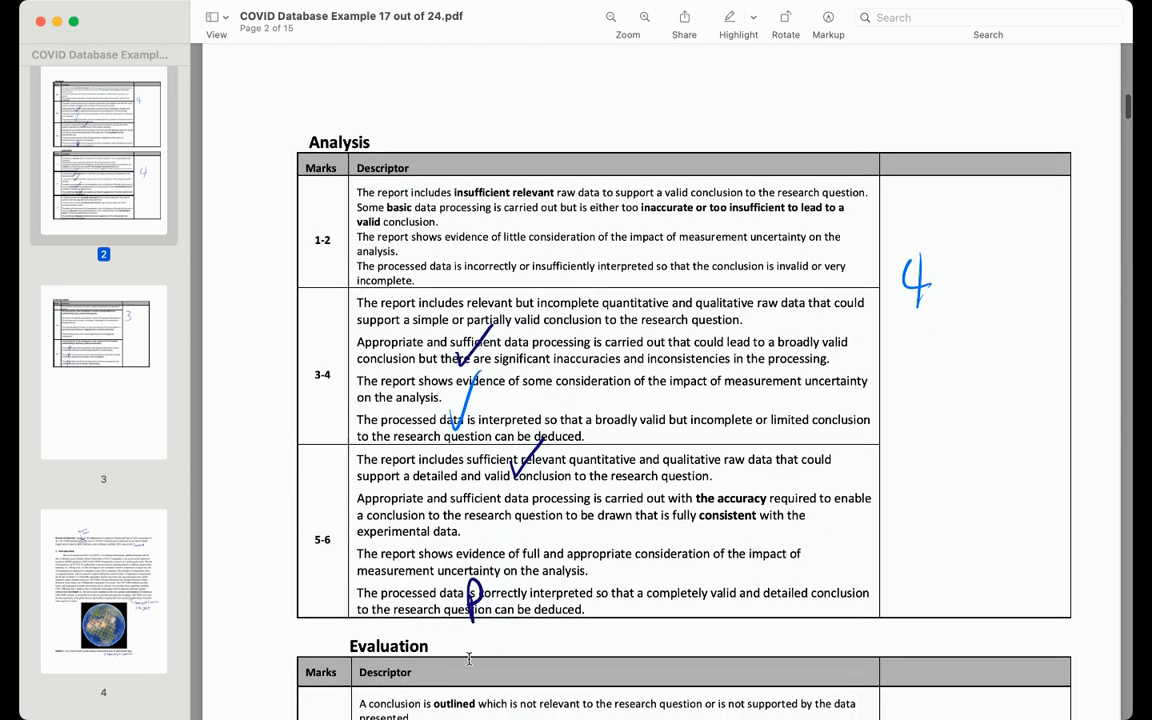
pyautogui.scroll(3)
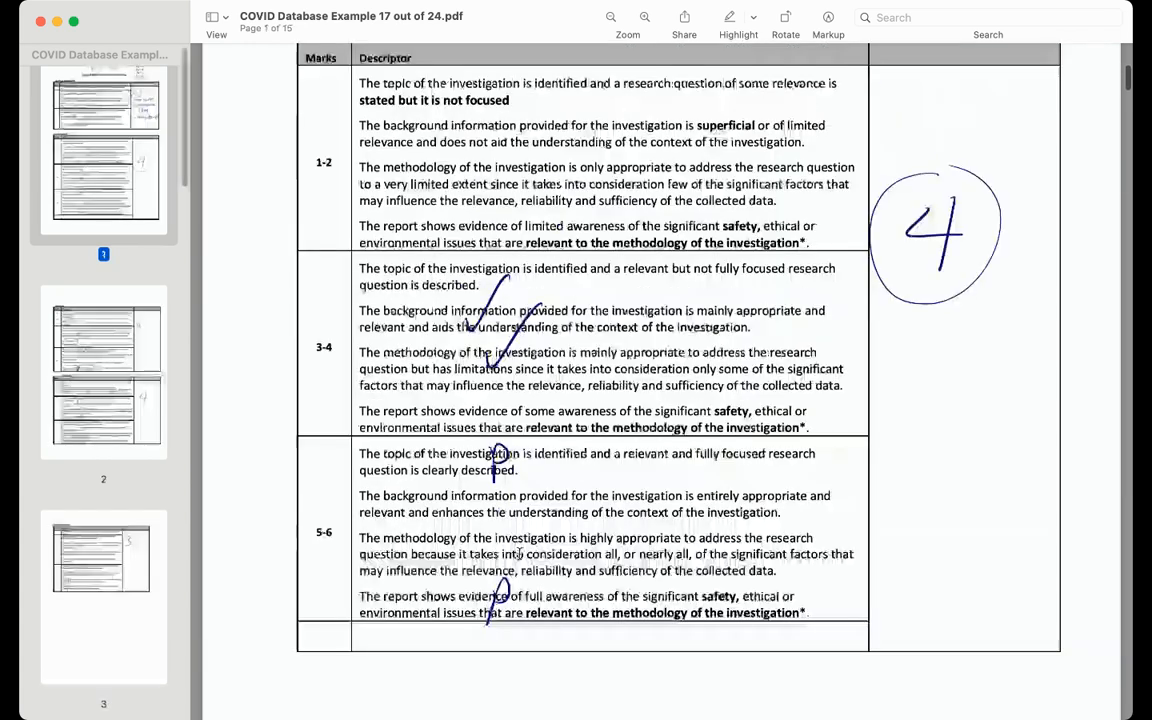
# - Review page 1's score summary and Personal Engagement 2, then reach page 2's Analysis and Evaluation marks
pyautogui.scroll(-3)
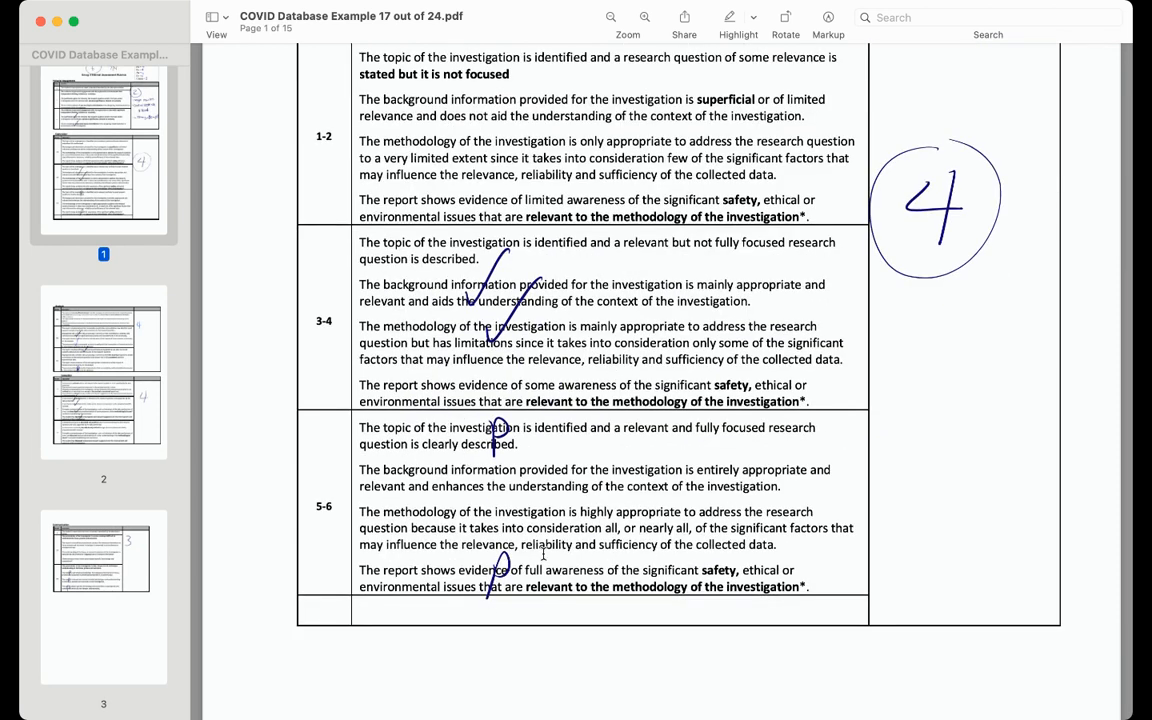
pyautogui.moveTo(548, 562)
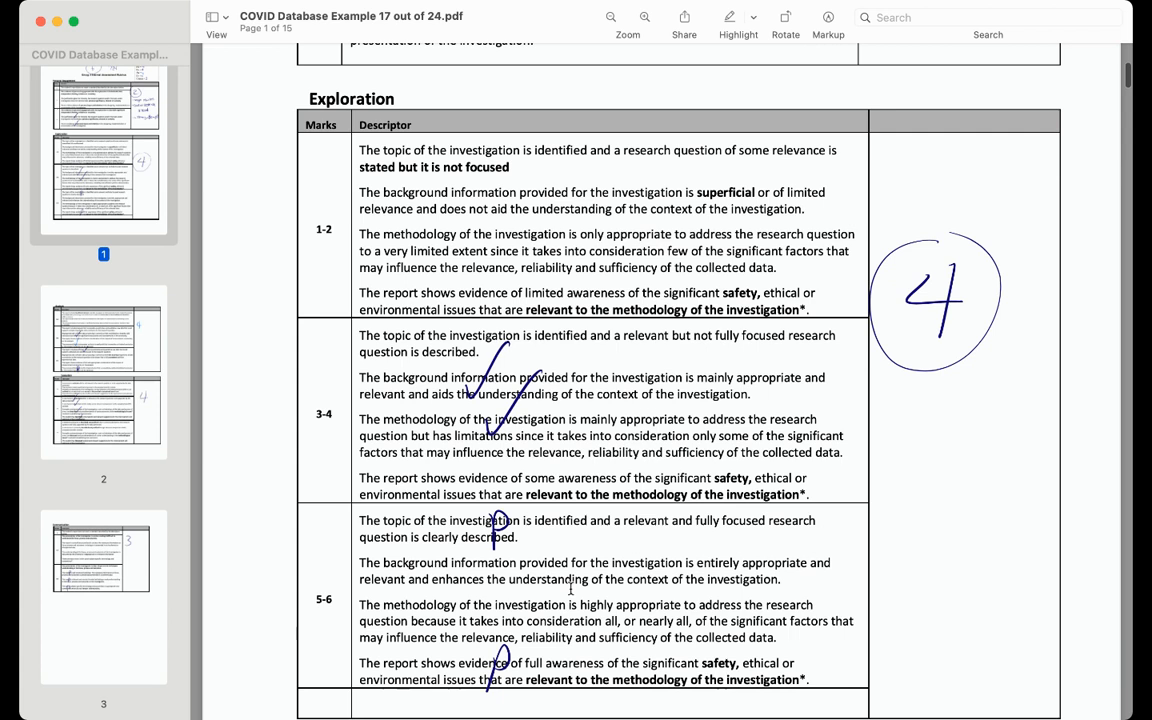
pyautogui.scroll(-3)
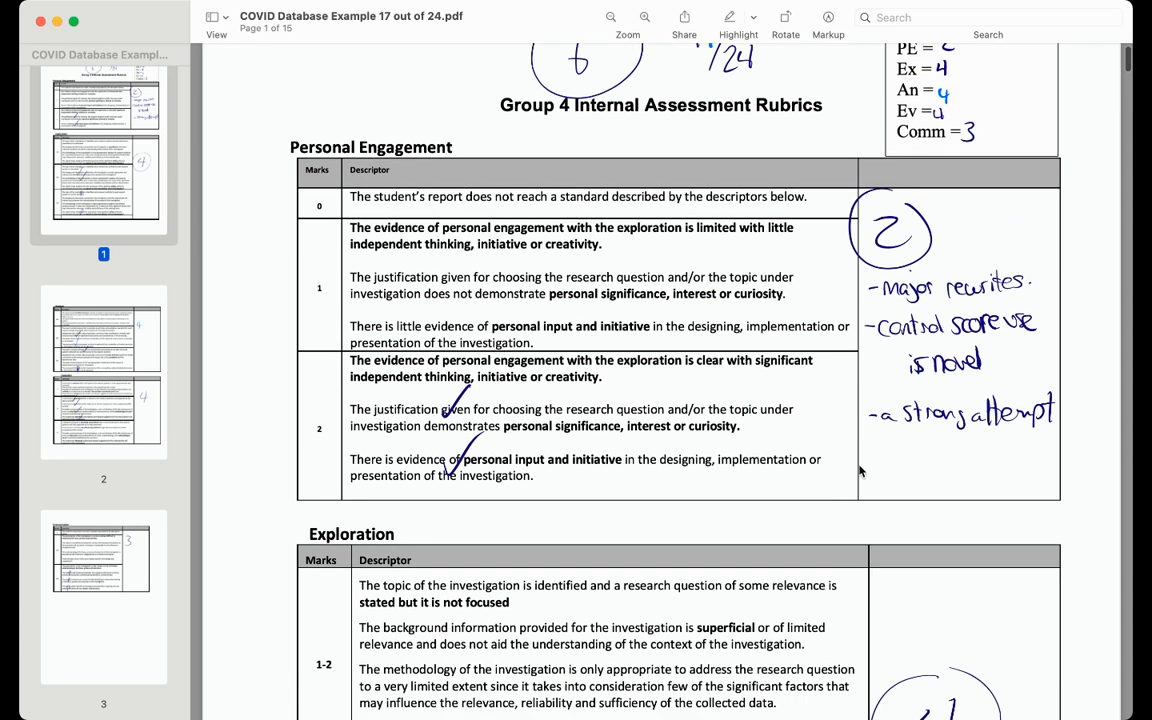
pyautogui.scroll(-3)
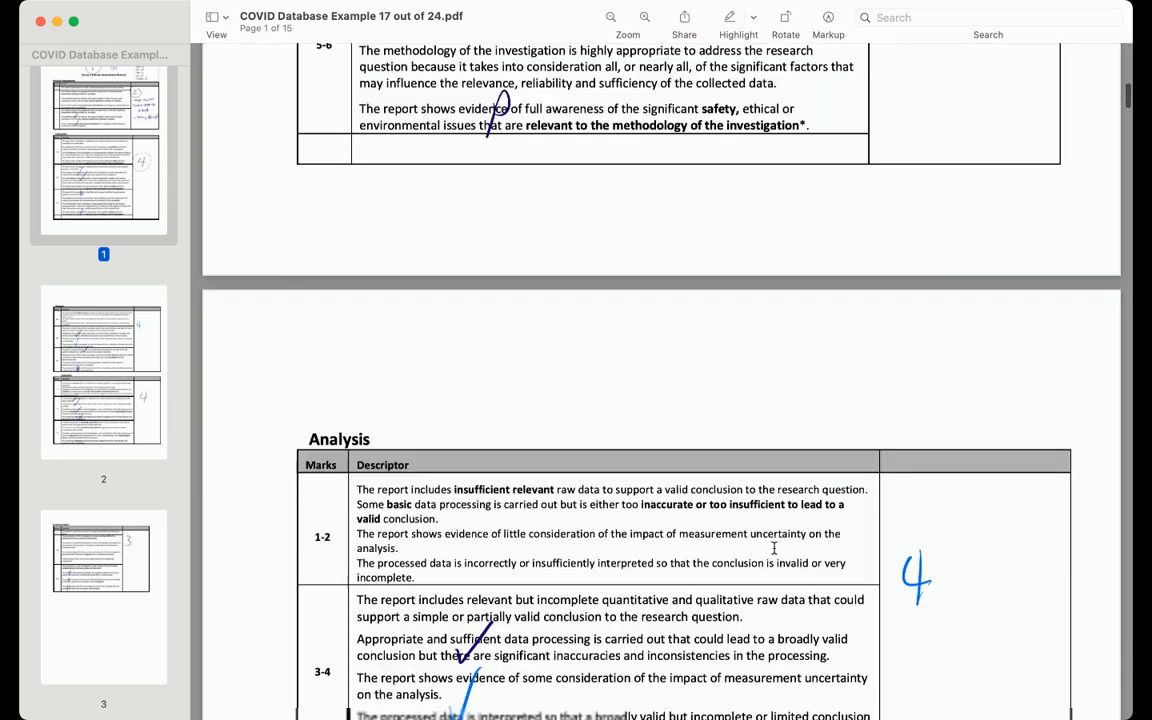
pyautogui.scroll(-3)
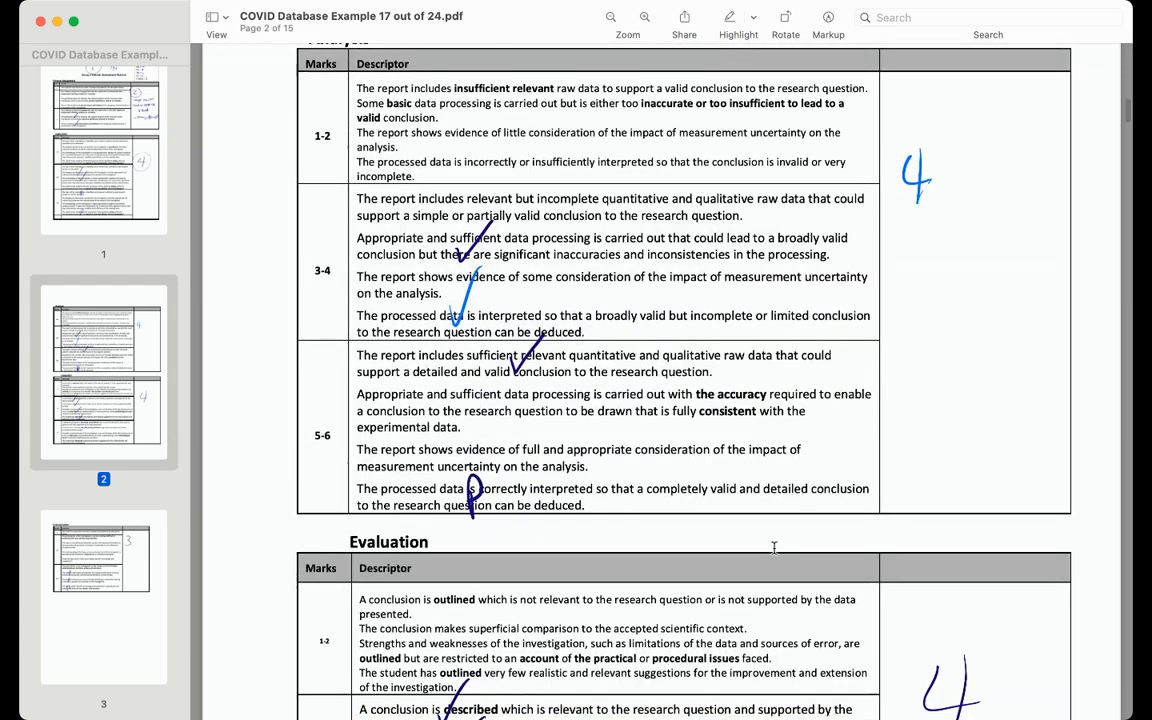